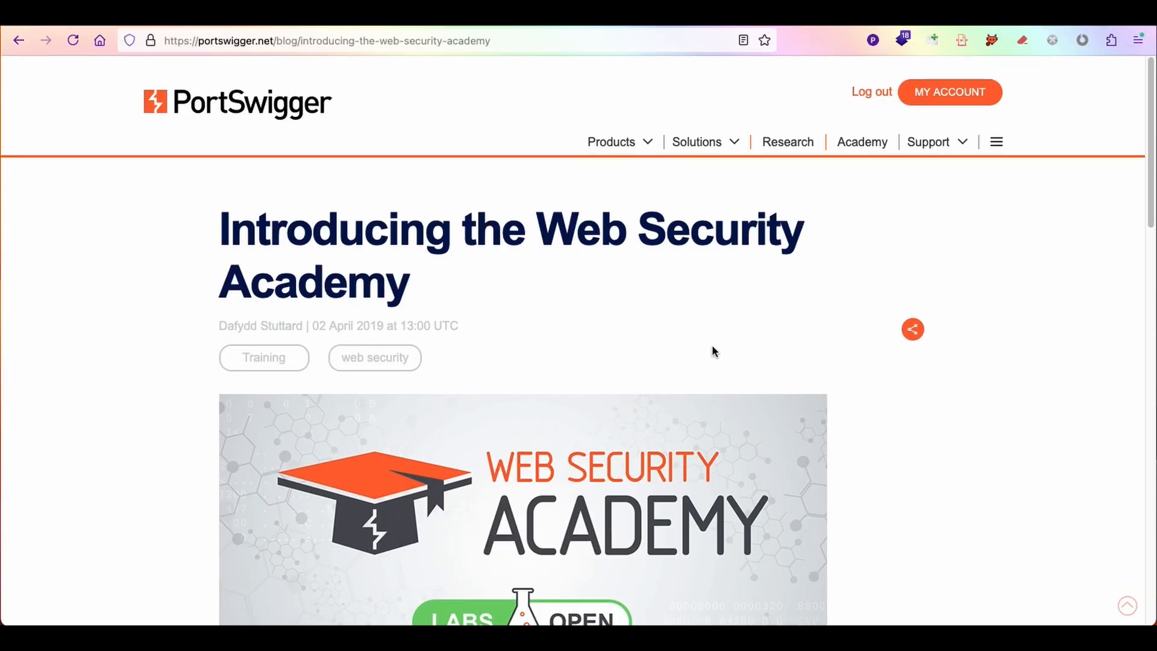
- Scroll through the 'Introducing the Web Security Academy' launch blog post
scroll("down", 3)
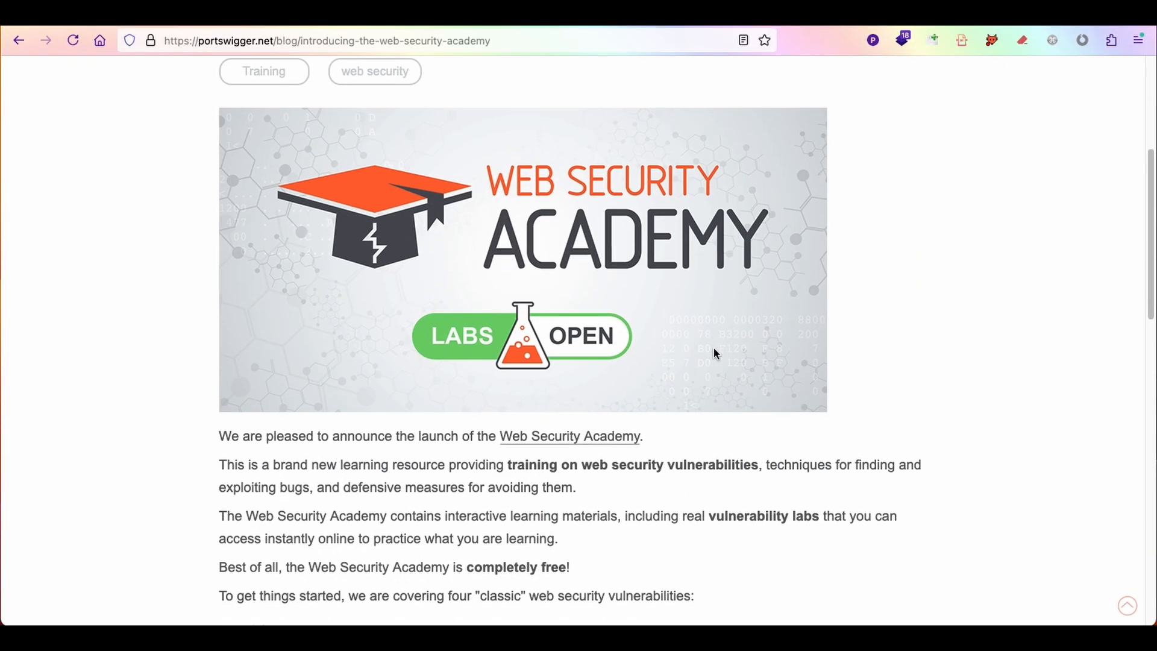
scroll("down", 3)
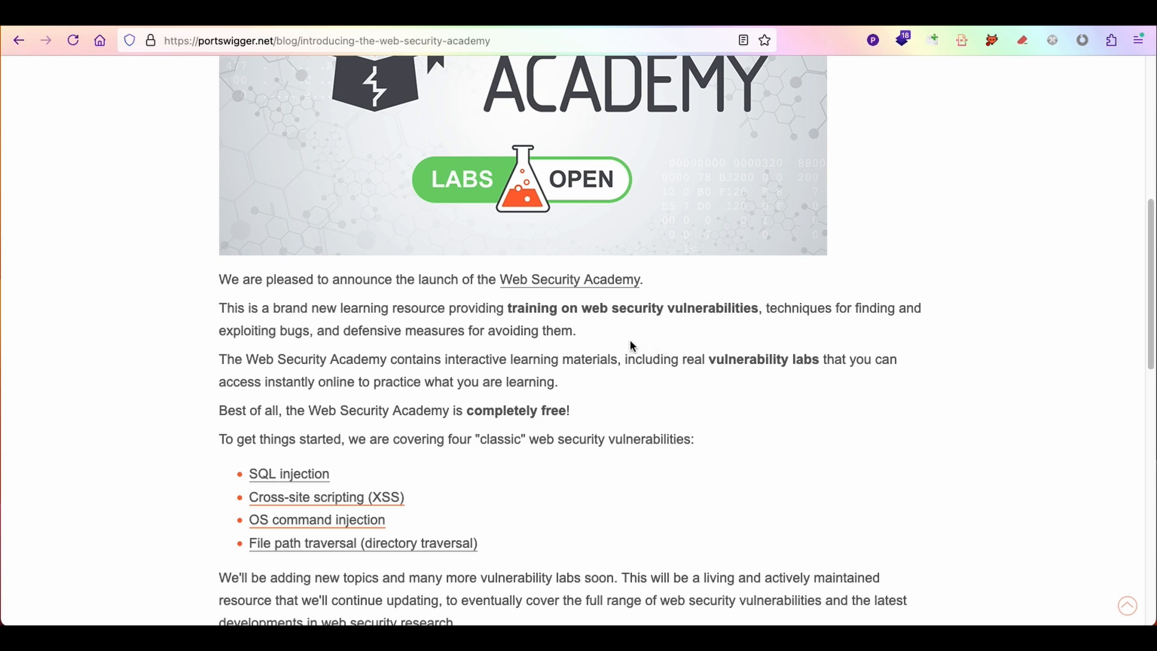
mouse_move(606, 331)
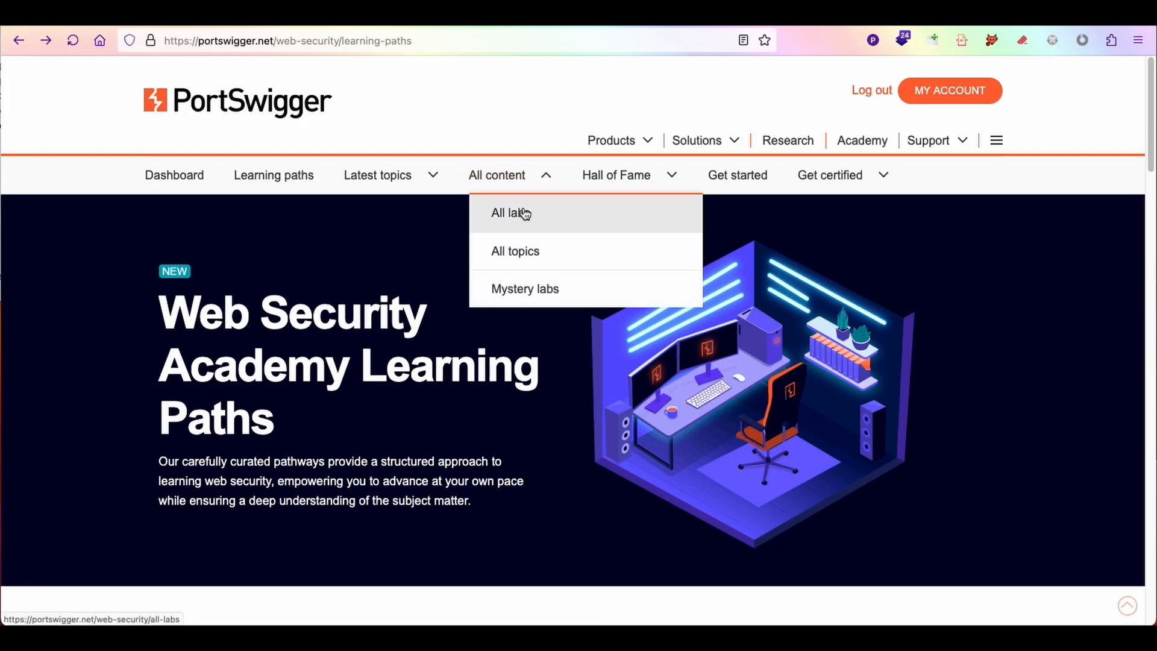
- Open All labs and scroll down to the unsolved SQL injection labs
left_click(510, 213)
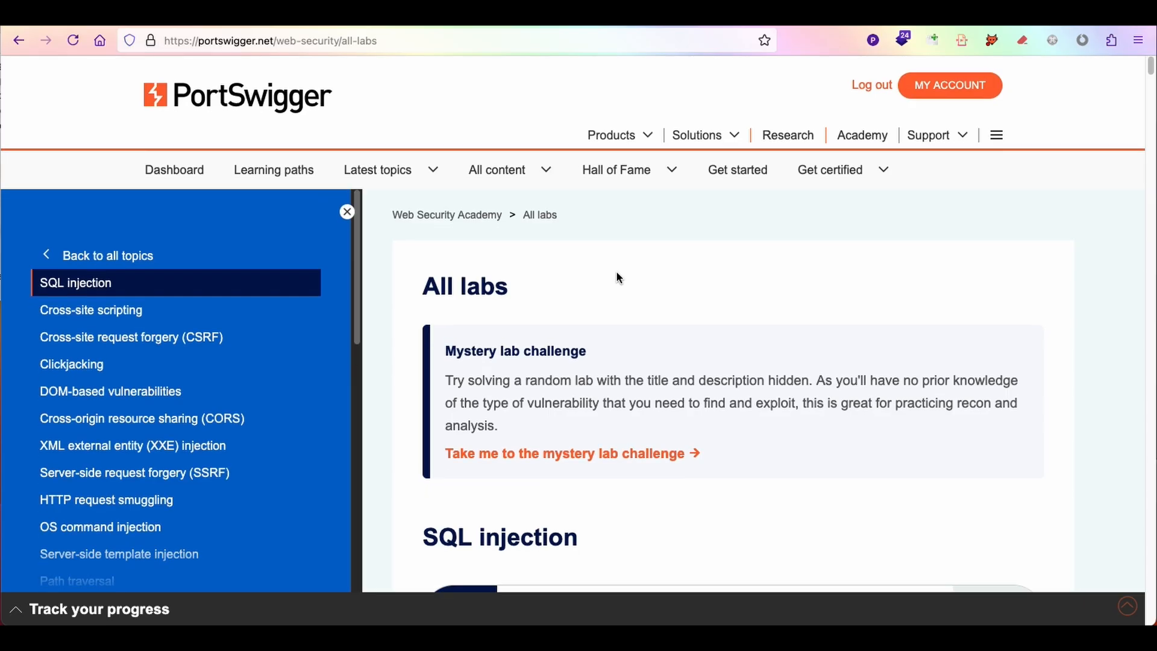
scroll("down", 3)
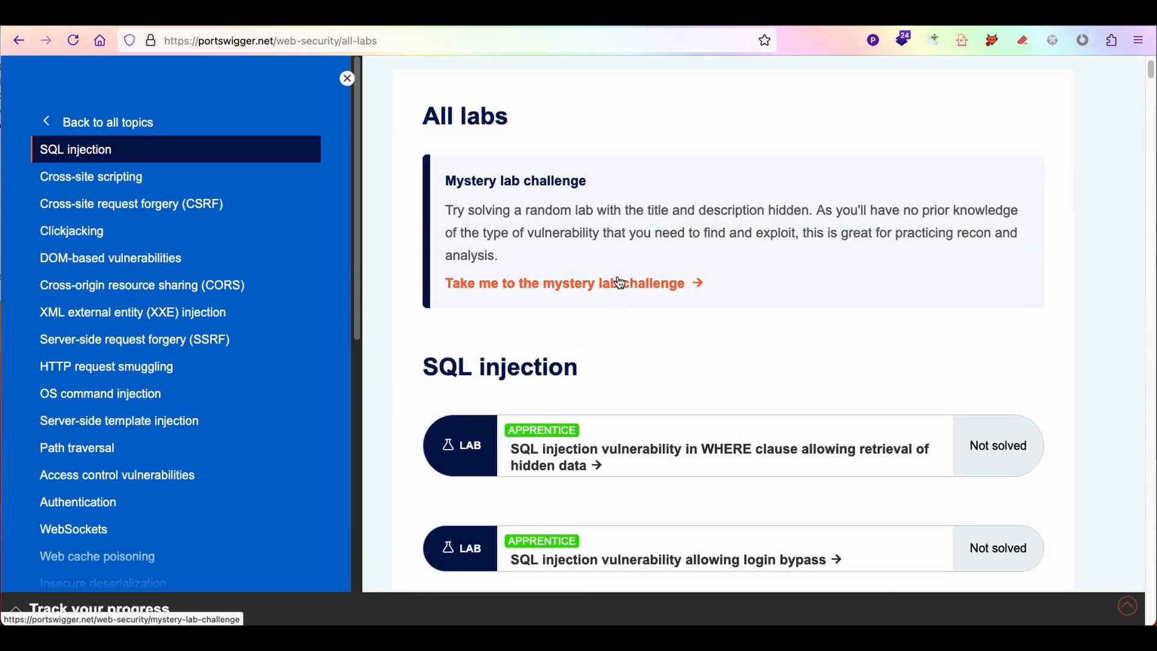
scroll("down", 3)
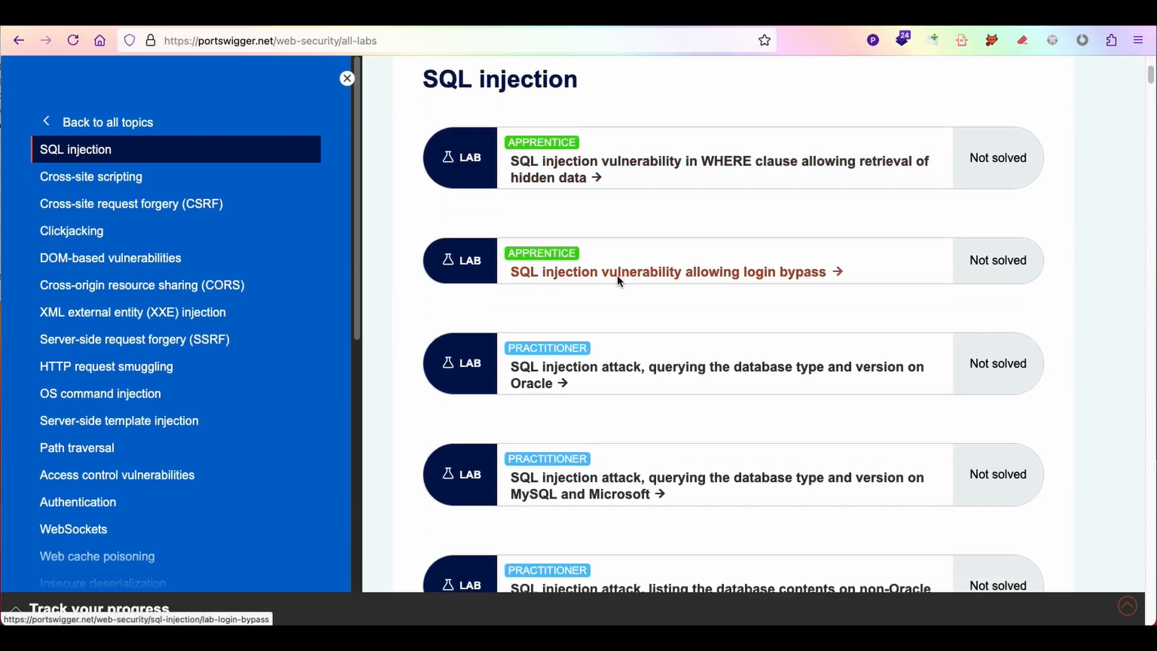
scroll("down", 3)
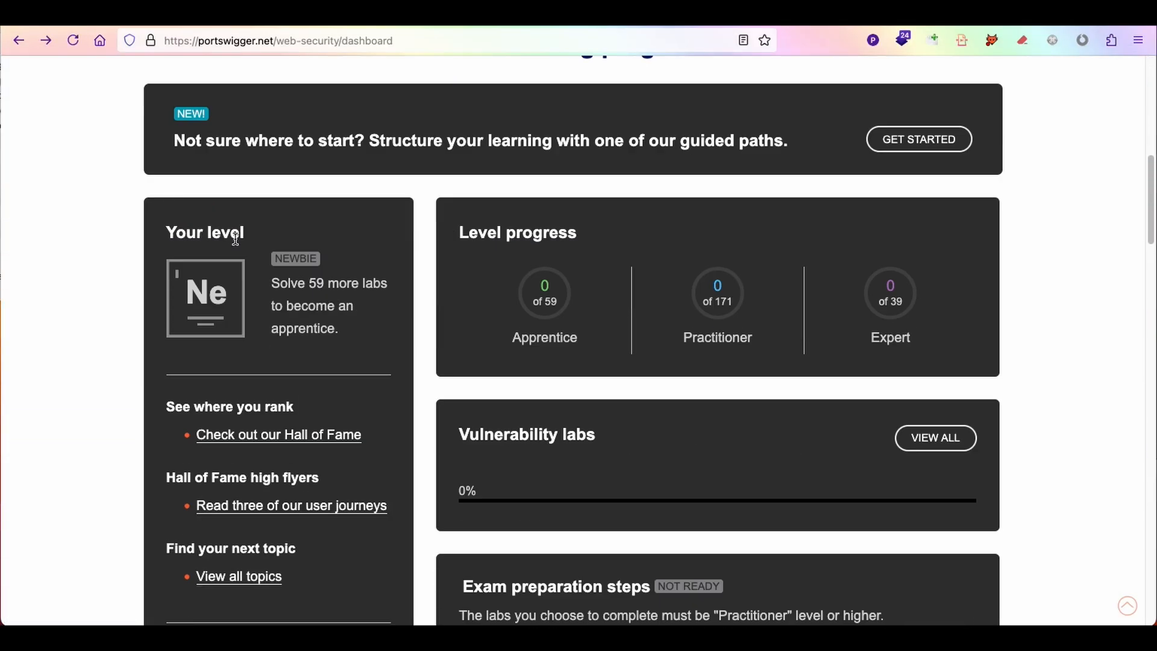
- Review the dashboard's level progress, labs and exam panels, then open the guided learning paths
scroll("down", 3)
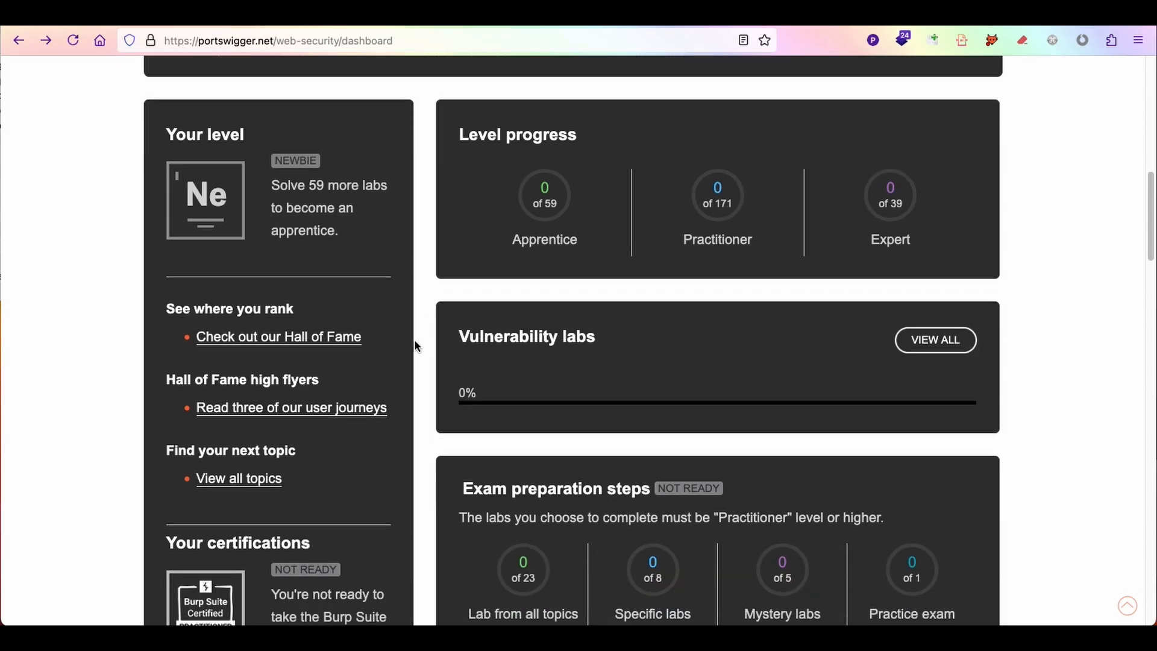
scroll("down", 3)
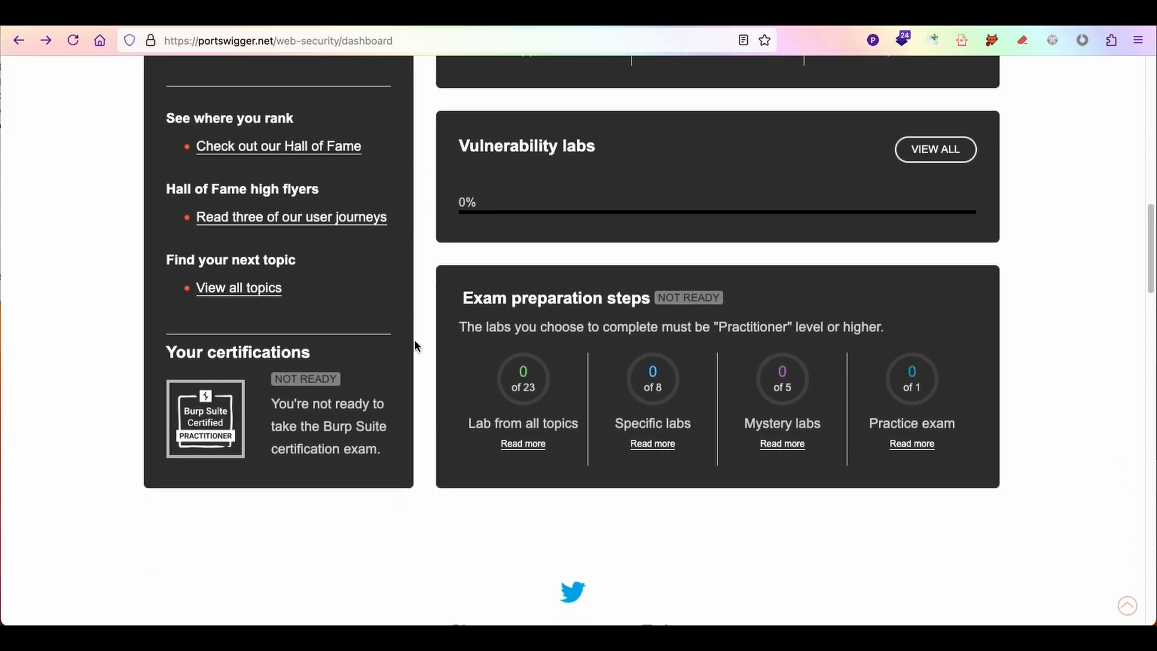
scroll("up", 3)
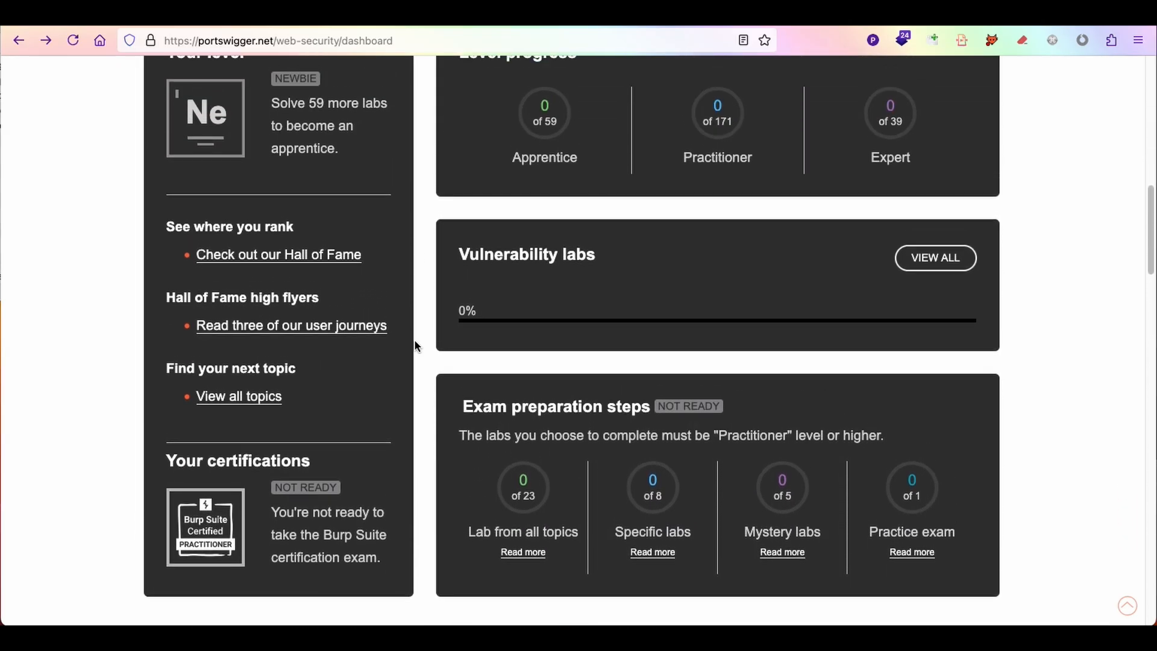
scroll("up", 3)
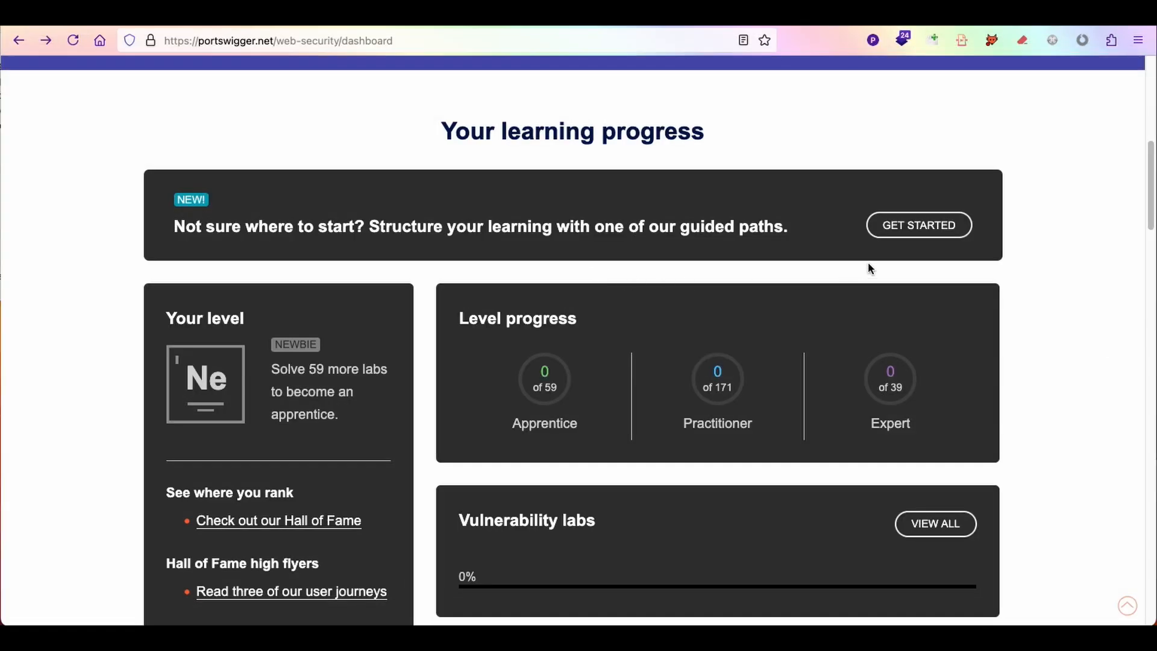
left_click(918, 225)
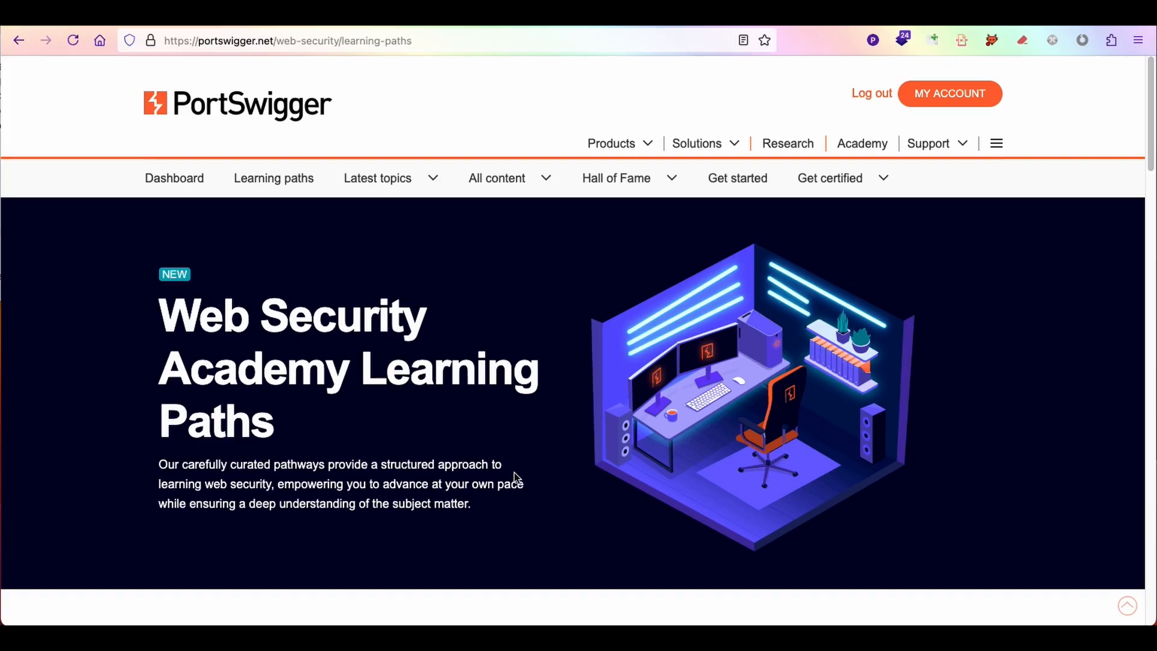
- Scroll the All learning paths grid from API testing down past Server-side vulnerabilities
scroll("down", 3)
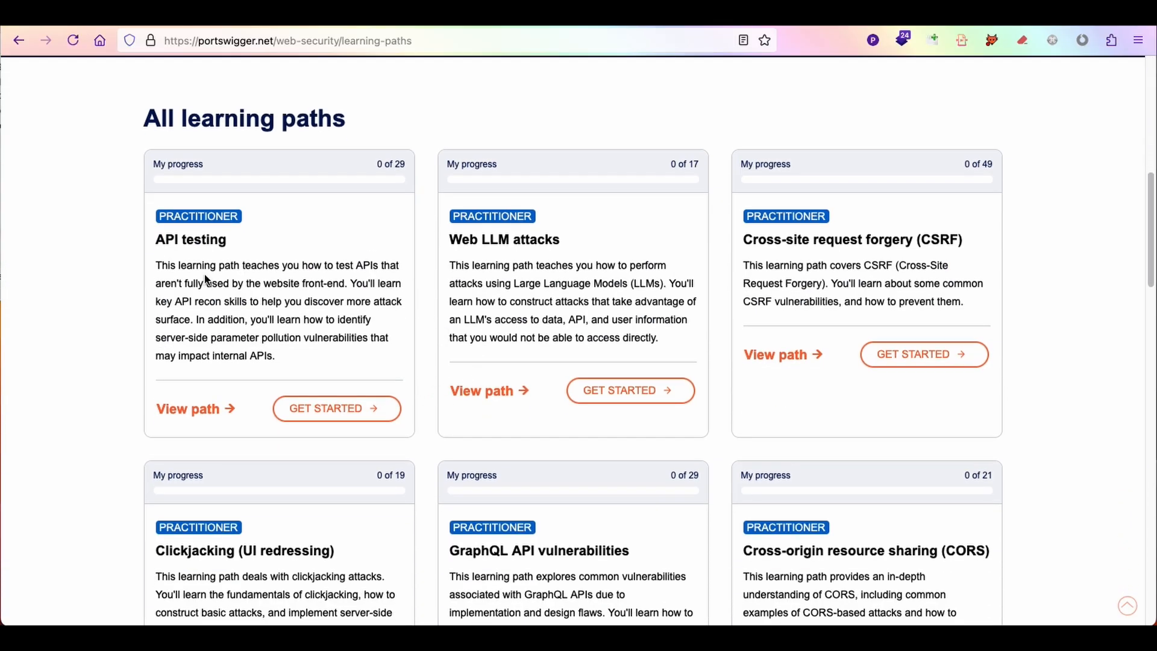
mouse_move(439, 273)
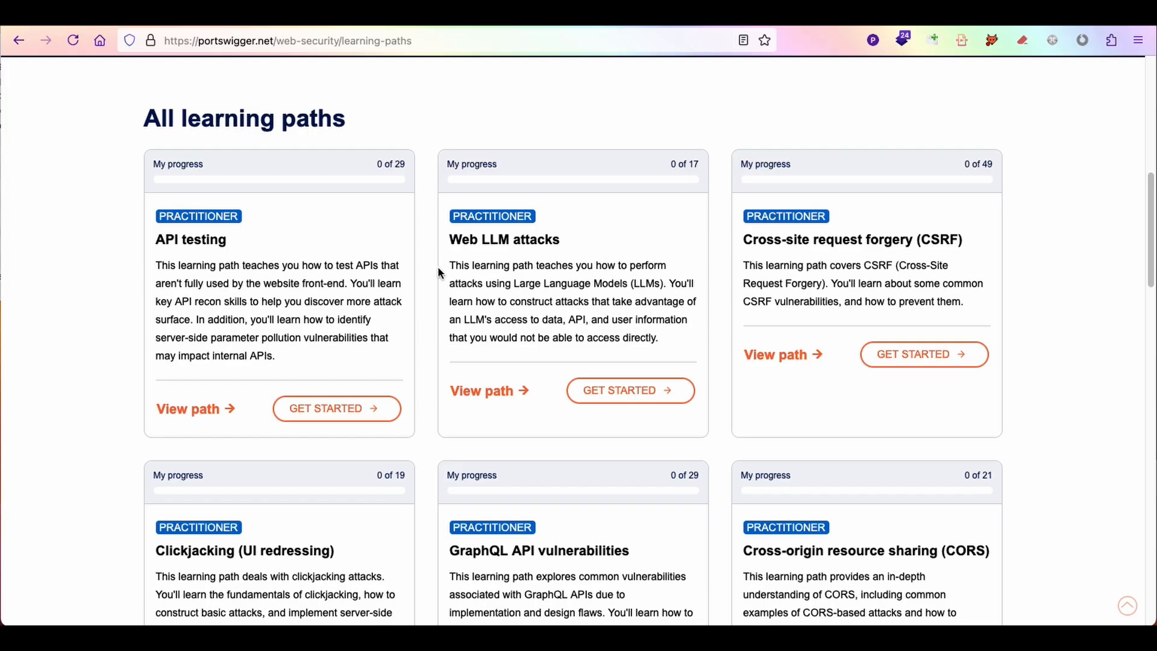
scroll("up", 3)
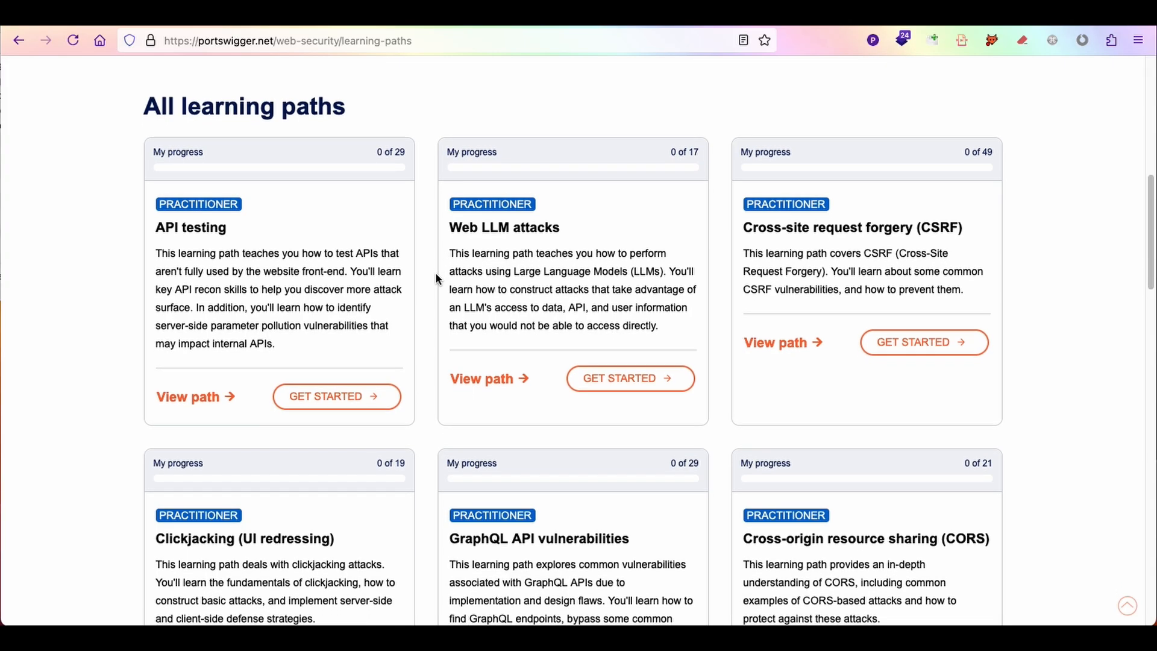
scroll("down", 3)
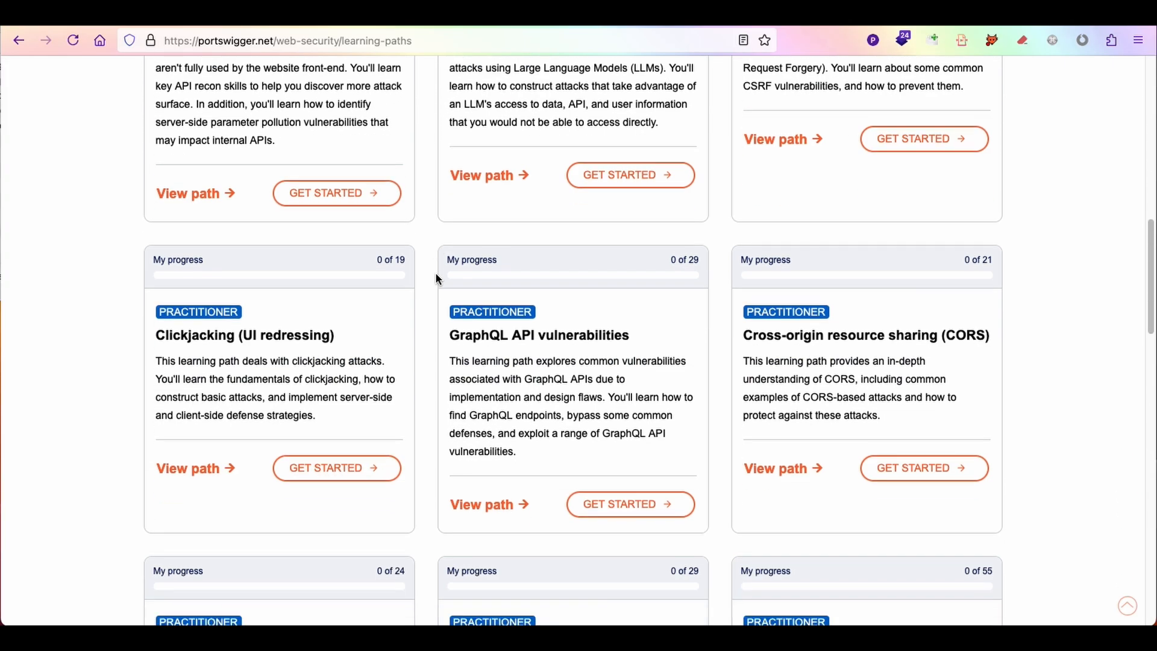
scroll("down", 3)
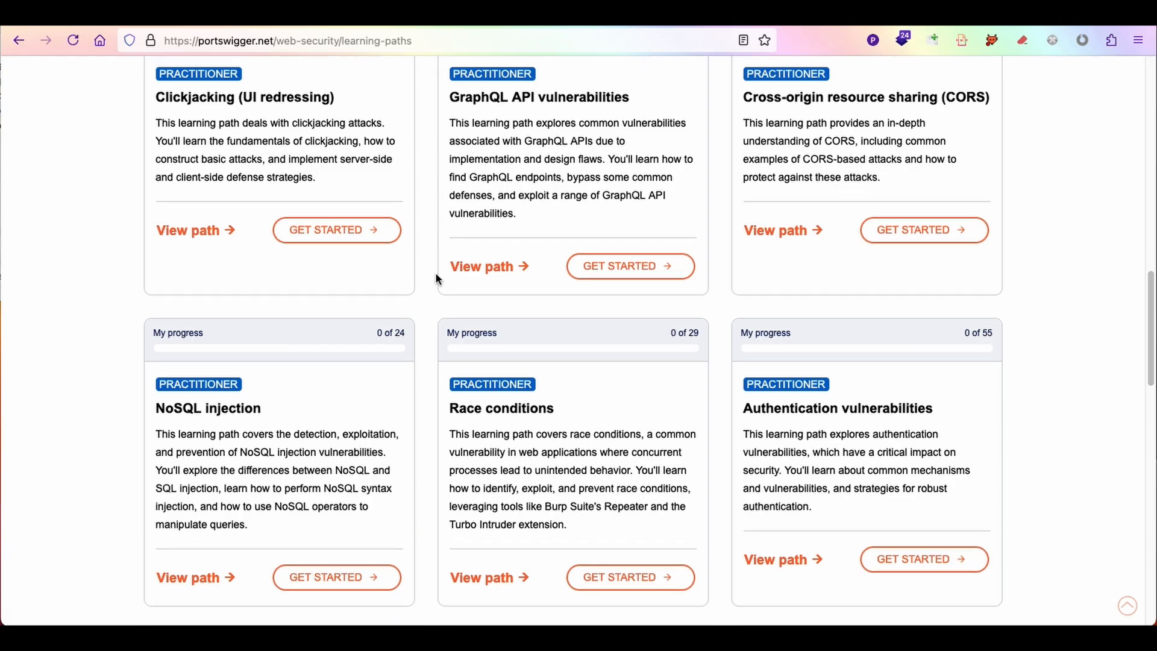
scroll("down", 3)
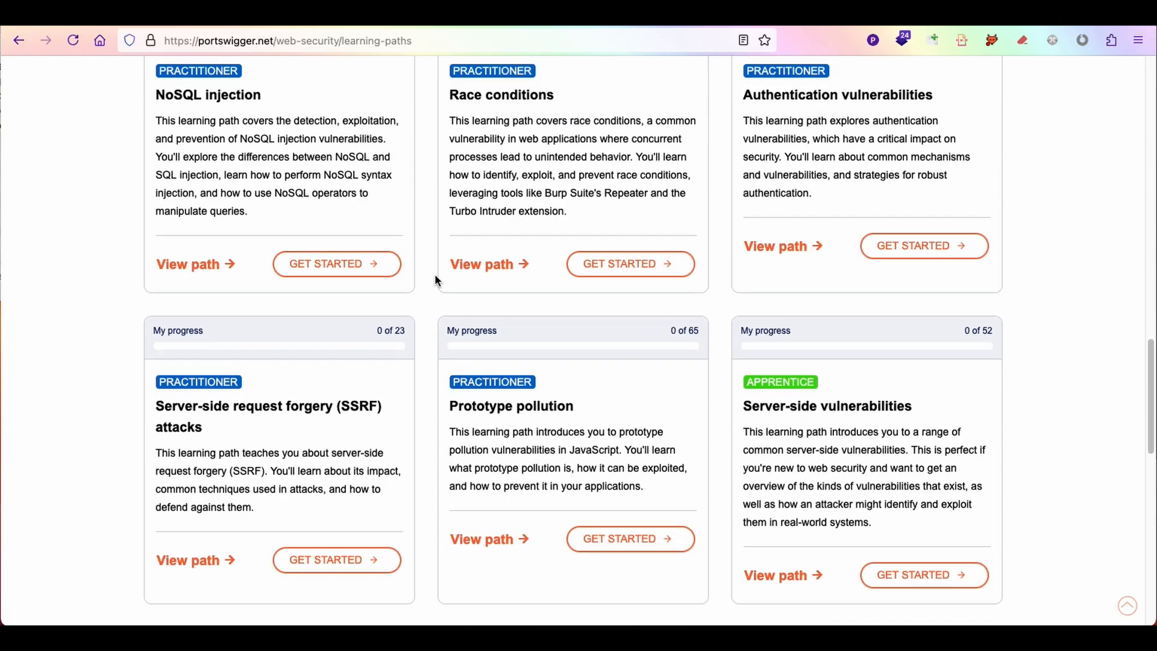
scroll("down", 3)
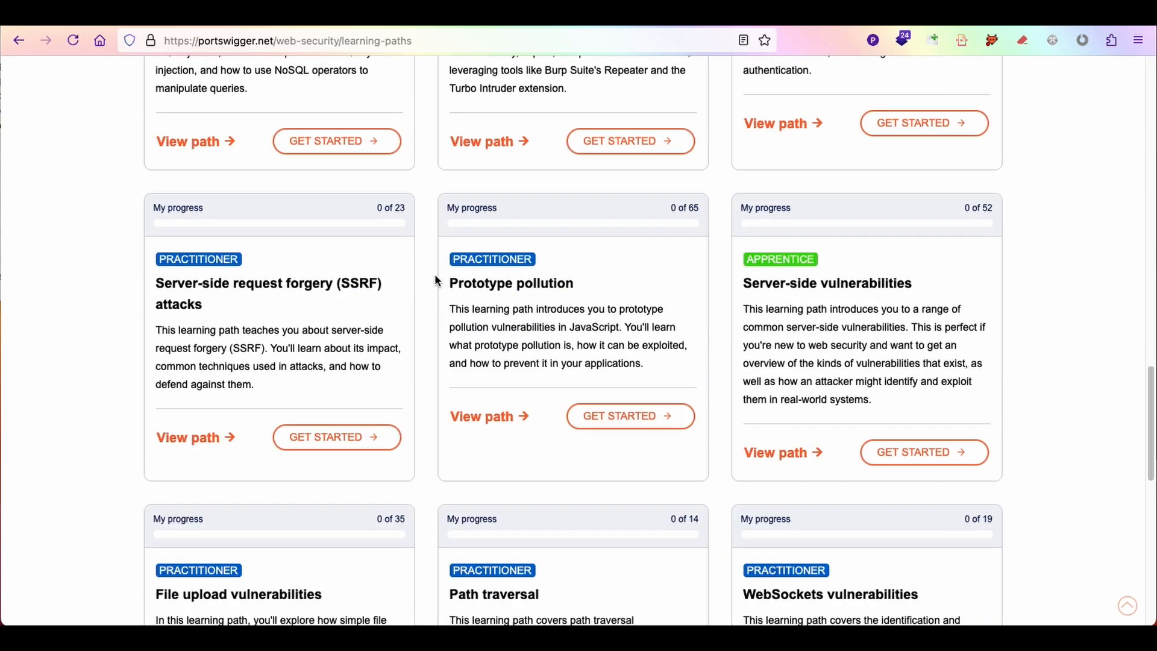
scroll("down", 3)
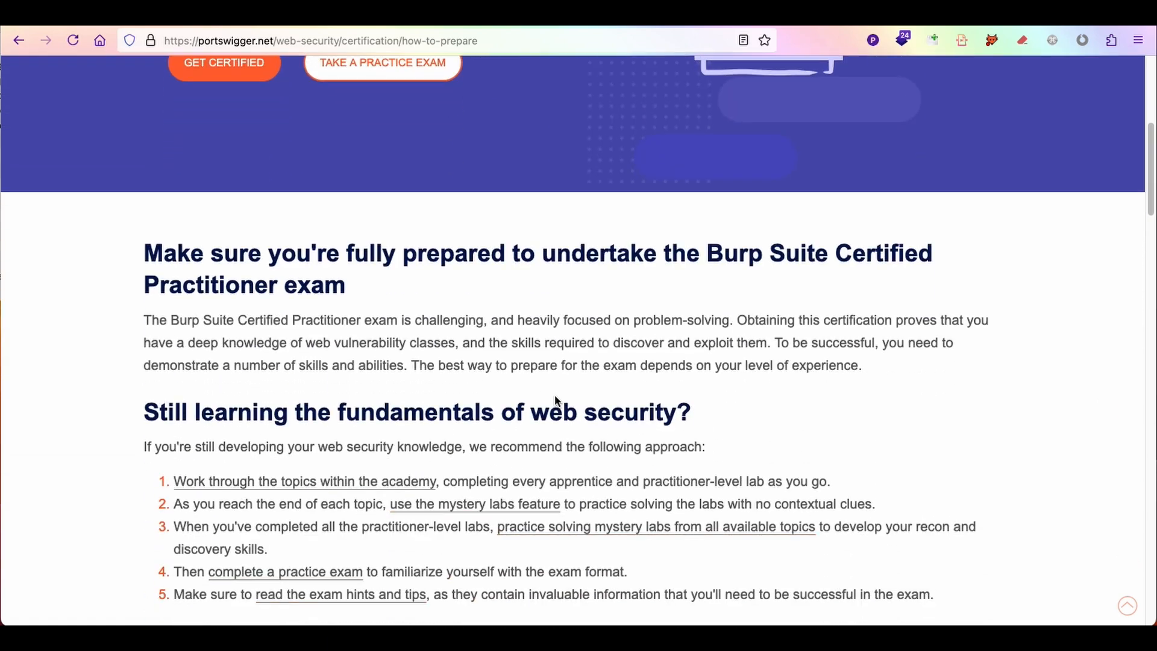
- Read Steps 1 and 2 of the Burp Suite Certified Practitioner preparation guide
scroll("down", 3)
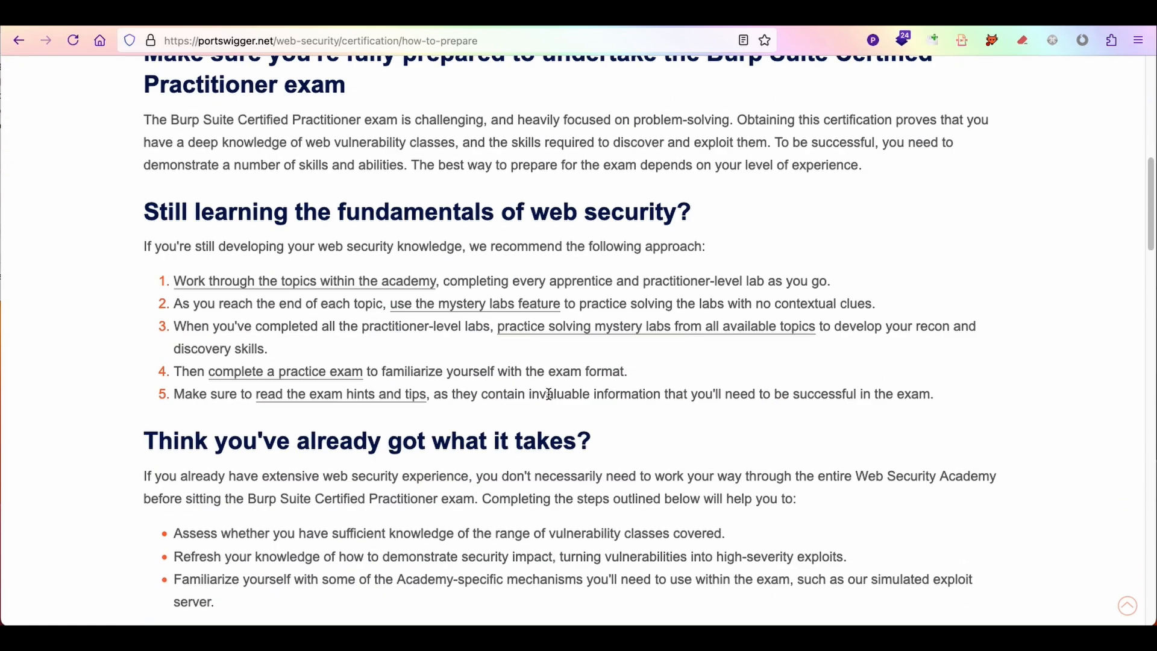
scroll("down", 3)
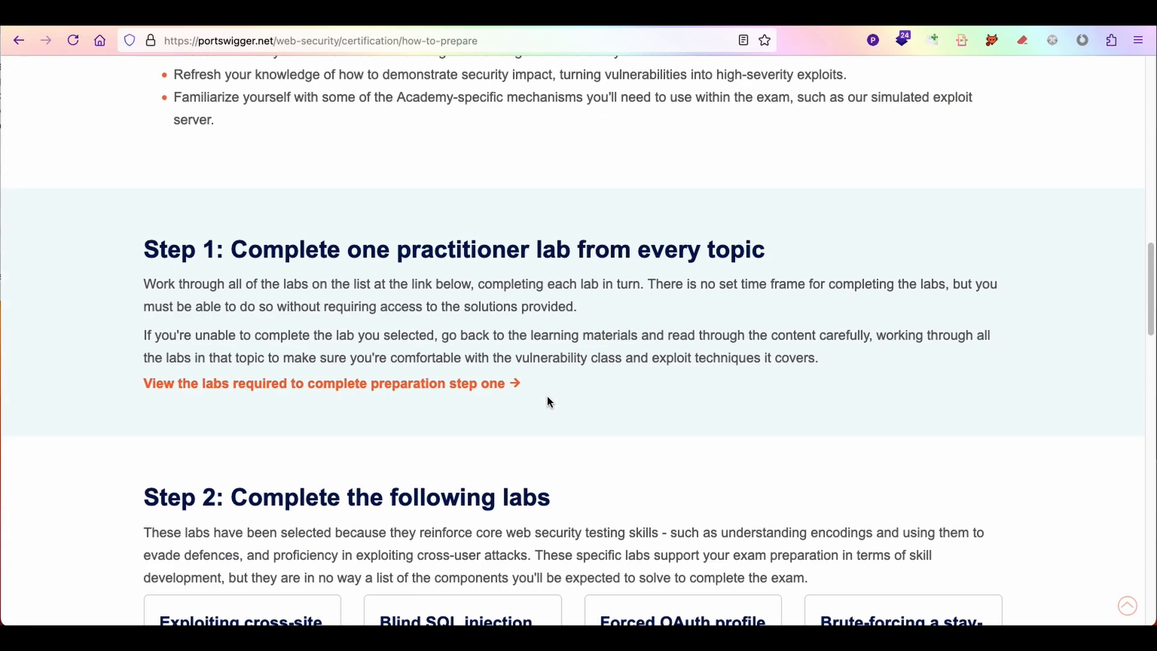
scroll("down", 3)
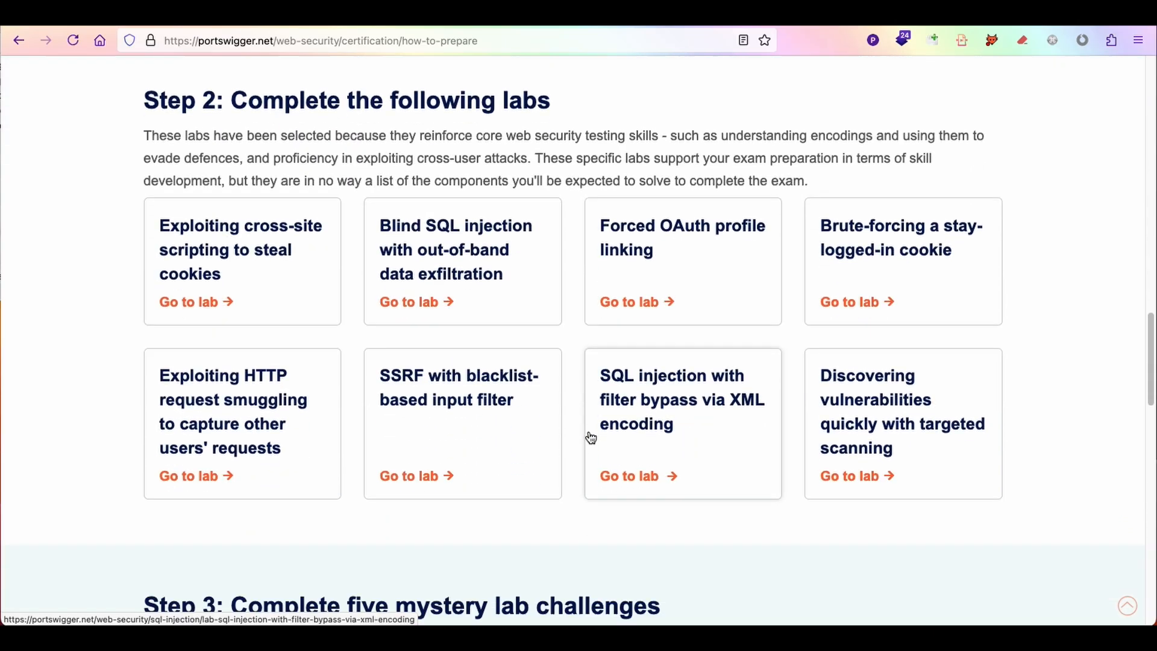
scroll("down", 3)
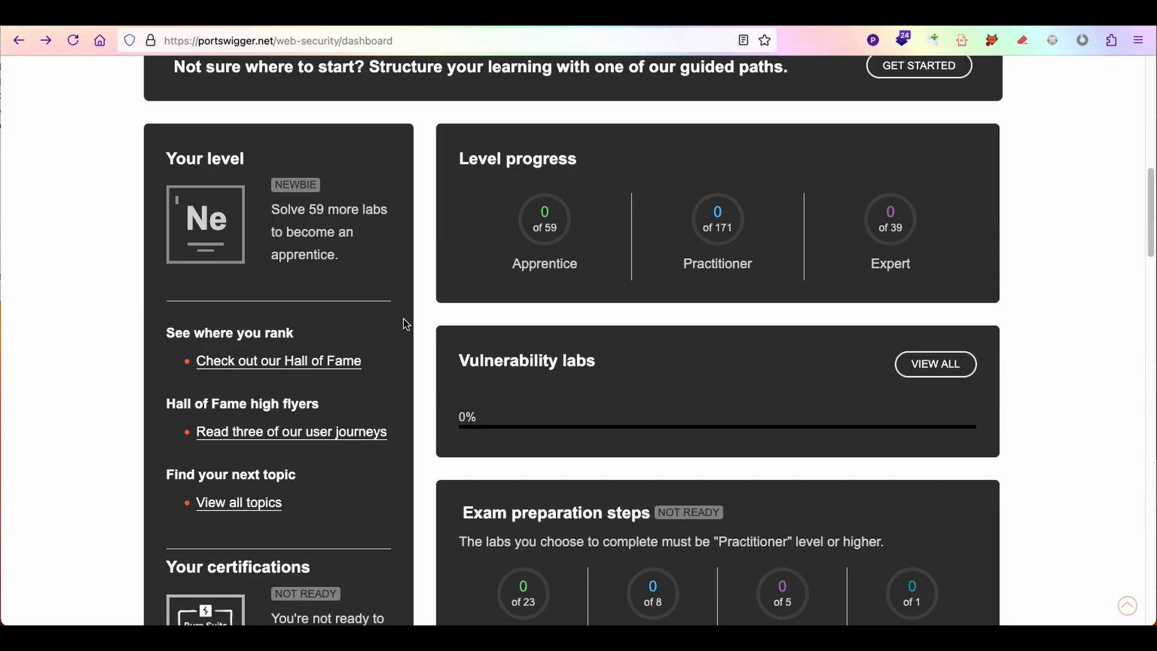
mouse_move(361, 363)
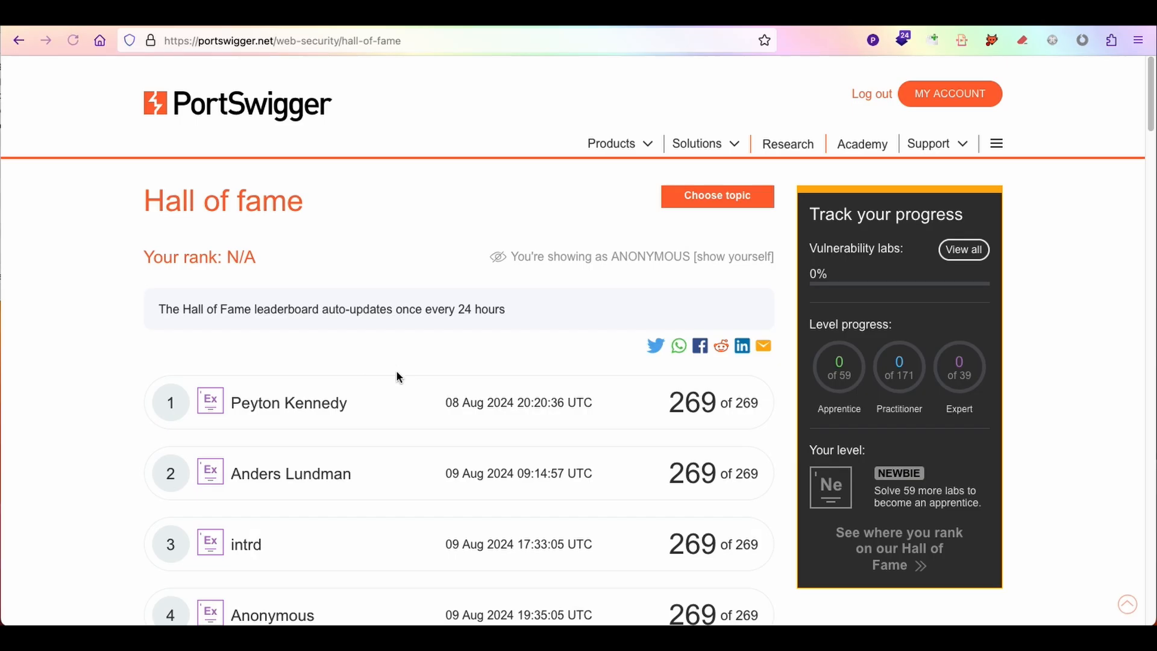
mouse_move(379, 331)
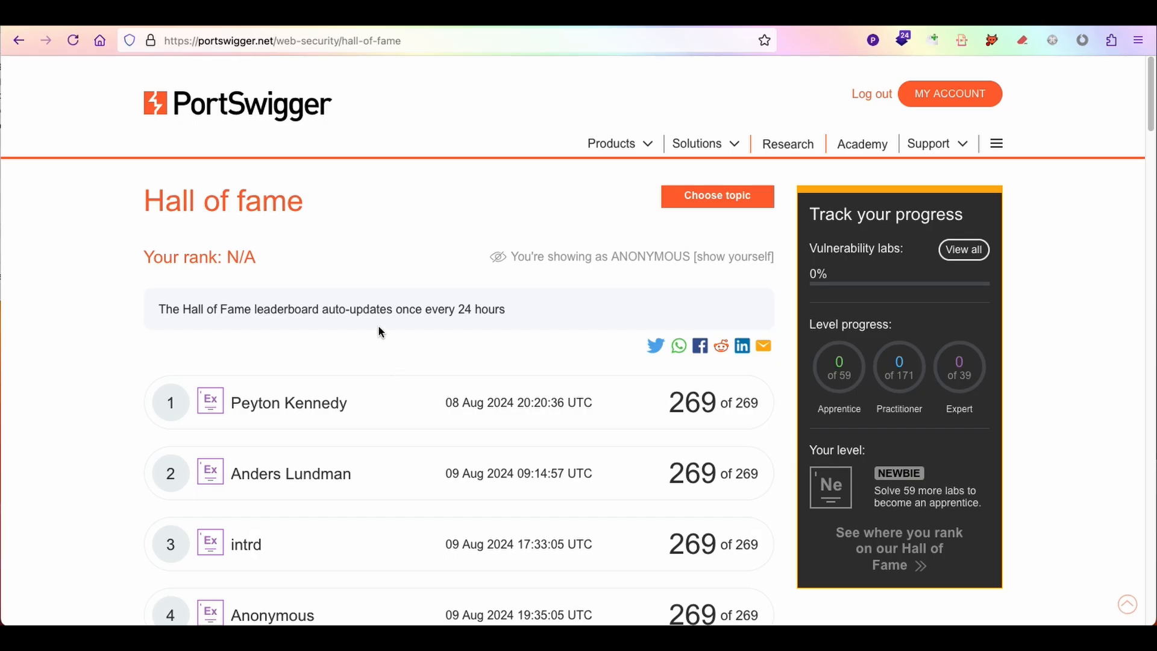
mouse_move(401, 309)
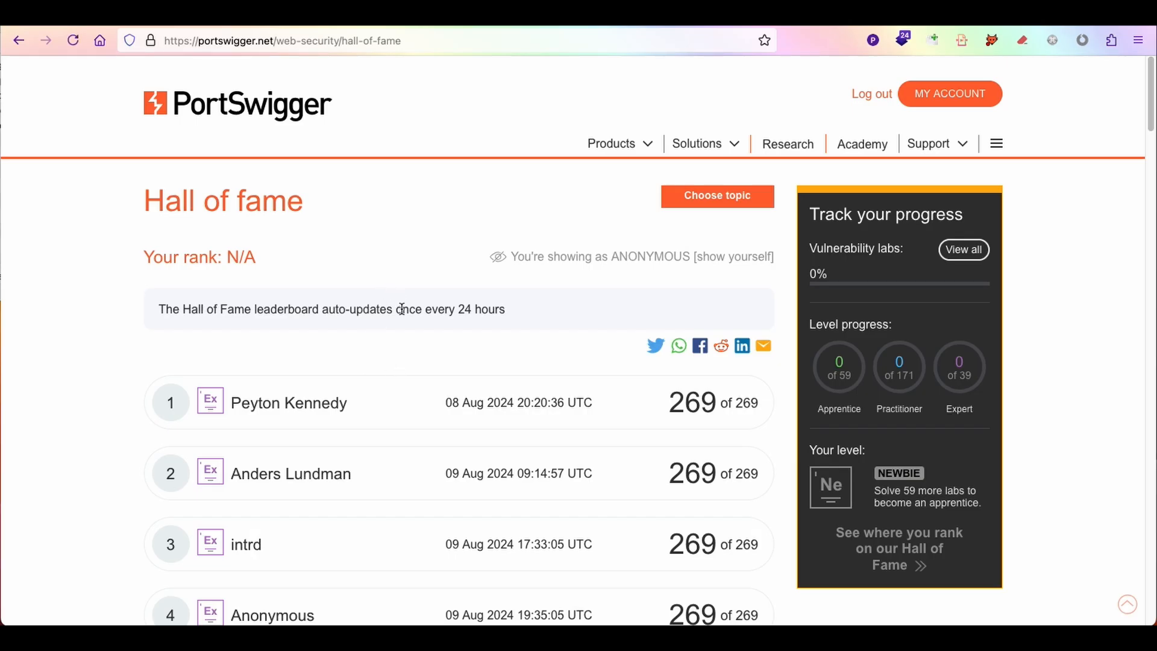
scroll("down", 3)
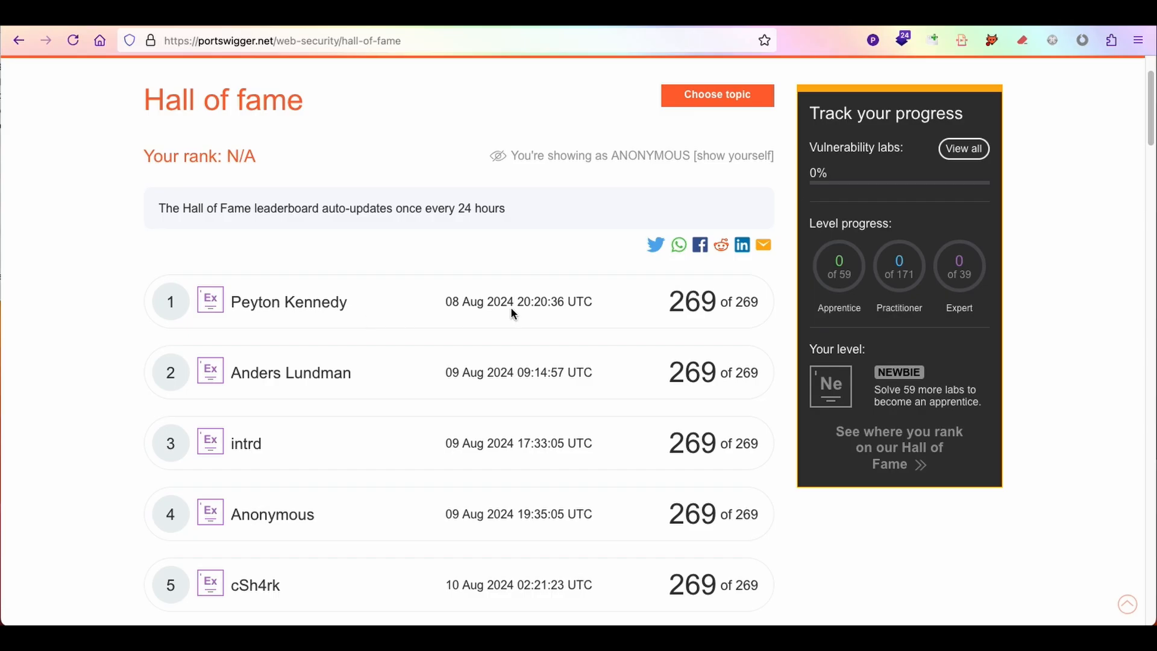
mouse_move(436, 321)
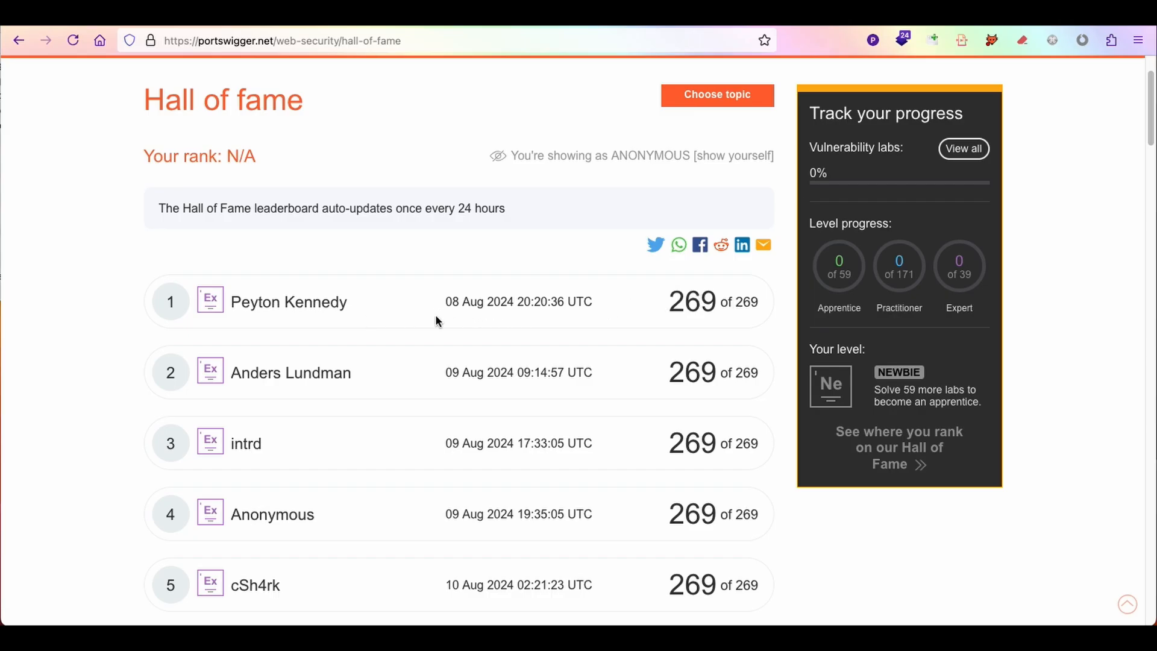
scroll("down", 3)
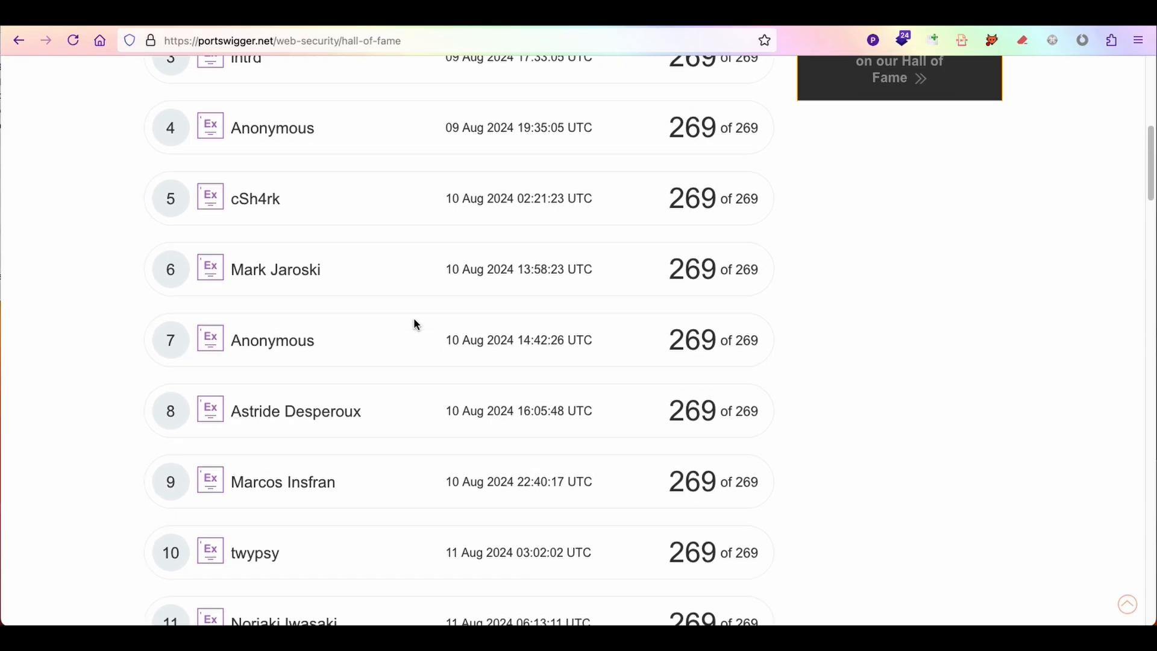
scroll("down", 3)
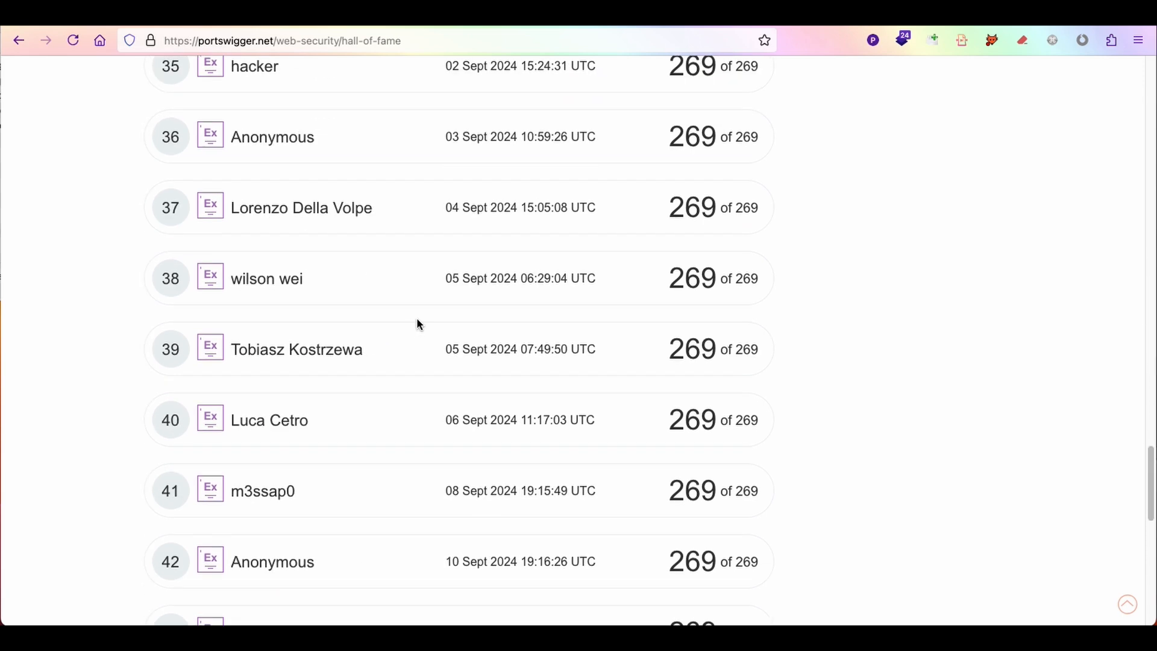
scroll("down", 3)
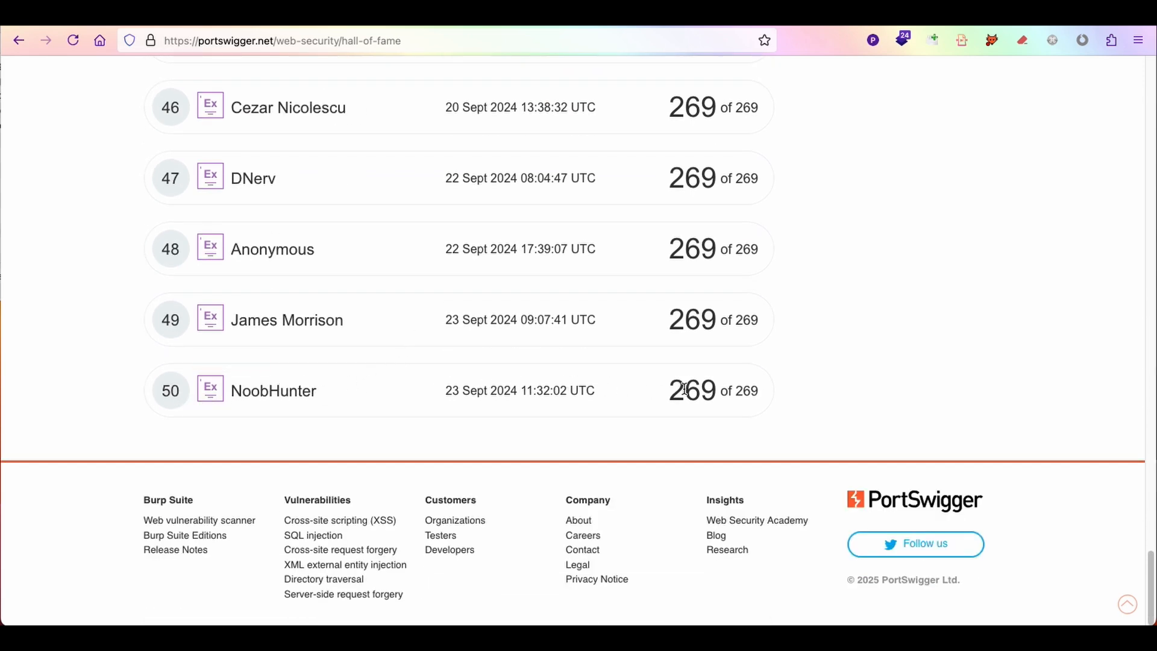
mouse_move(210, 388)
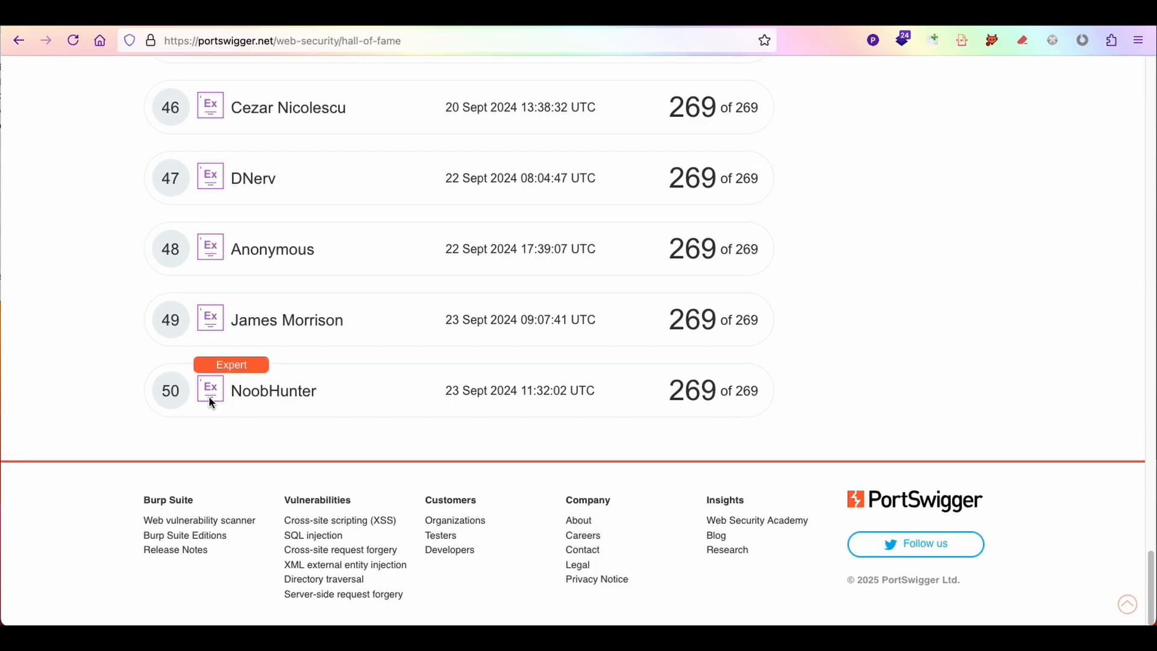
mouse_move(280, 322)
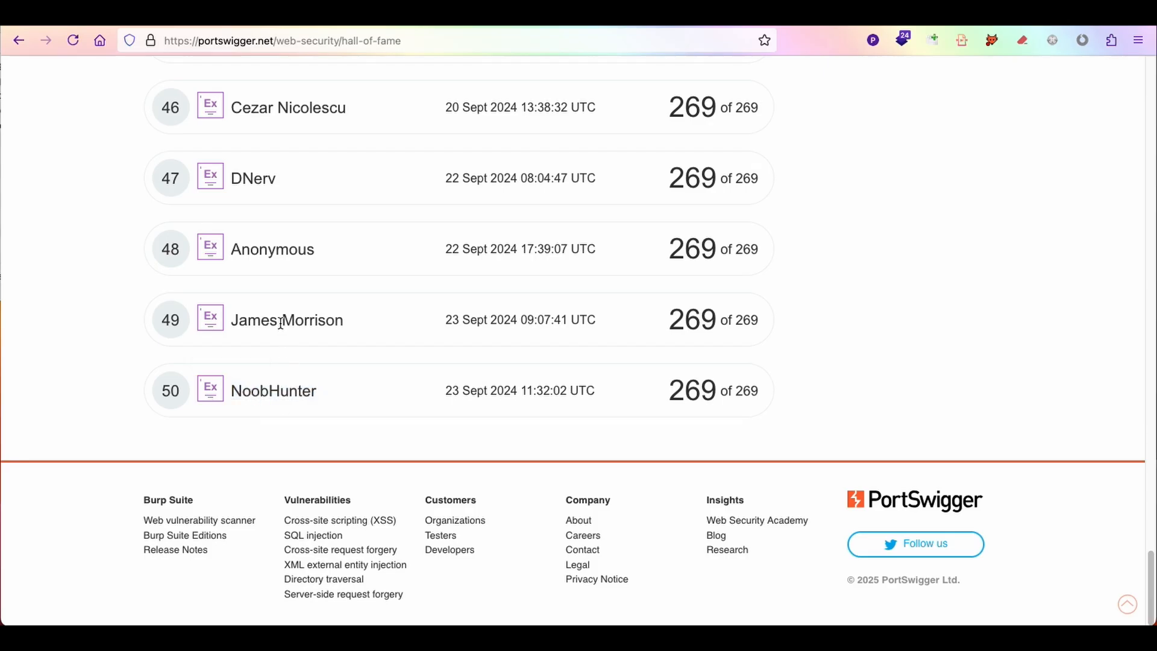
mouse_move(707, 324)
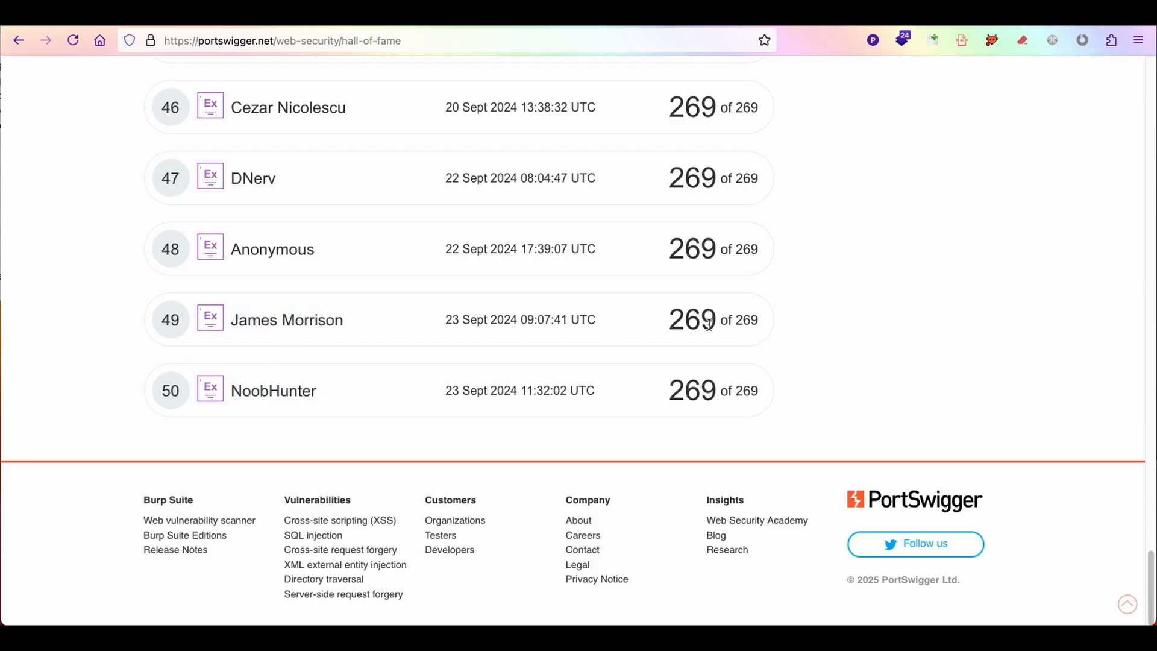
mouse_move(405, 383)
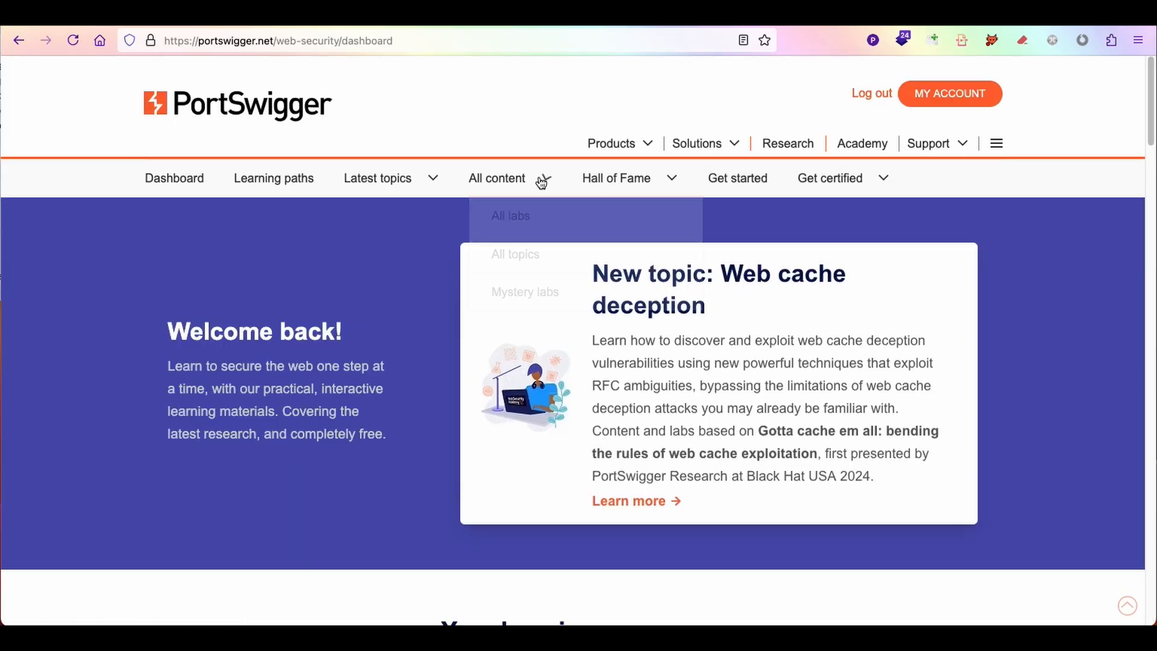
mouse_move(516, 254)
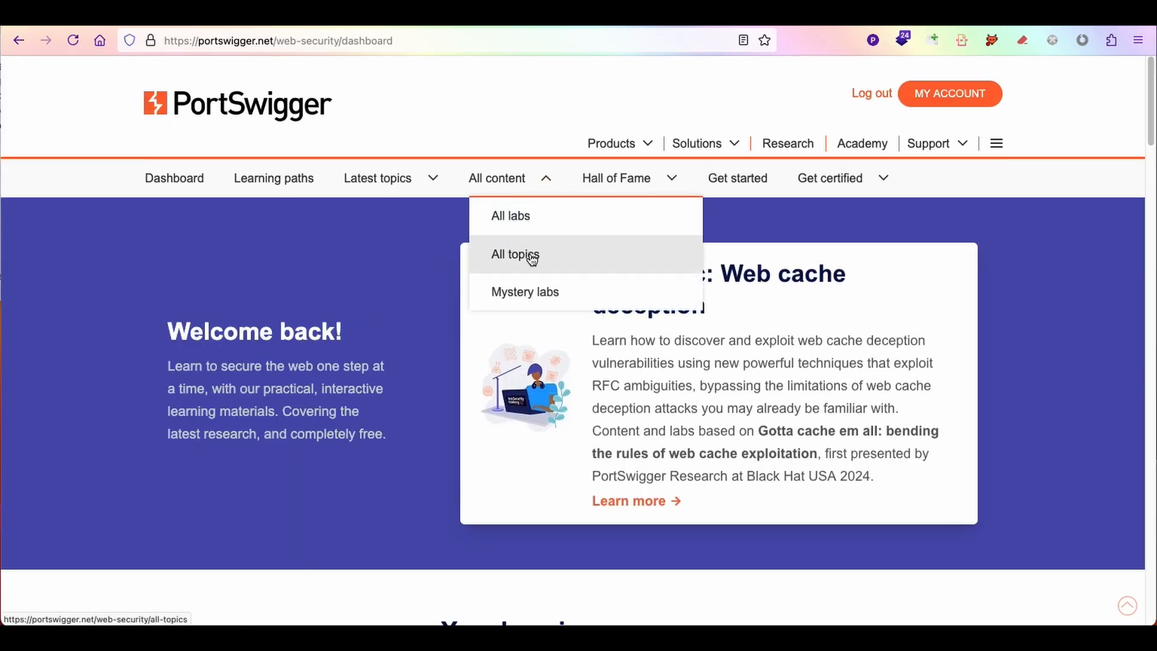
- Choose All topics from the All content dropdown
left_click(515, 253)
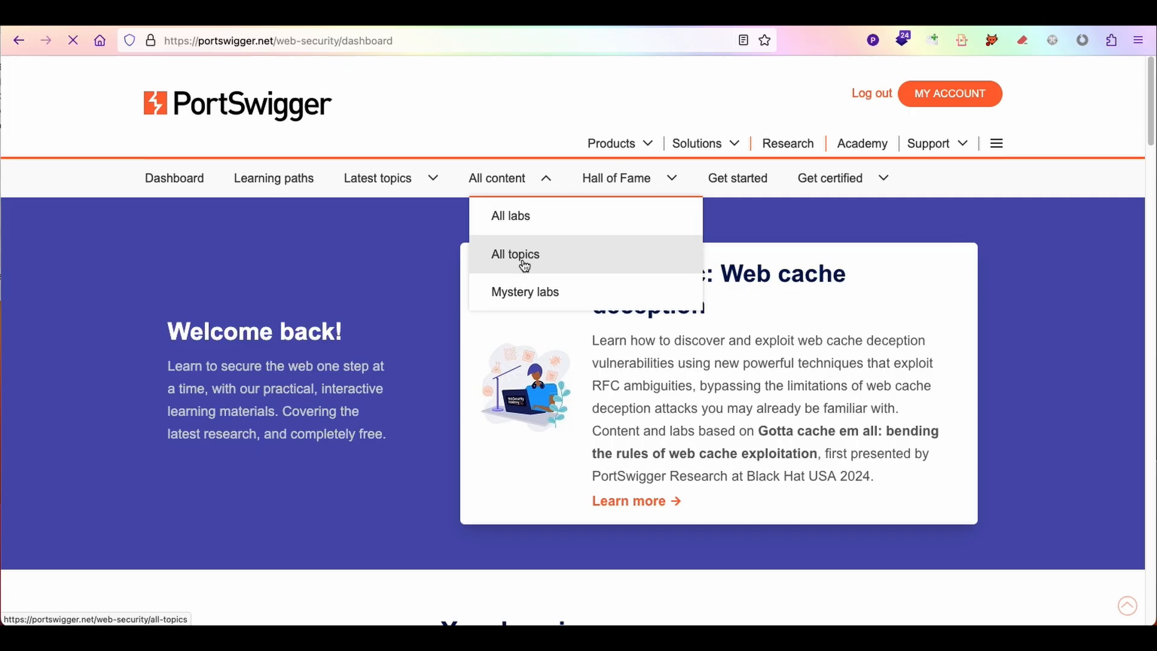
left_click(515, 254)
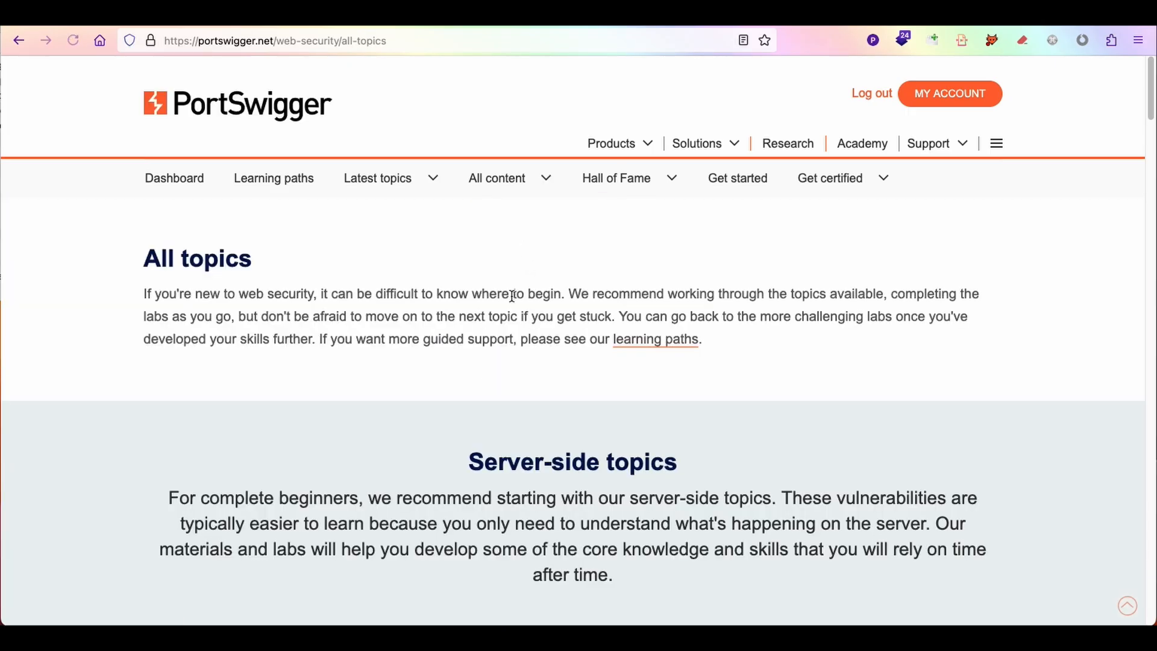
- Scroll through the server-side, client-side and advanced topics on the All topics page
scroll("down", 3)
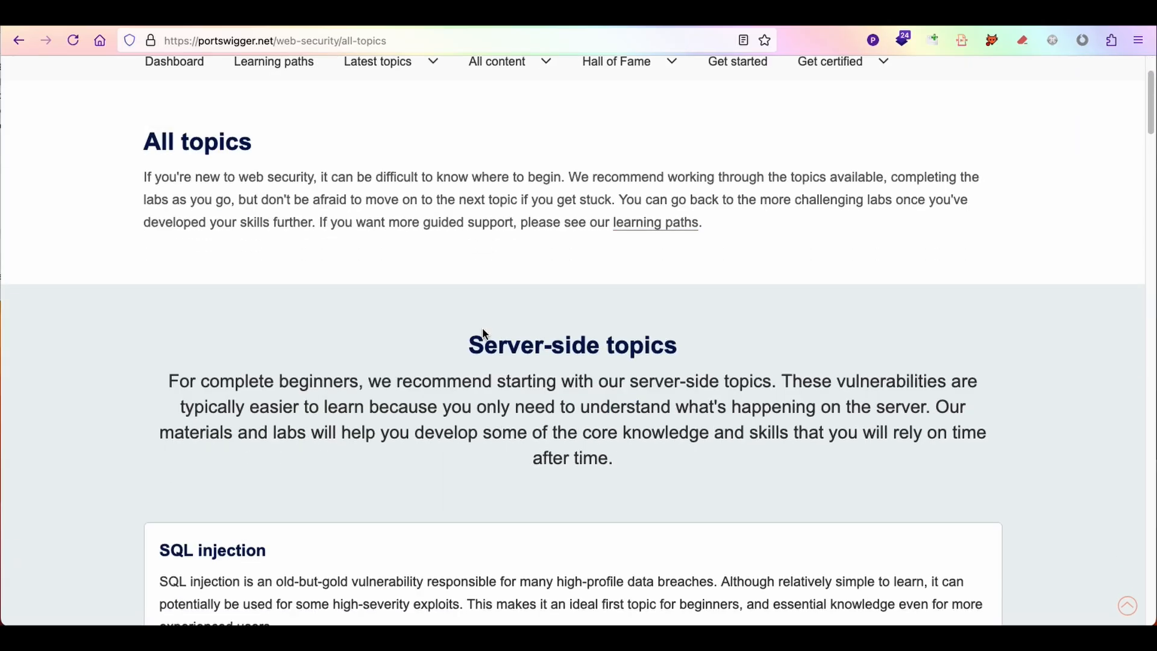
scroll("down", 3)
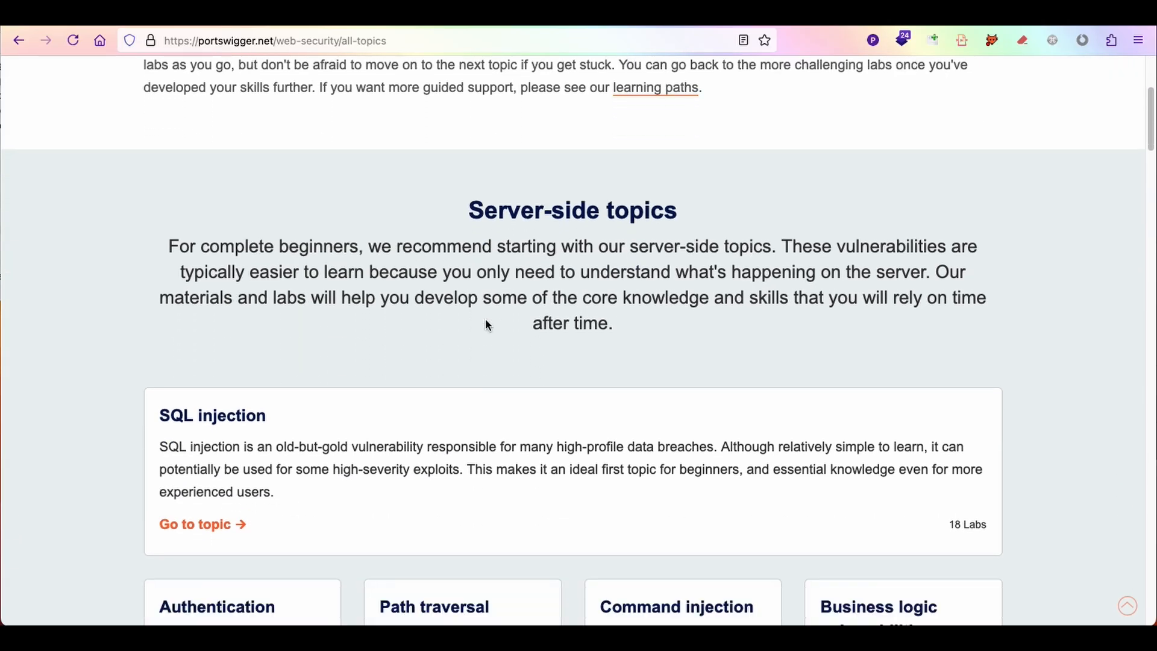
scroll("down", 3)
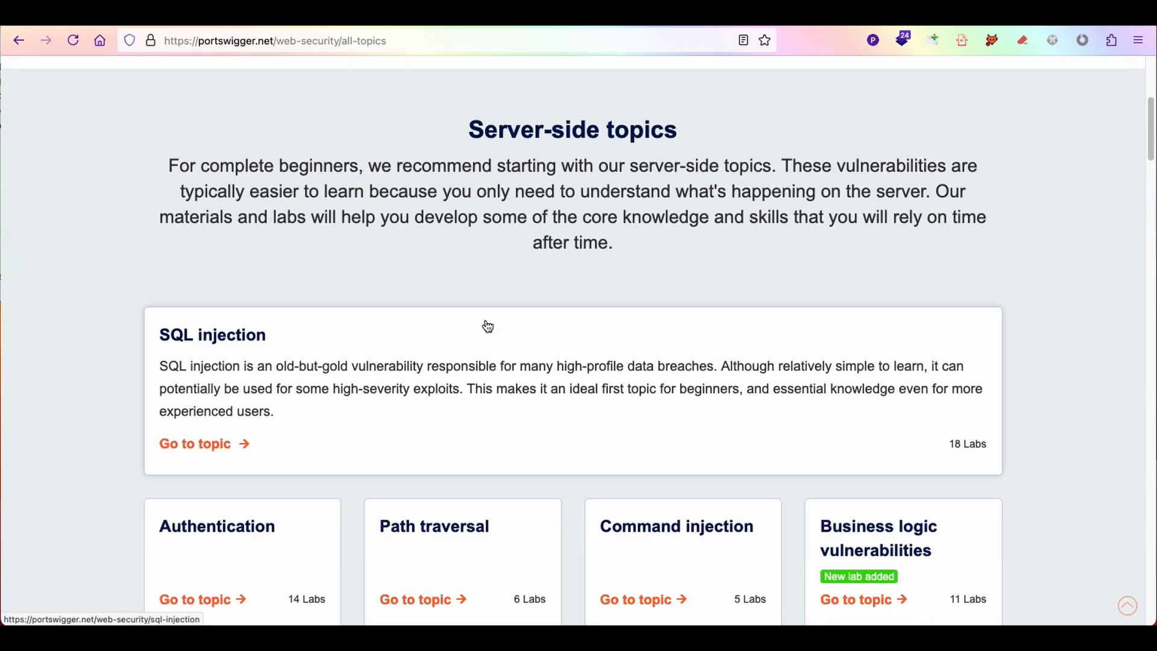
scroll("down", 3)
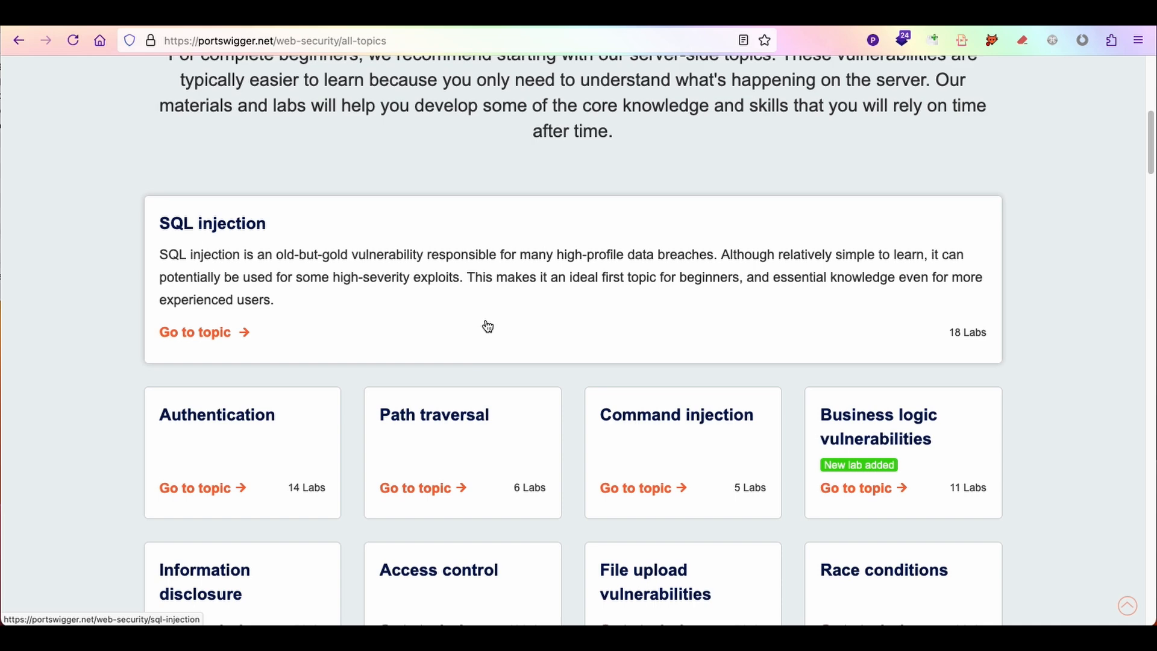
scroll("down", 3)
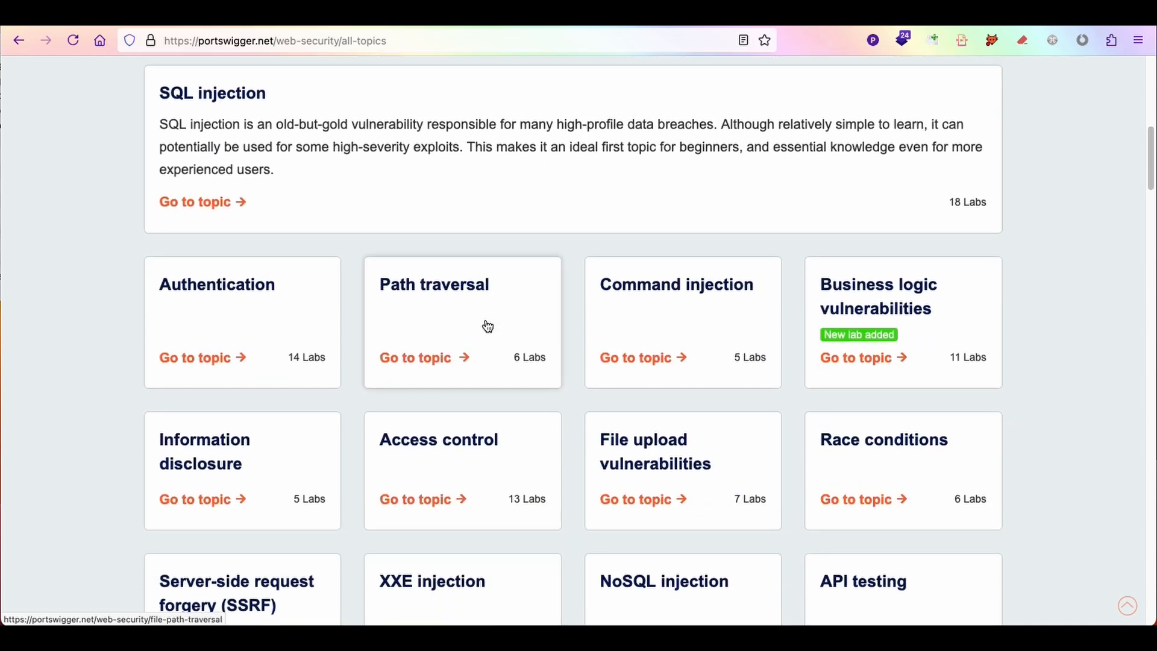
scroll("down", 3)
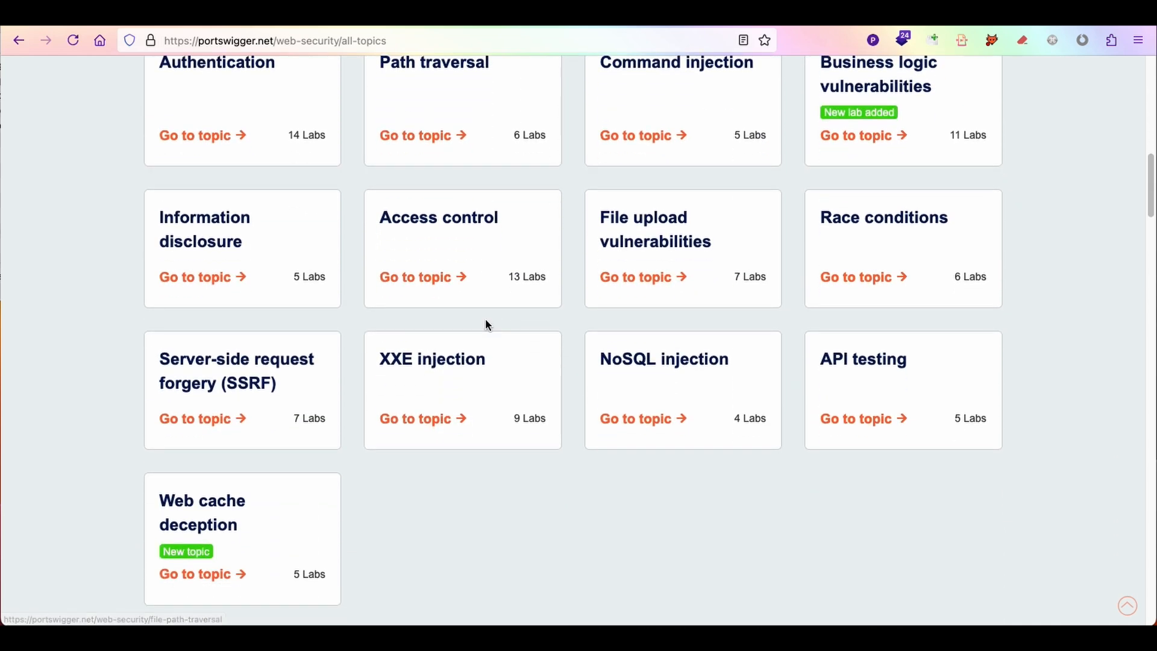
scroll("down", 3)
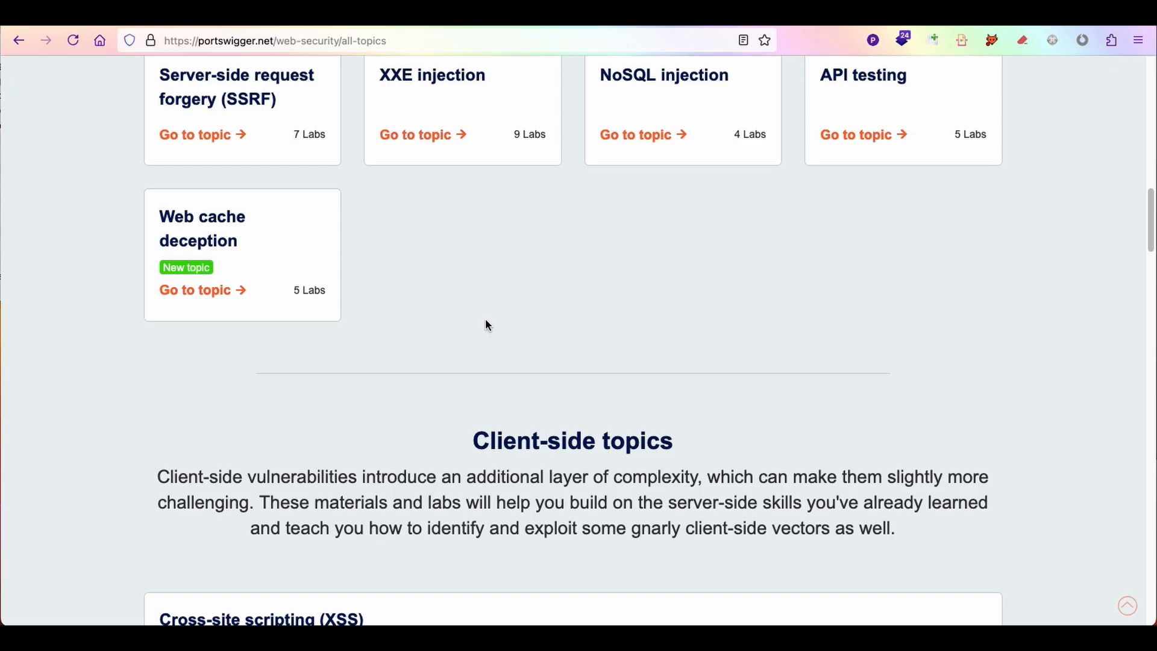
scroll("down", 3)
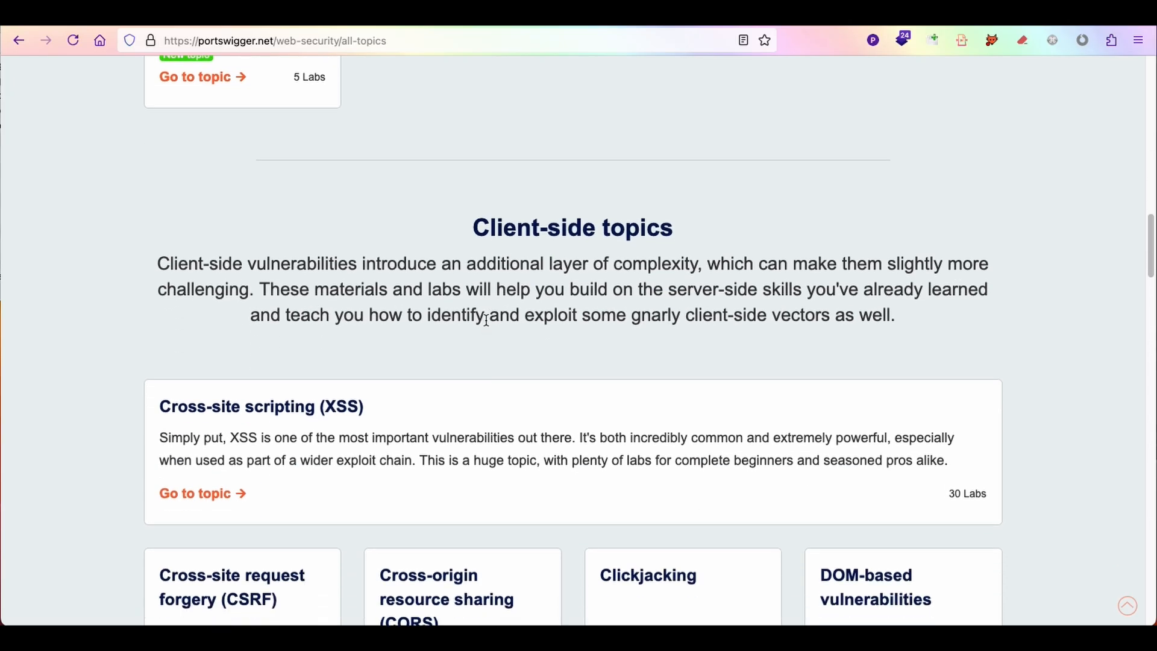
scroll("down", 3)
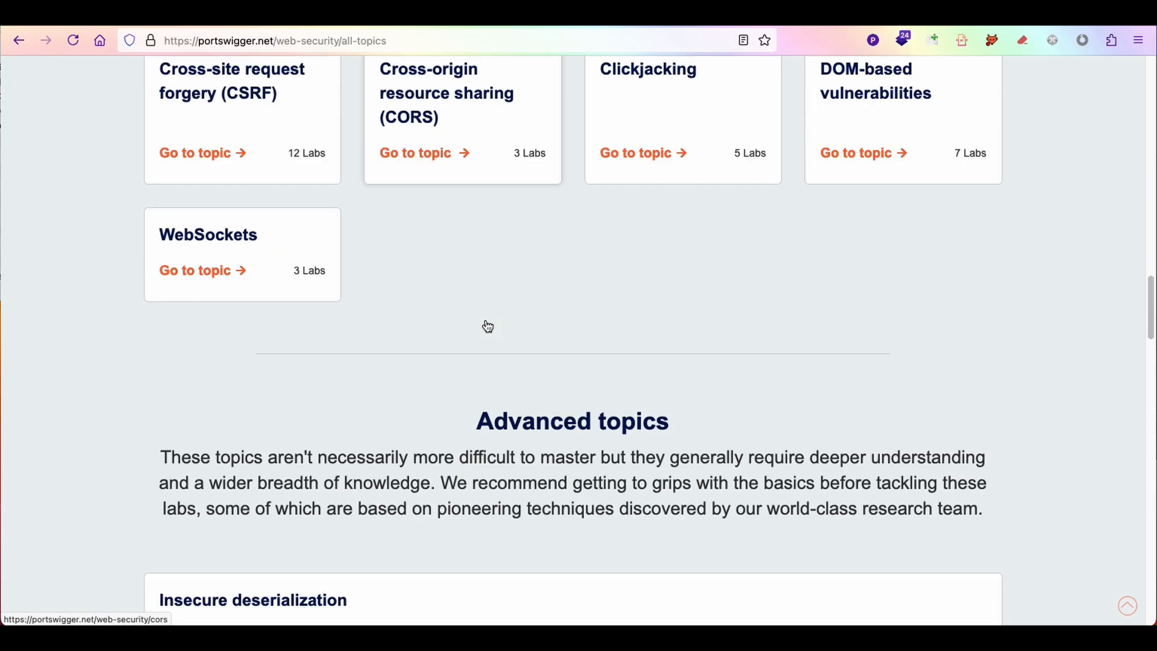
scroll("down", 3)
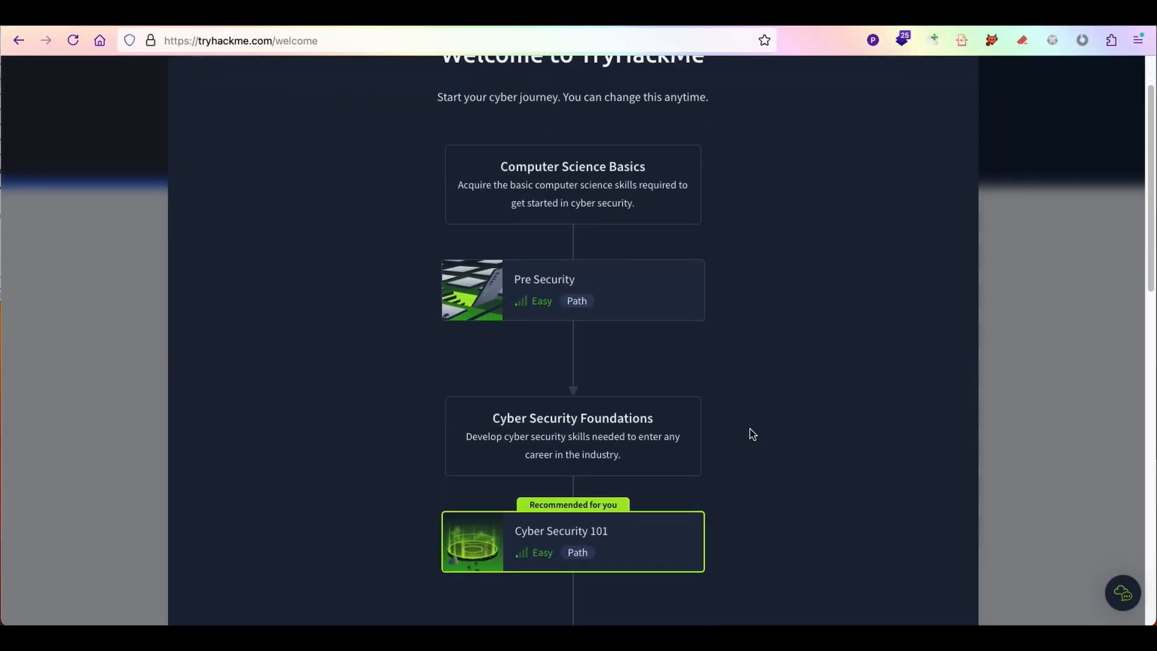
- Open the Web Fundamentals path overview and scroll through its sections, including Burp Suite
scroll("down", 3)
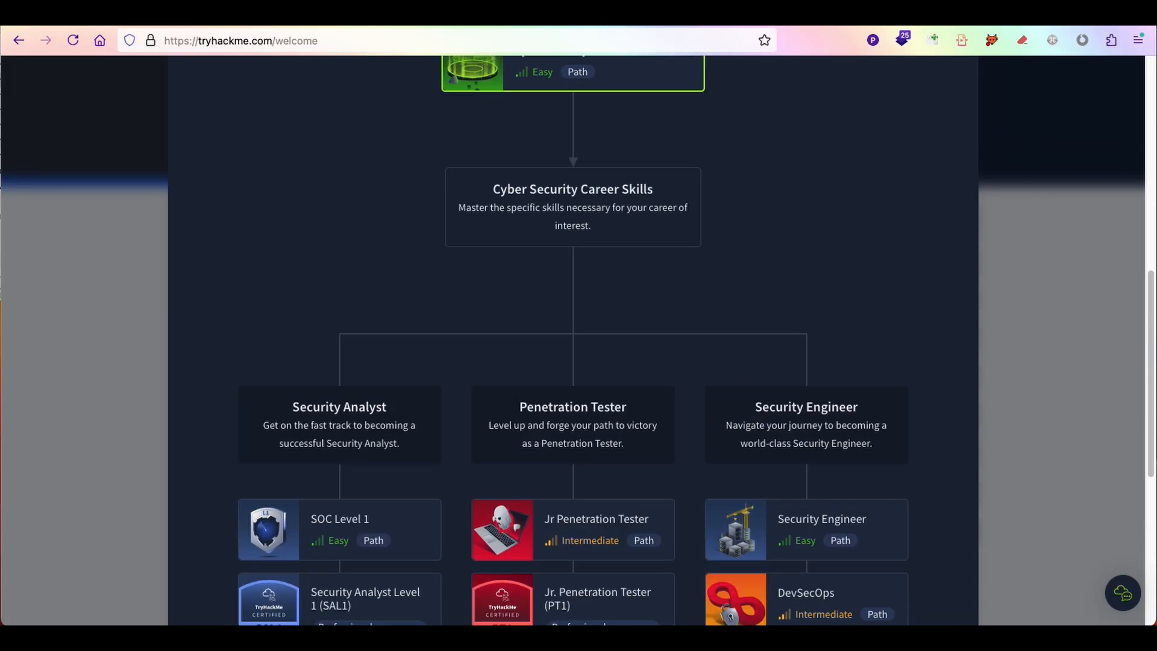
scroll("down", 3)
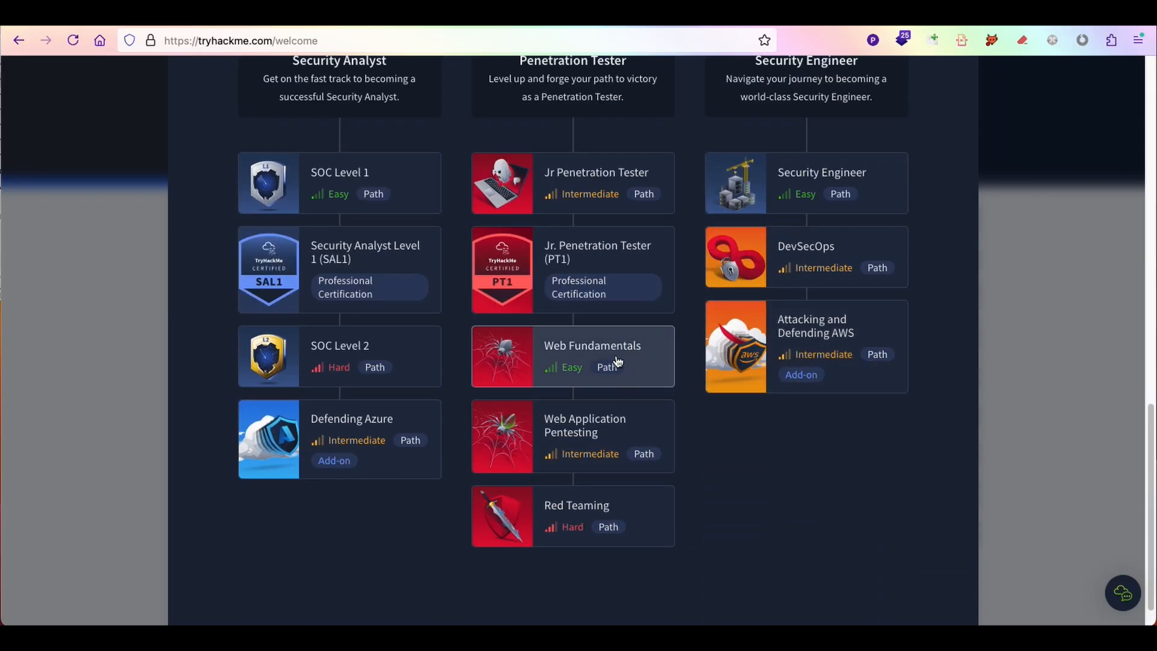
left_click(592, 356)
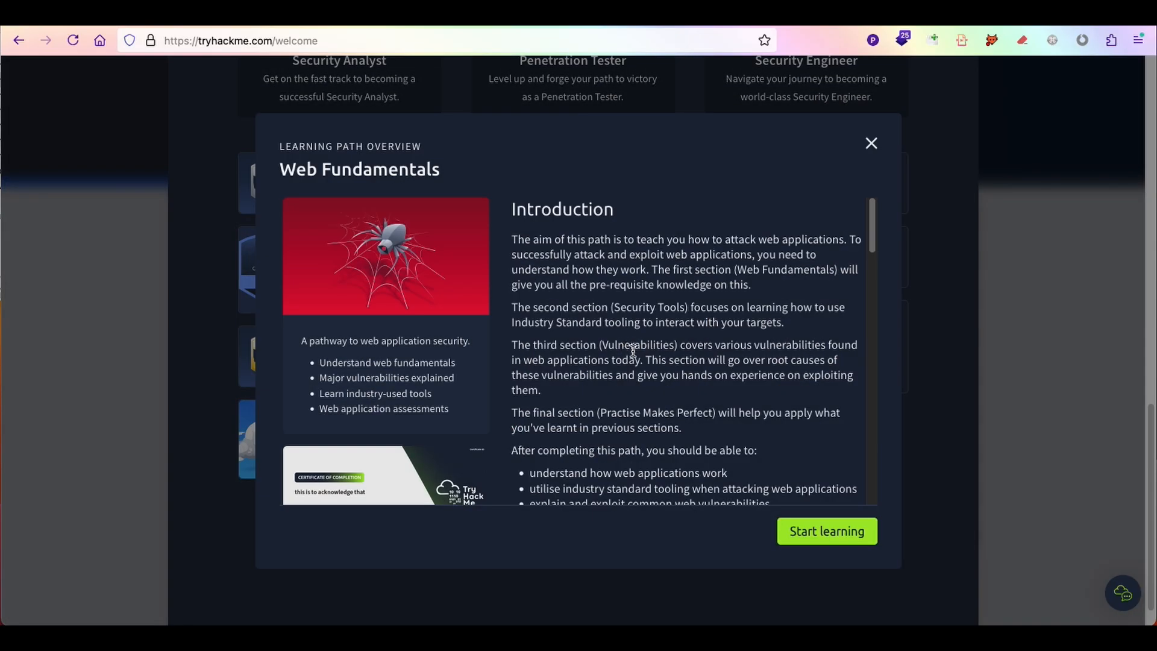
scroll("down", 3)
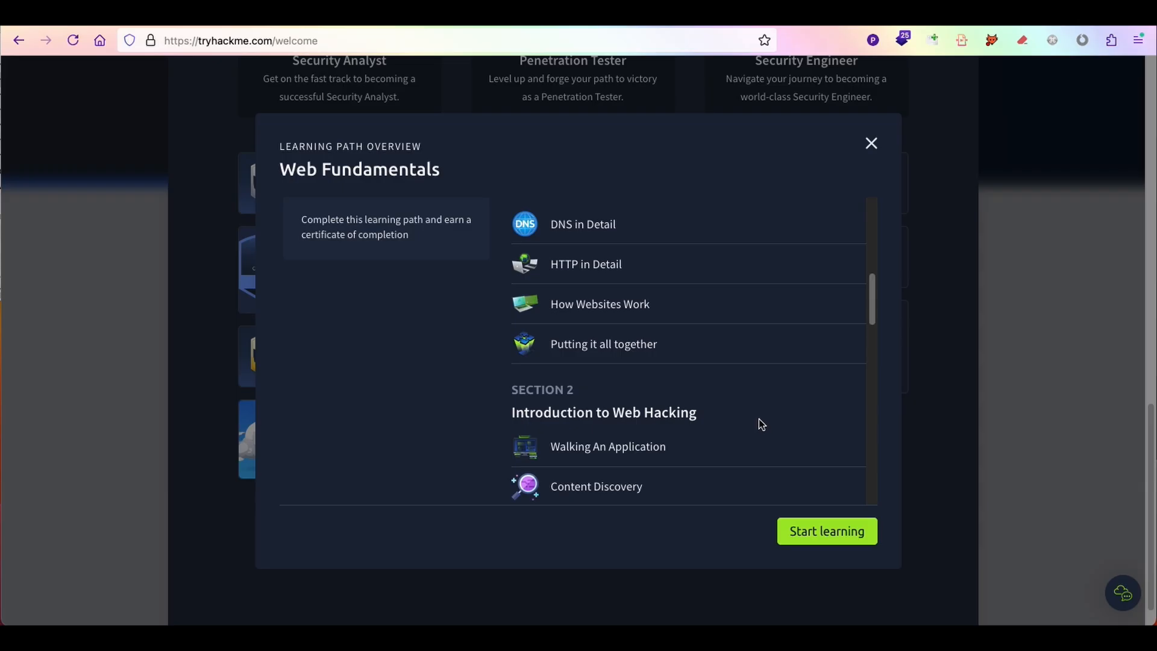
scroll("down", 3)
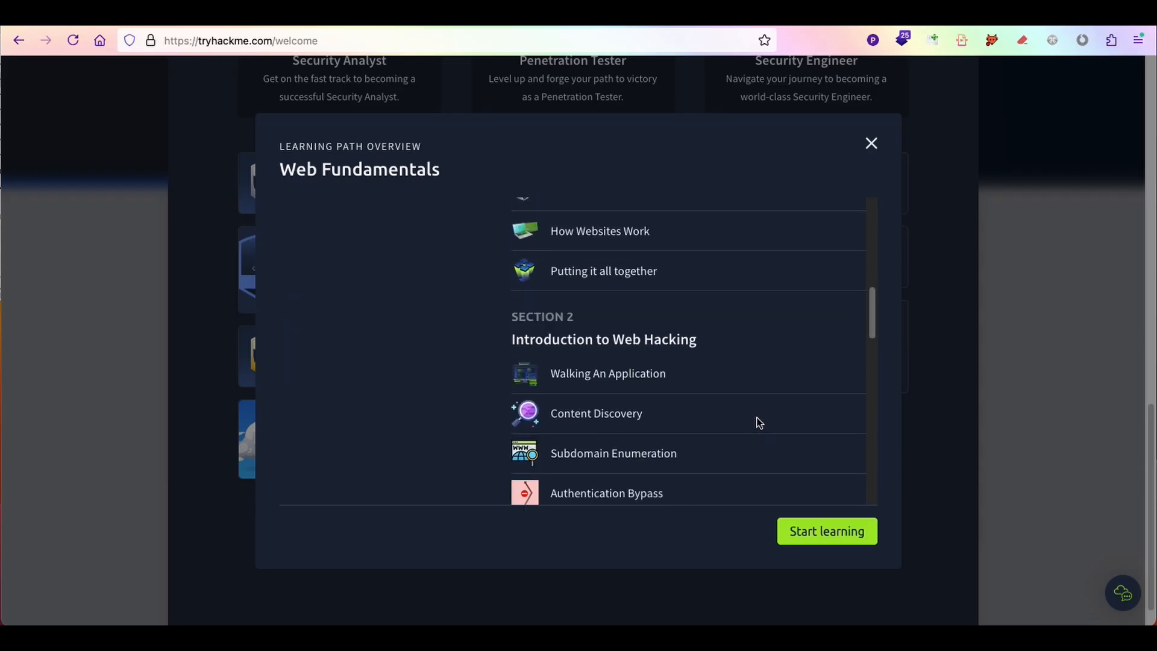
scroll("down", 3)
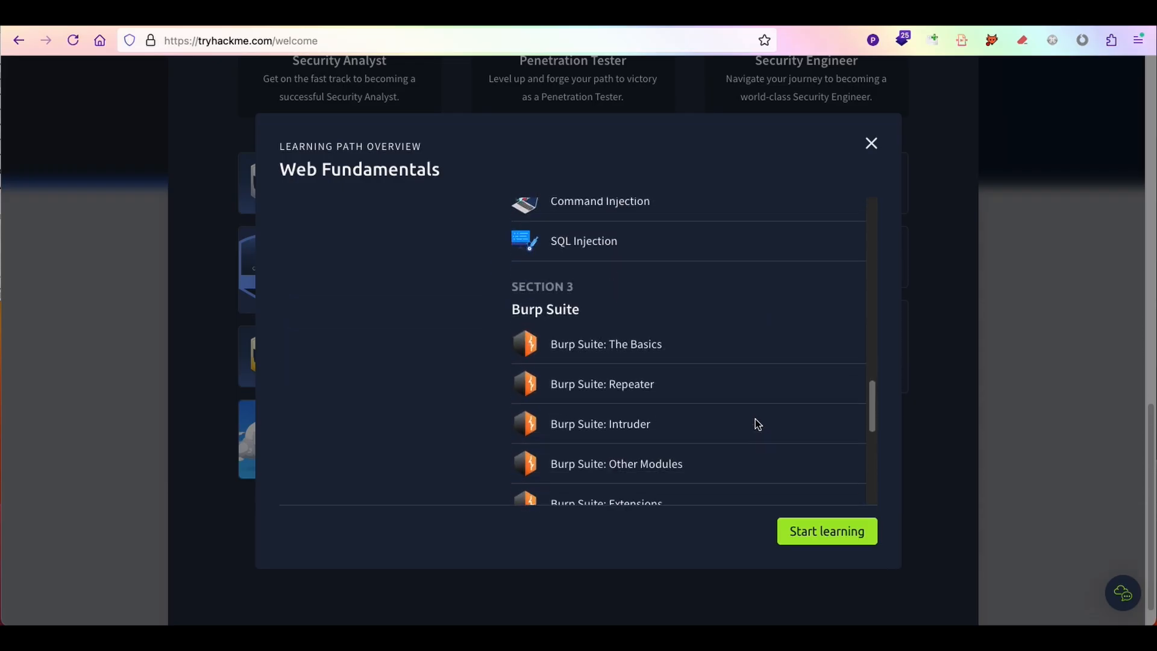
scroll("down", 3)
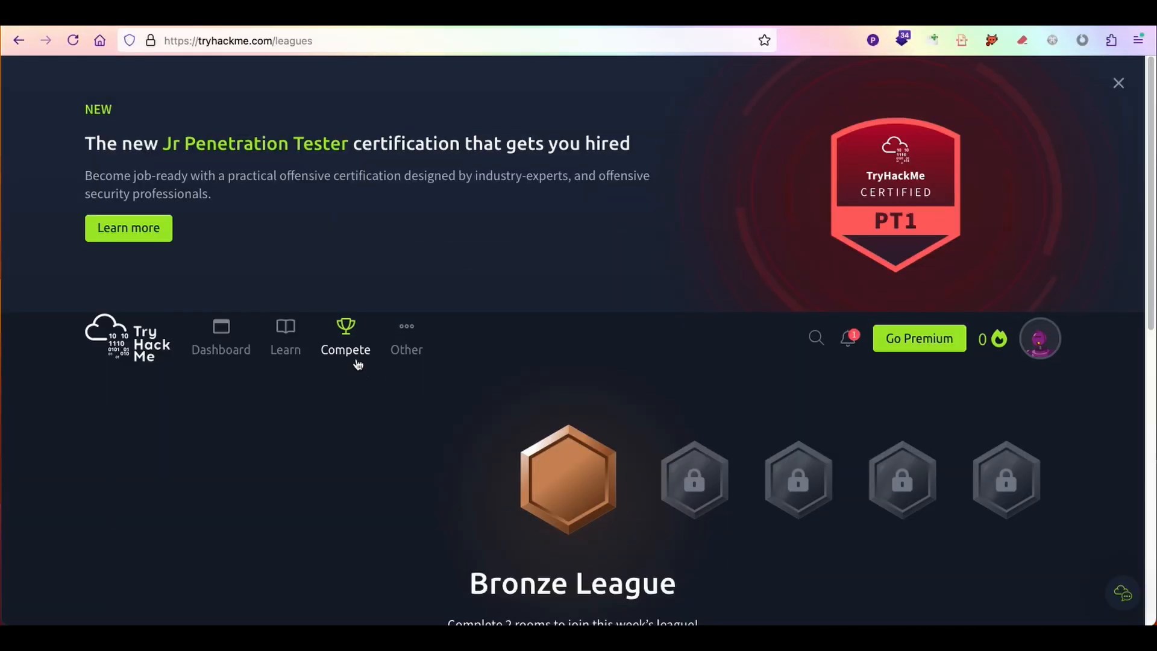
- Bring up the 'How leagues work' explanation on the Bronze League page
left_click(1118, 82)
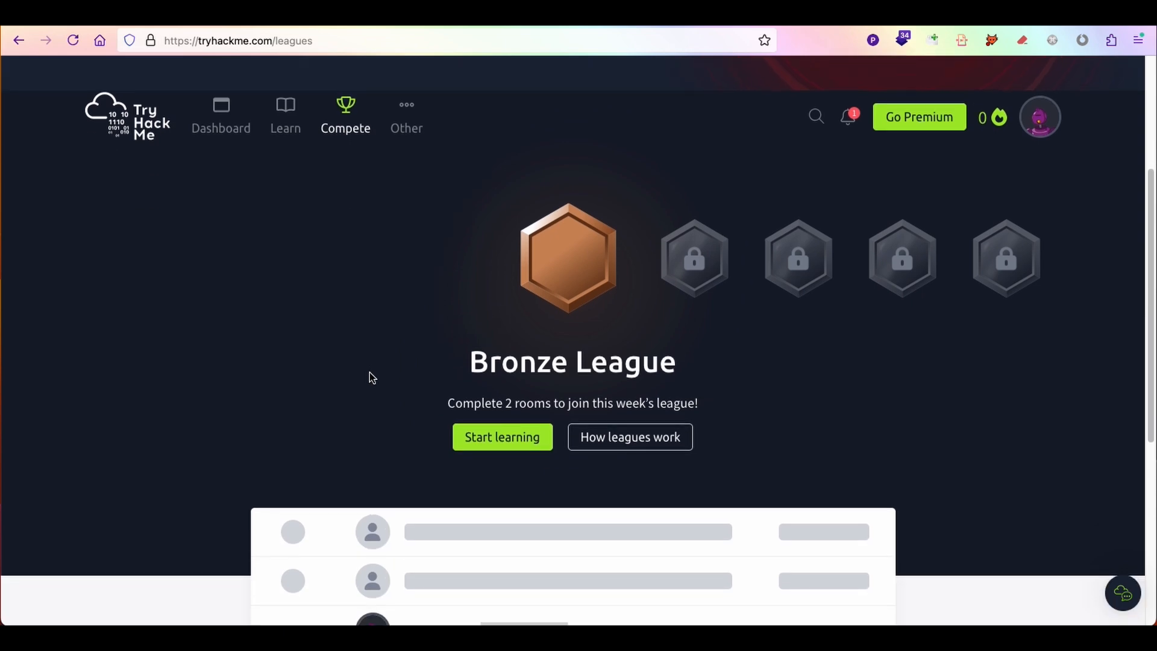
scroll("down", 3)
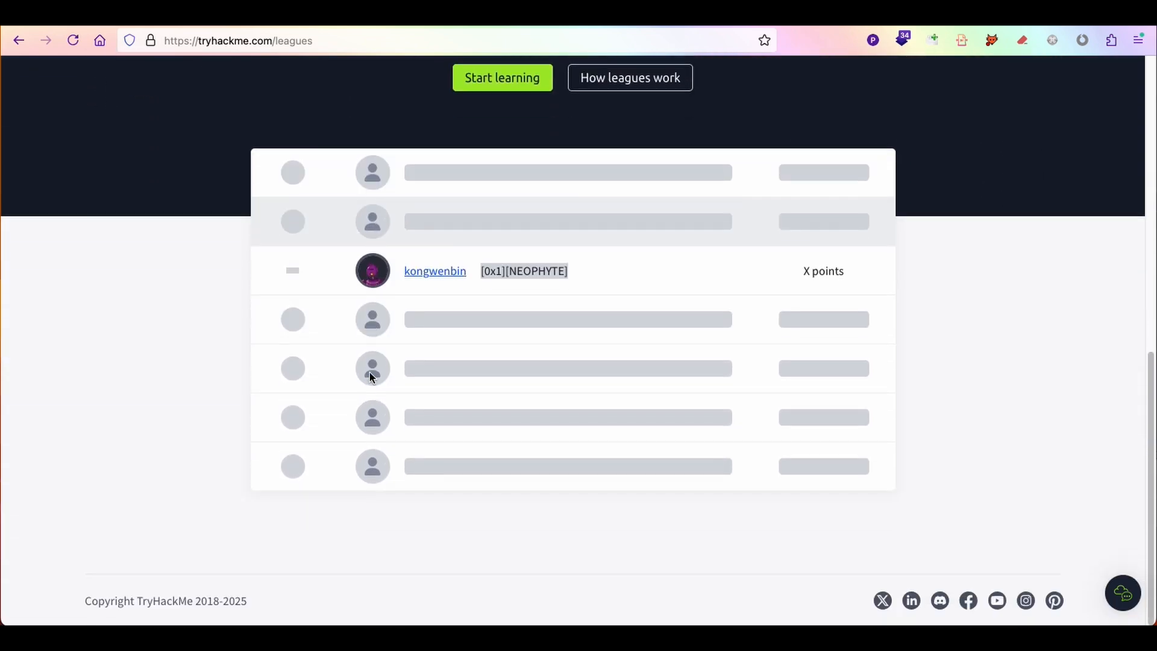
left_click(628, 78)
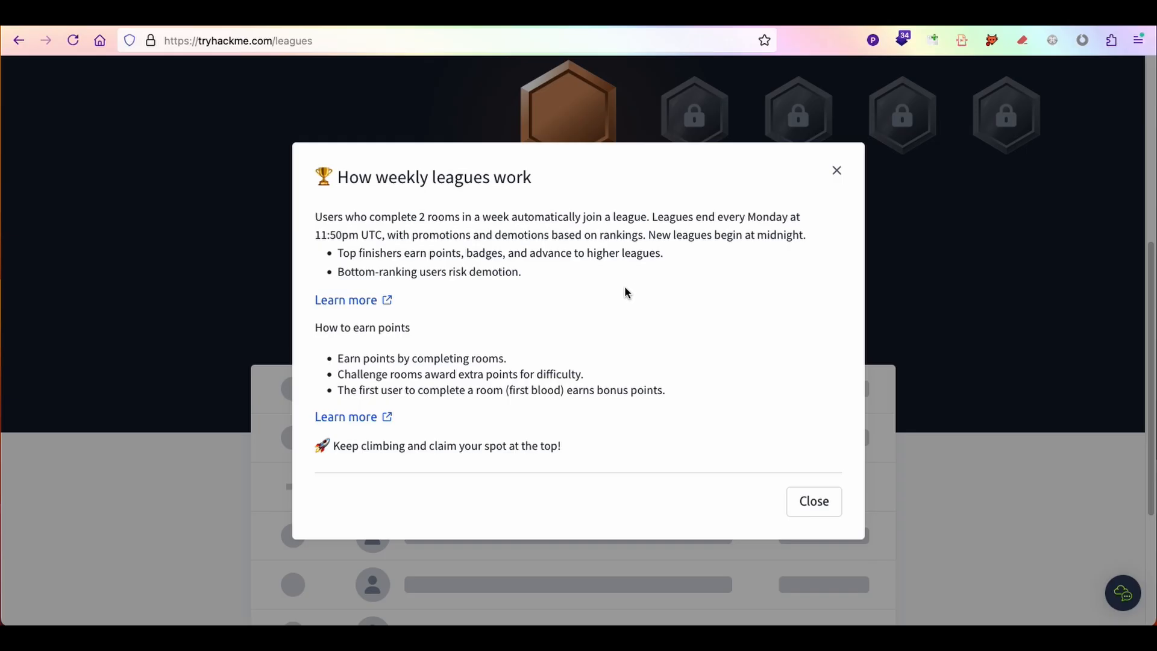
mouse_move(637, 295)
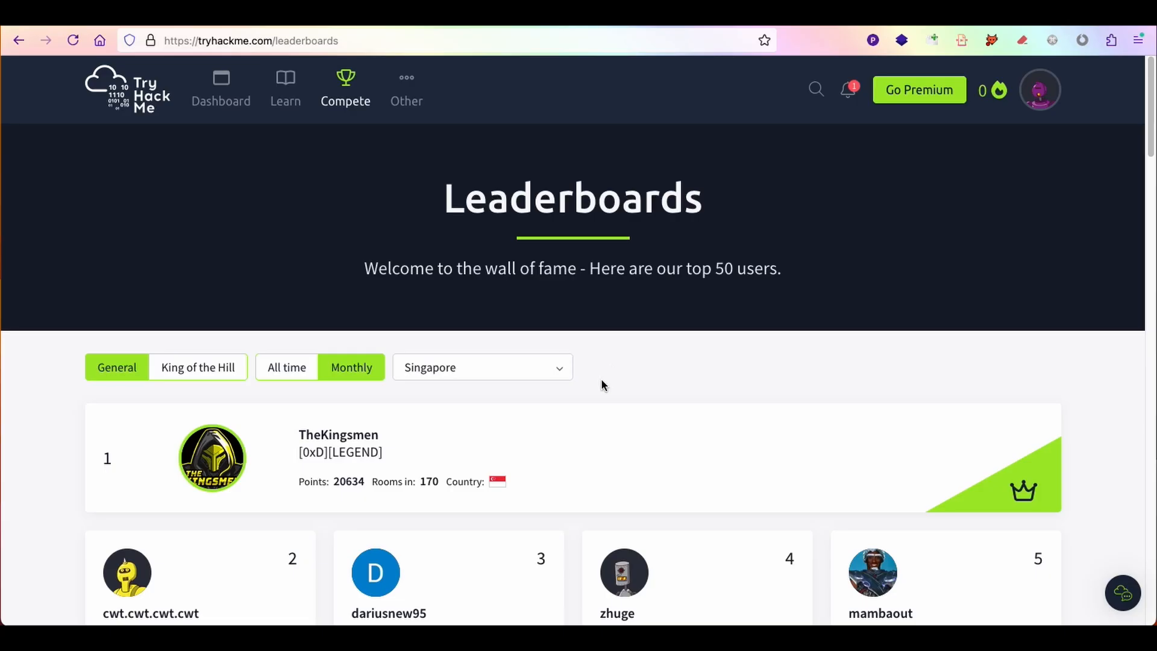
- Scroll the monthly Singapore leaderboard, then go to the premium subscription plans
scroll("down", 3)
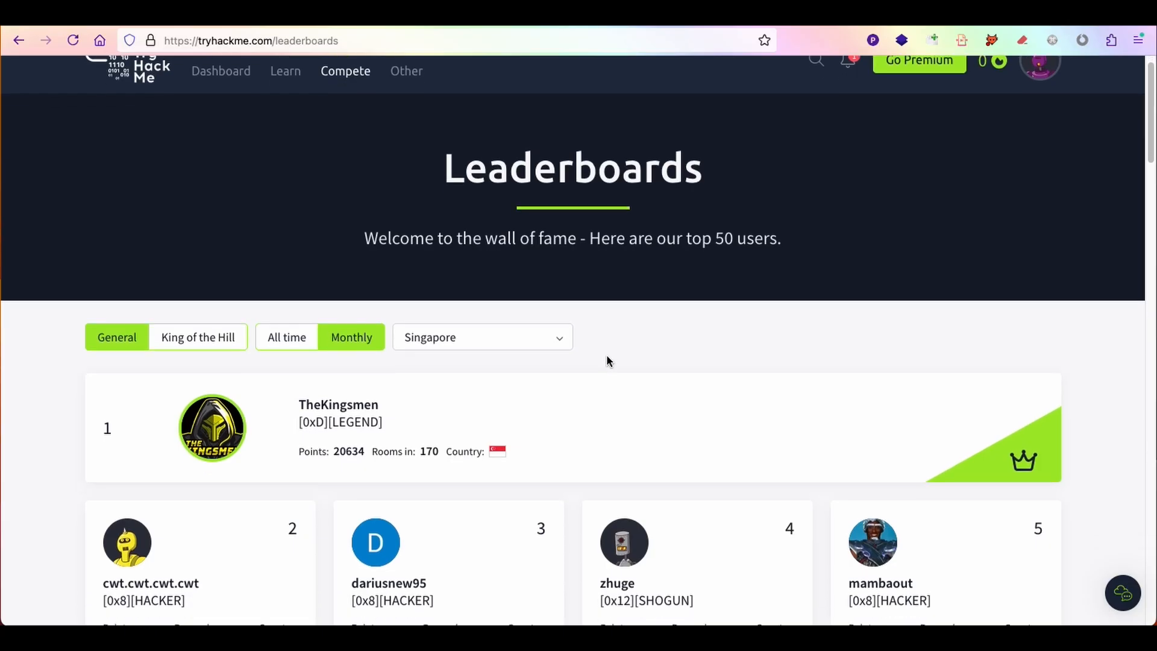
scroll("down", 3)
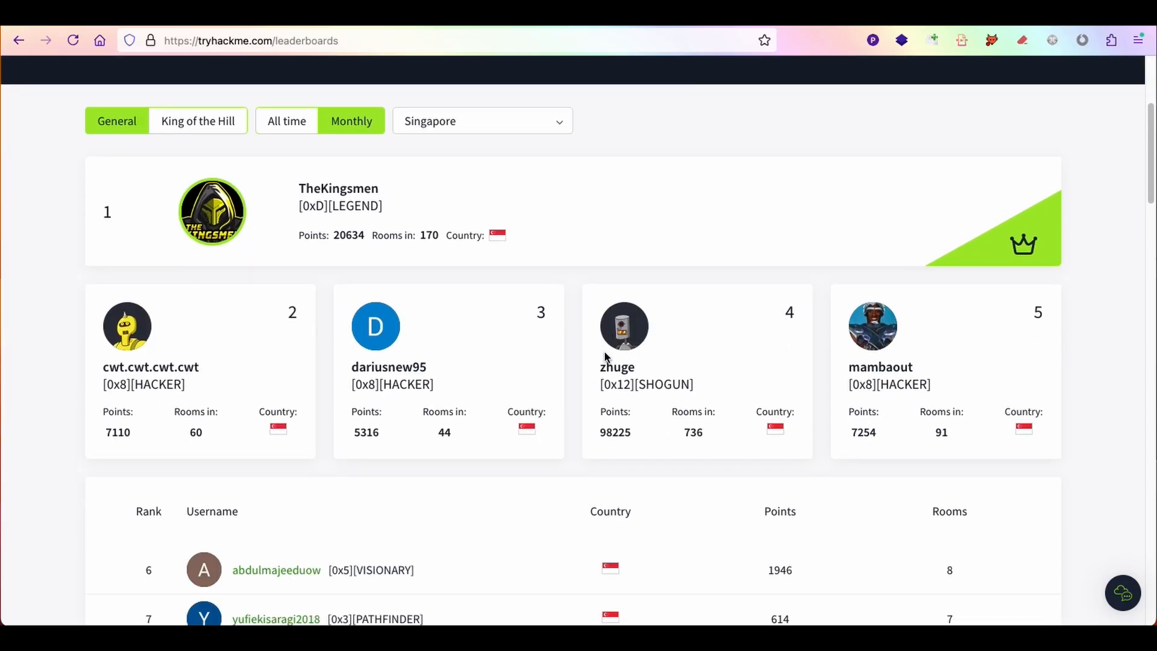
scroll("down", 3)
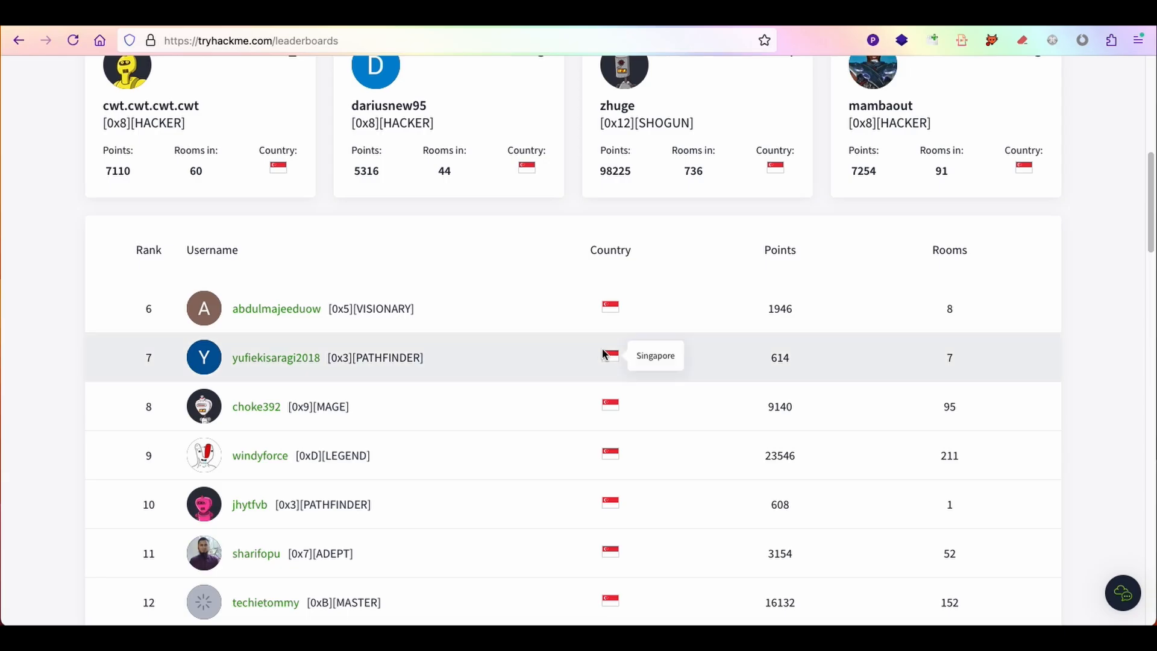
scroll("down", 3)
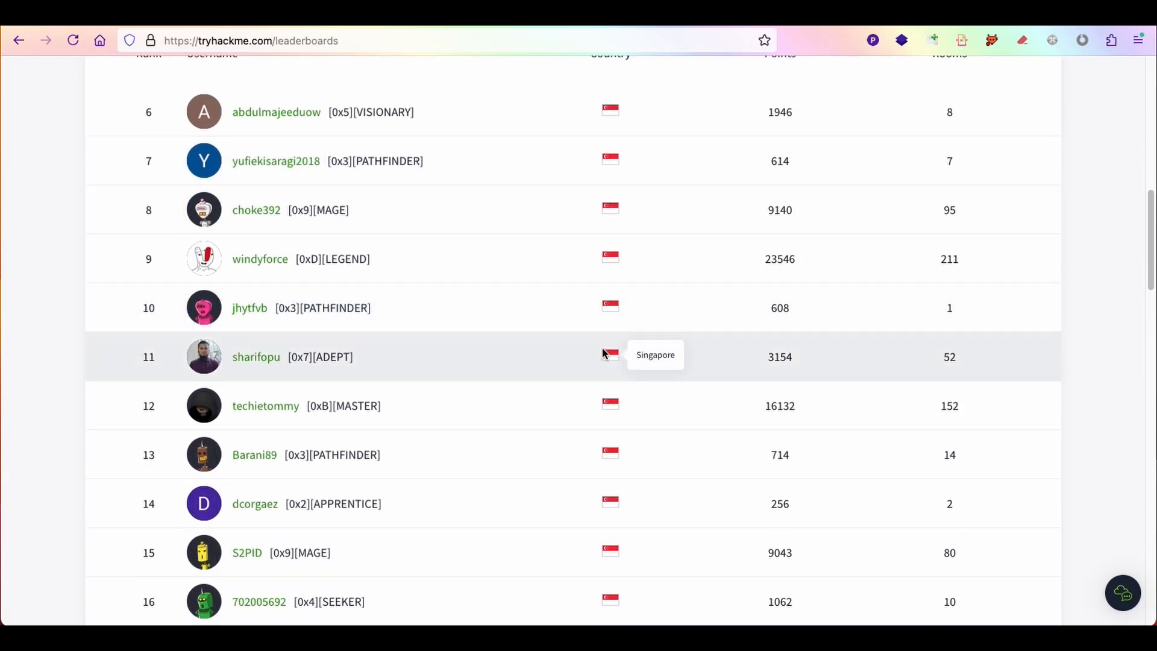
left_click(919, 80)
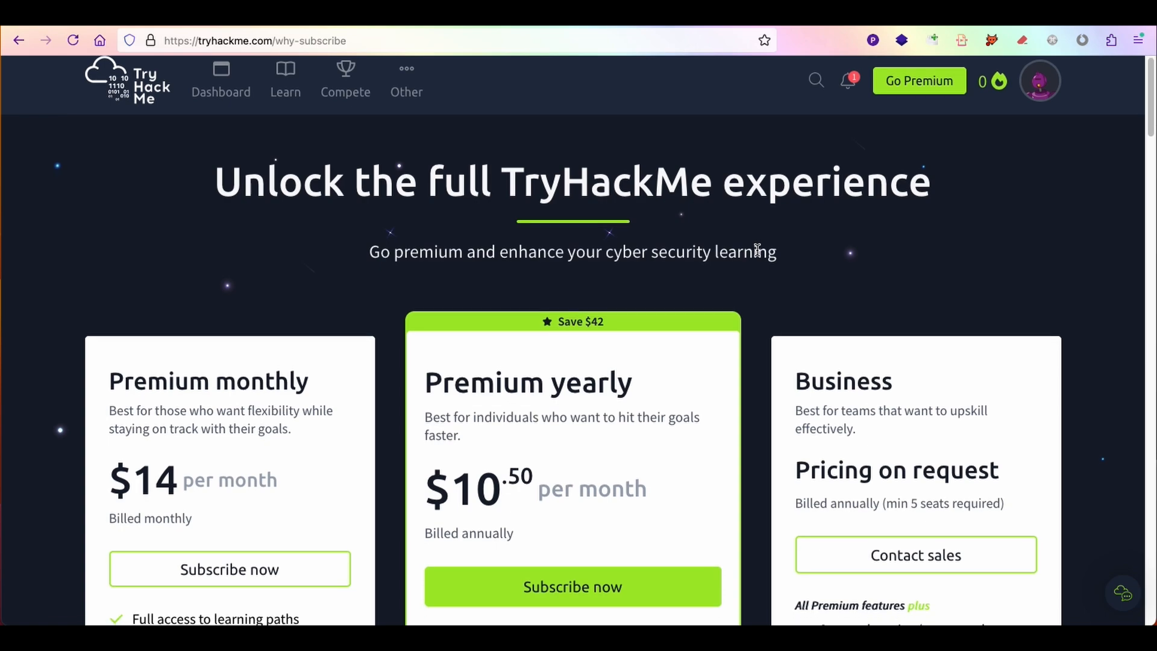
- Compare the Free, Premium and Business plan features, then open the Learn page
scroll("down", 3)
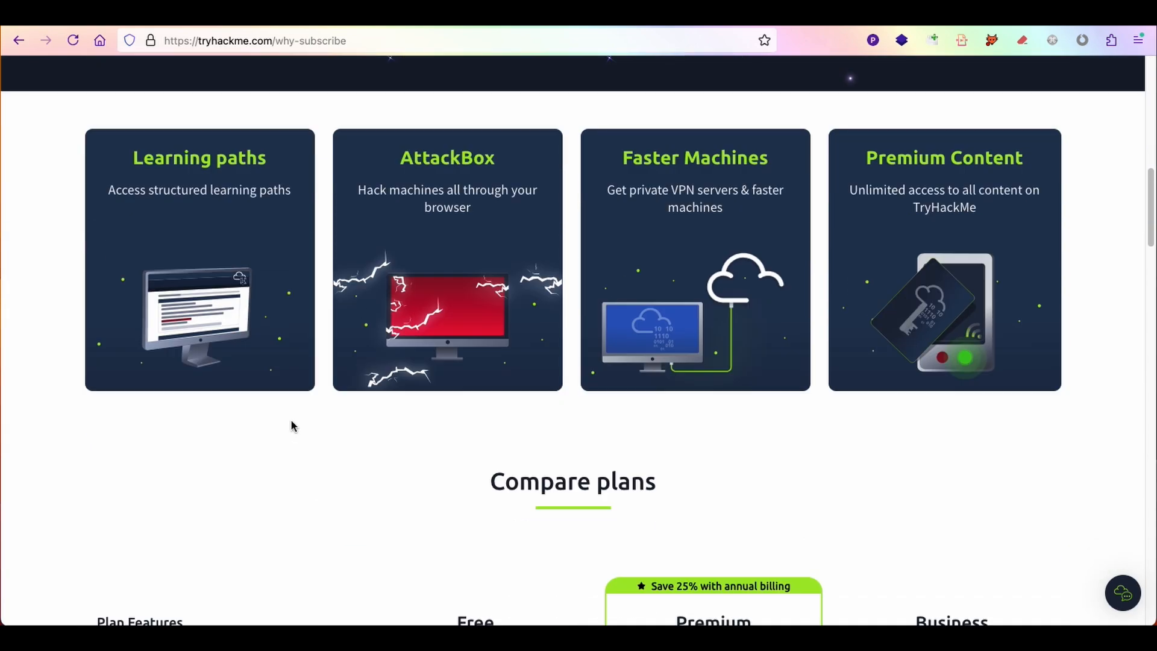
scroll("down", 3)
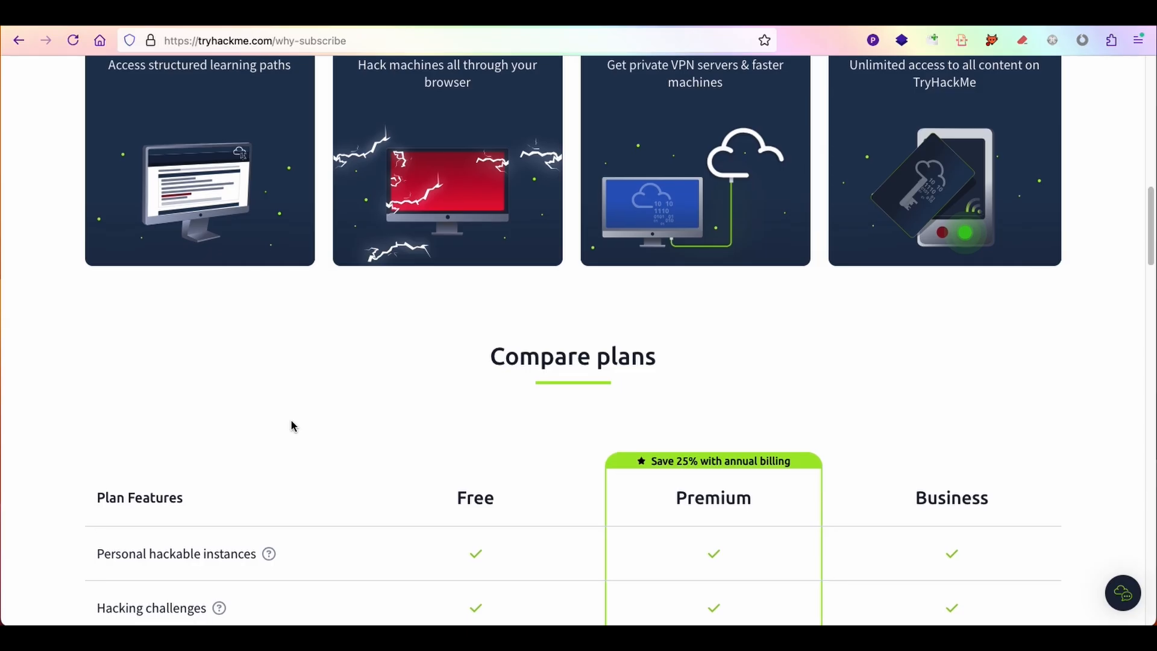
scroll("down", 3)
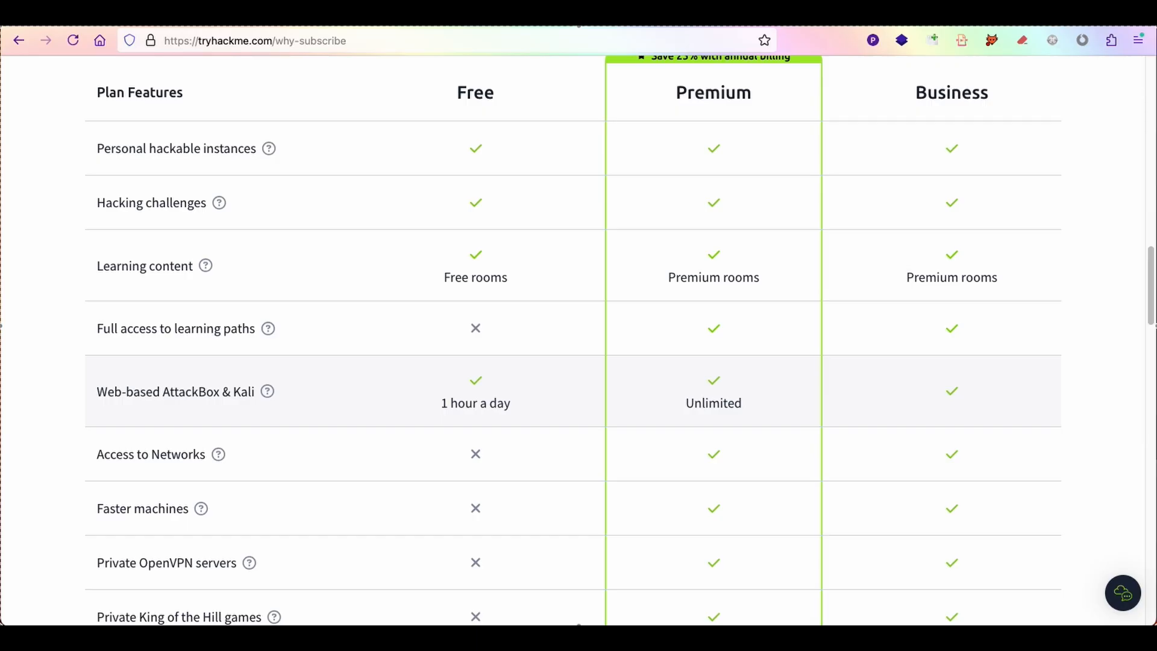
left_click(285, 89)
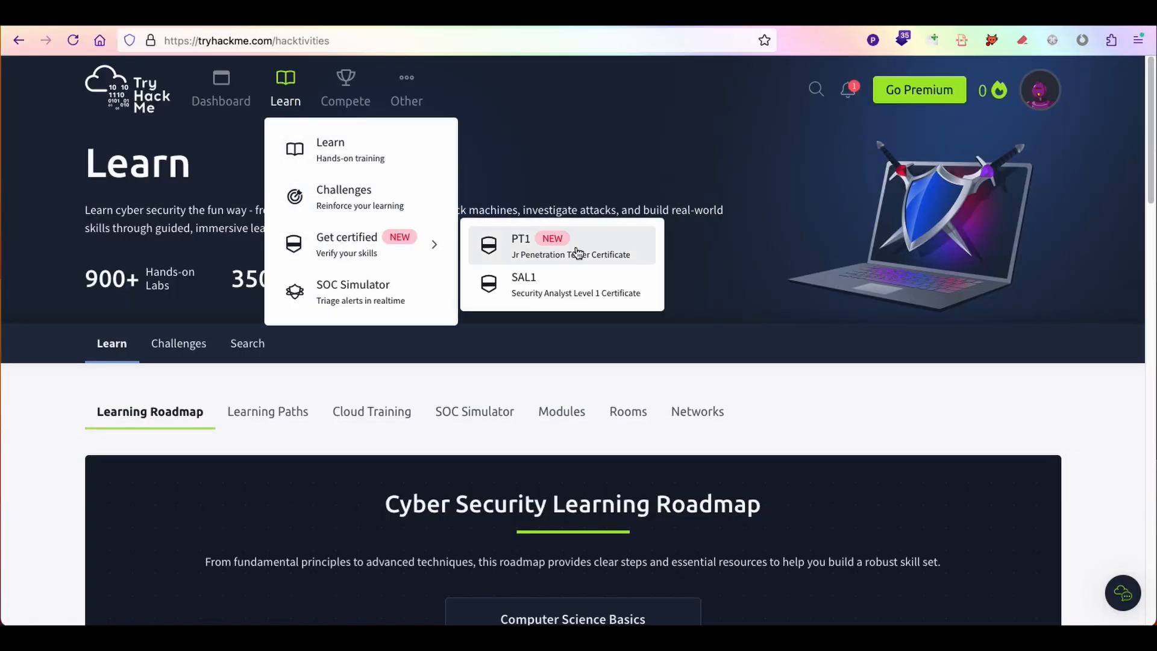
- Open TryHackMe's PT1 certification page and read through its benefits, exam and key skills
left_click(561, 245)
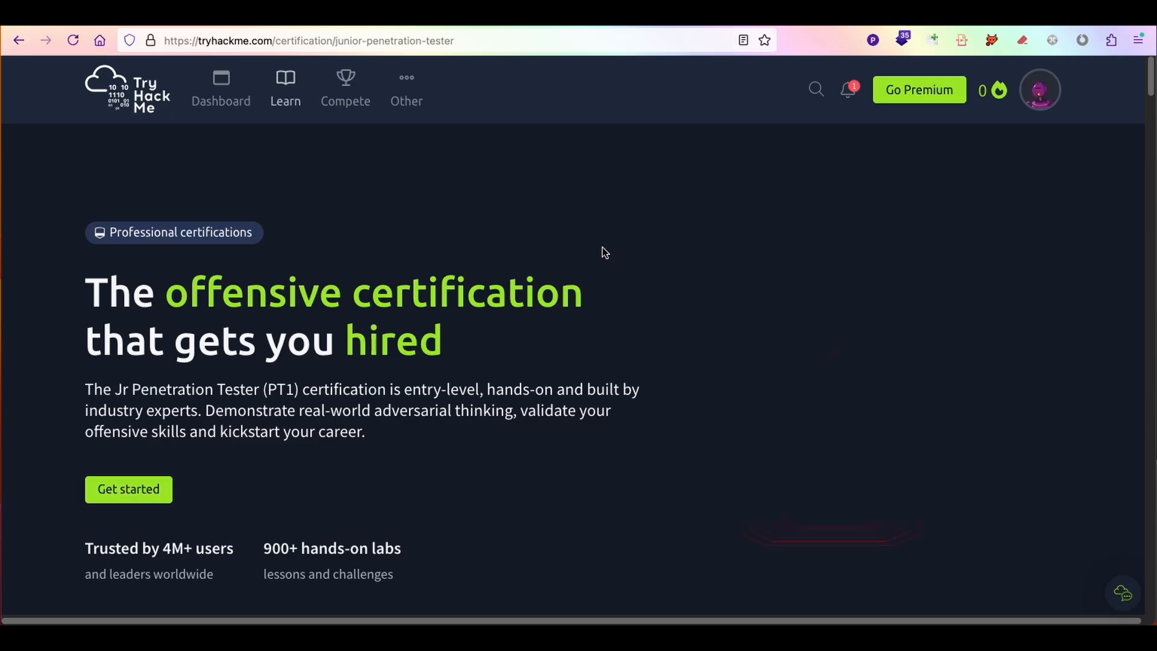
scroll("down", 3)
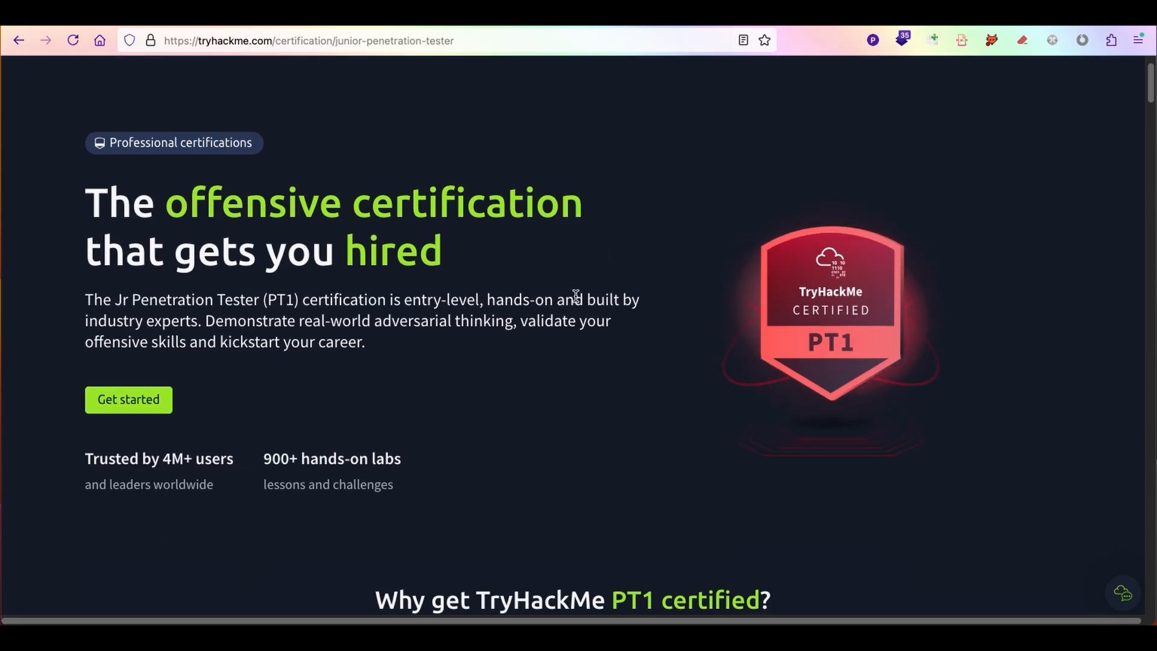
scroll("down", 3)
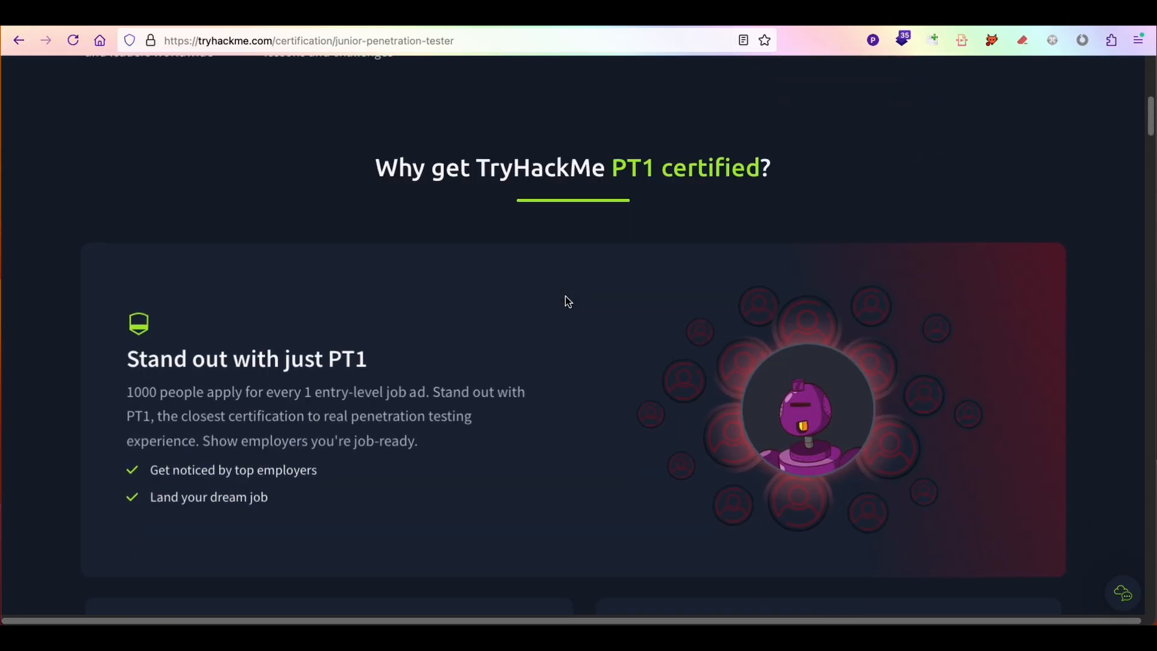
scroll("down", 3)
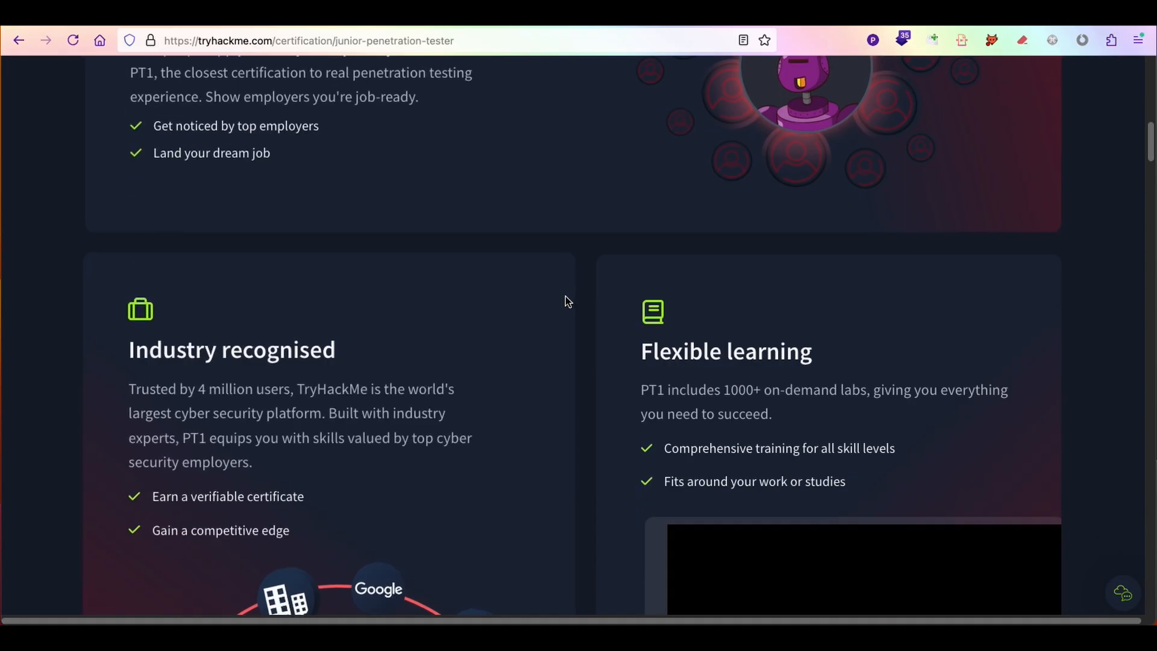
scroll("down", 3)
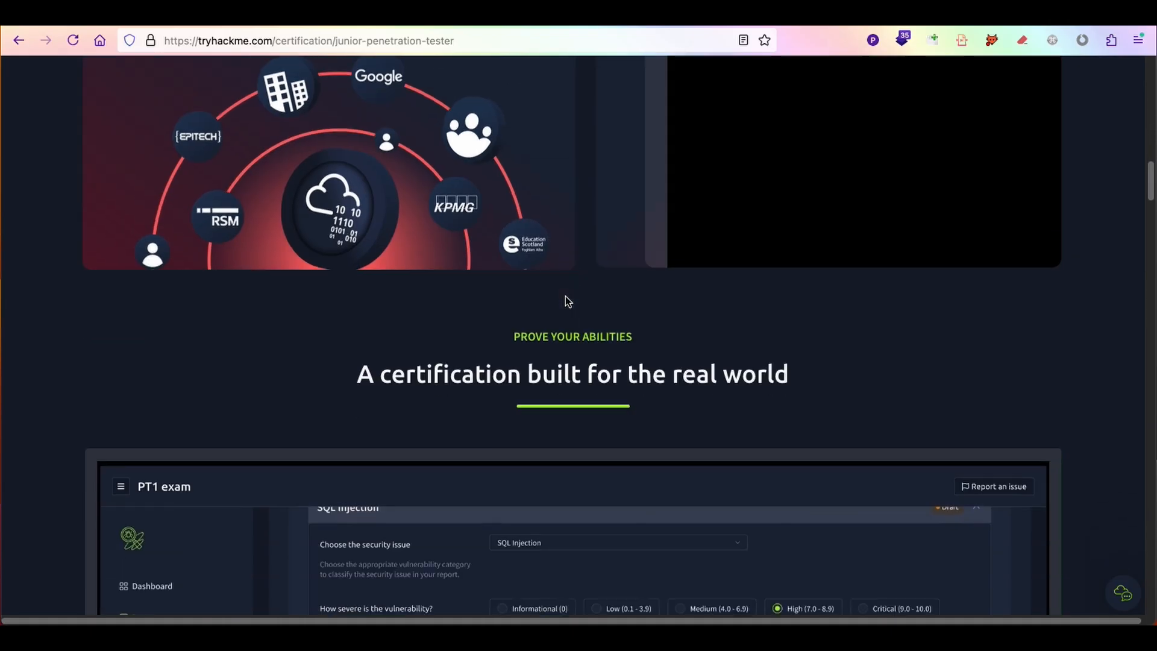
scroll("down", 3)
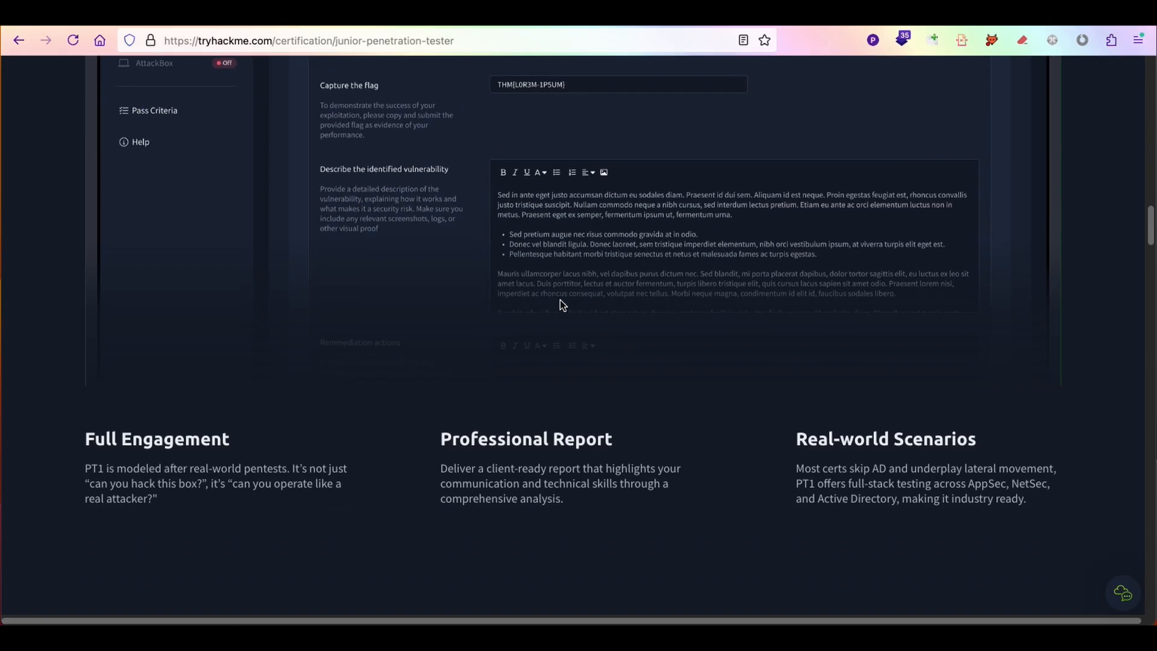
scroll("down", 3)
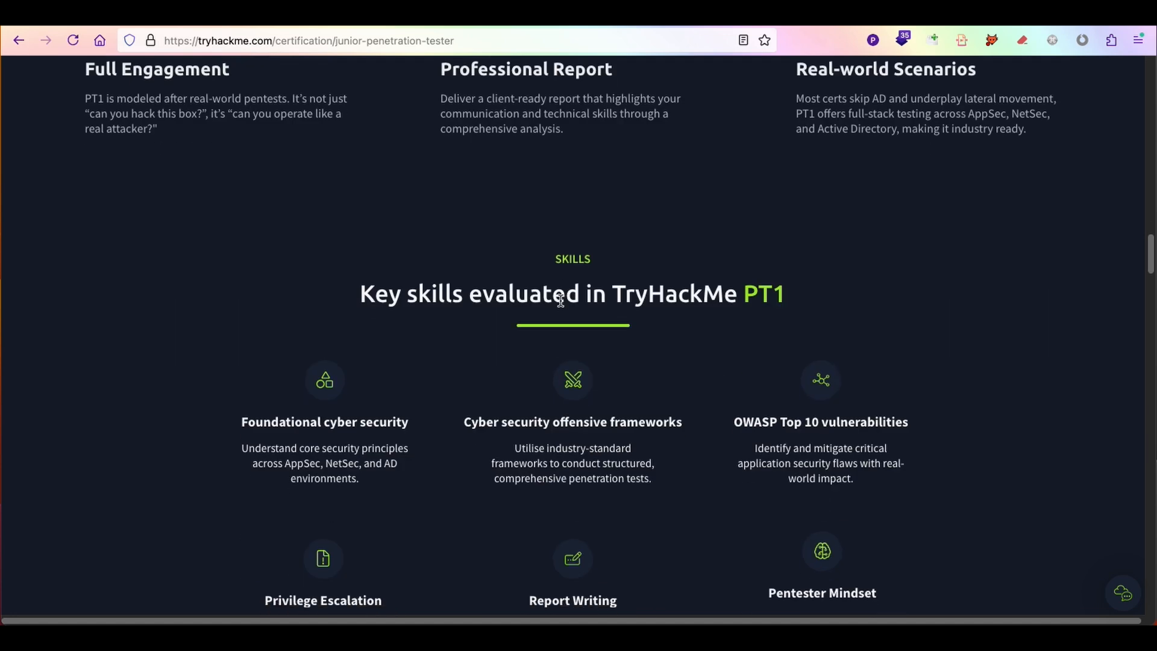
scroll("down", 3)
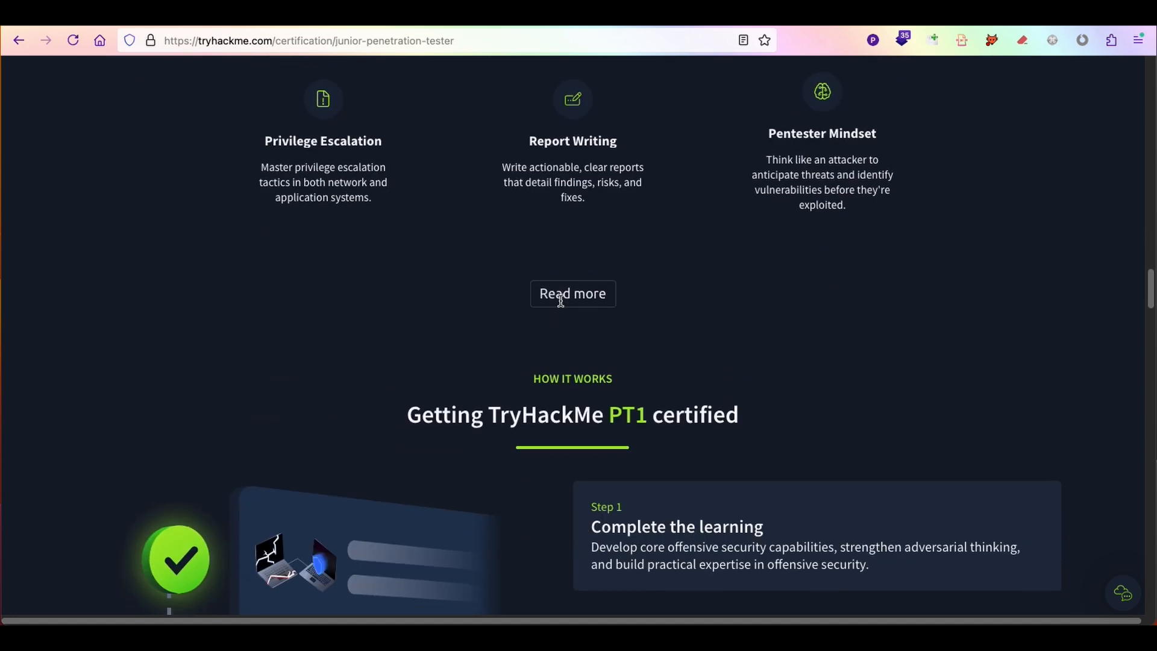
scroll("down", 3)
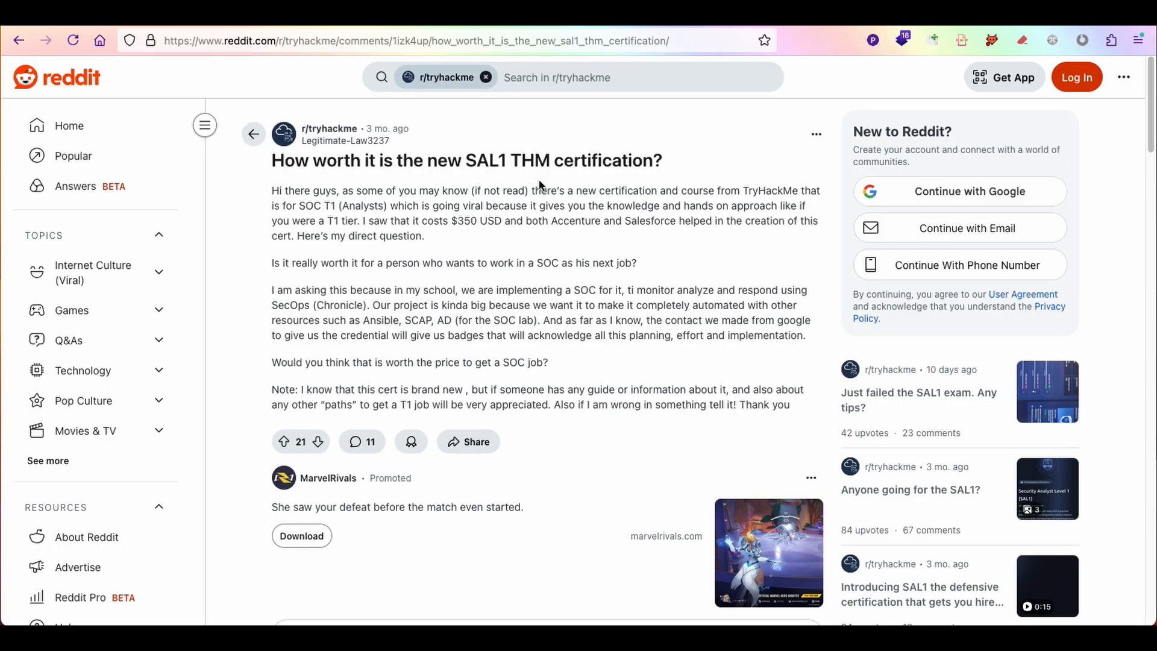
- Read the comments on the SAL1 worth-it thread, then open a r/tryhackme result
scroll("down", 3)
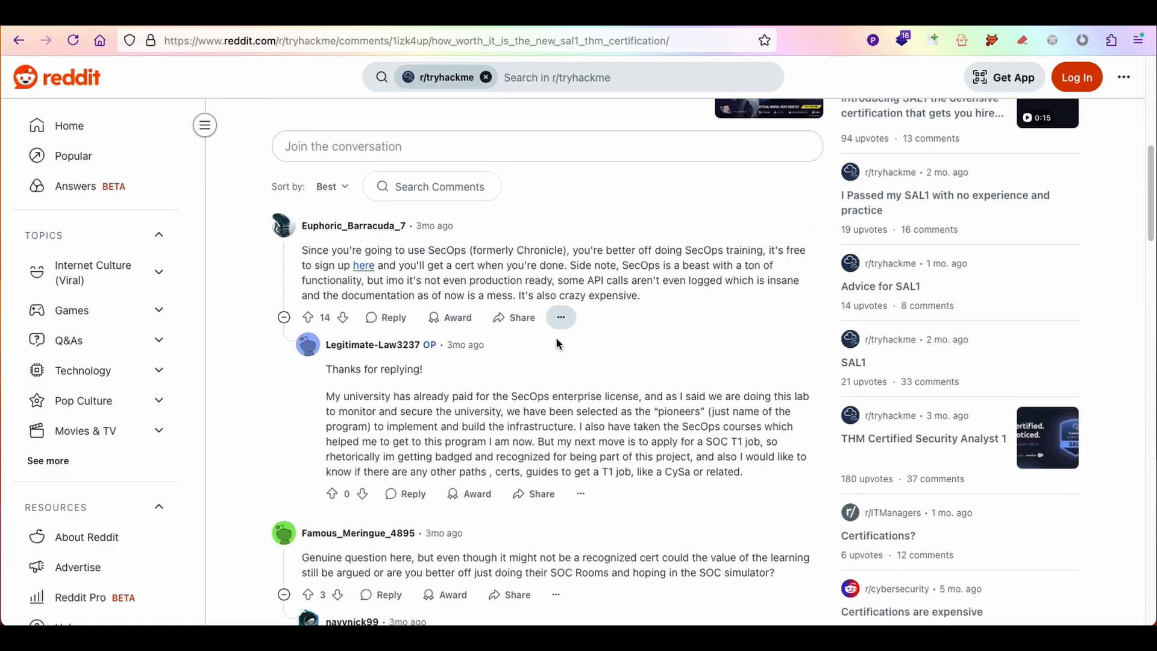
scroll("down", 3)
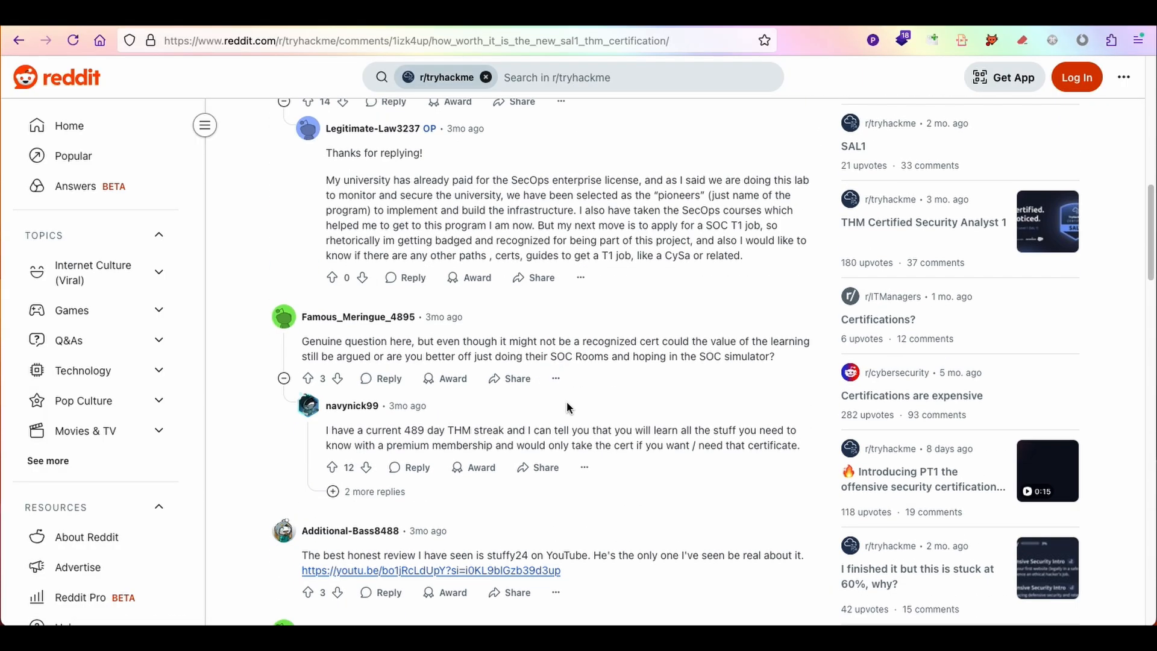
scroll("down", 3)
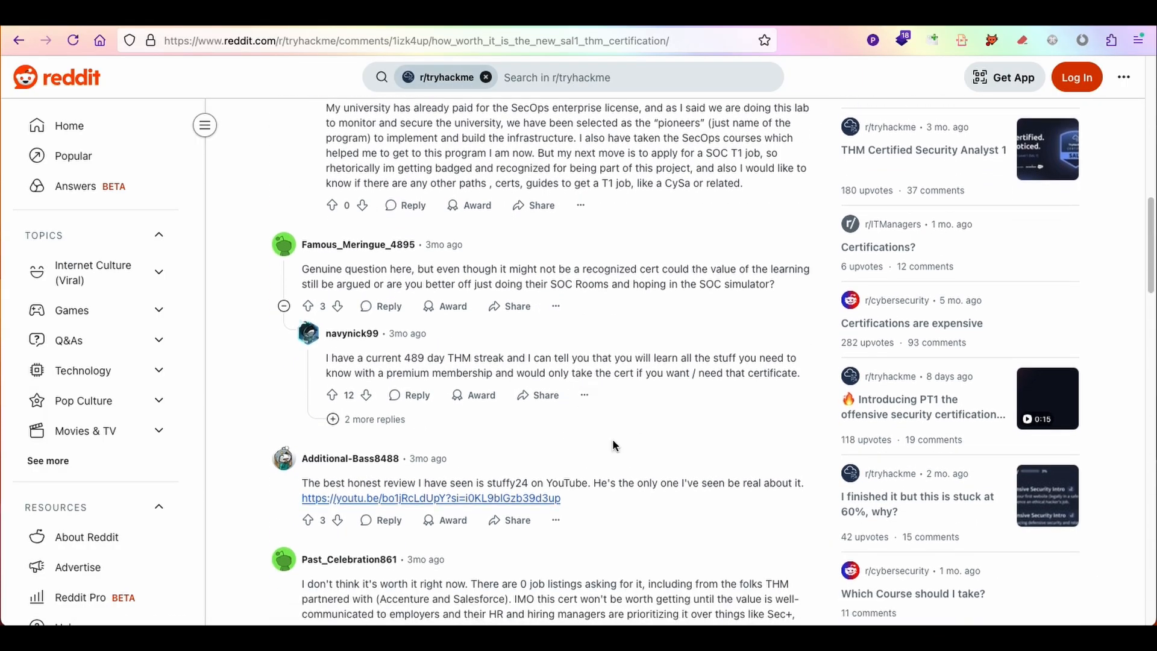
scroll("down", 3)
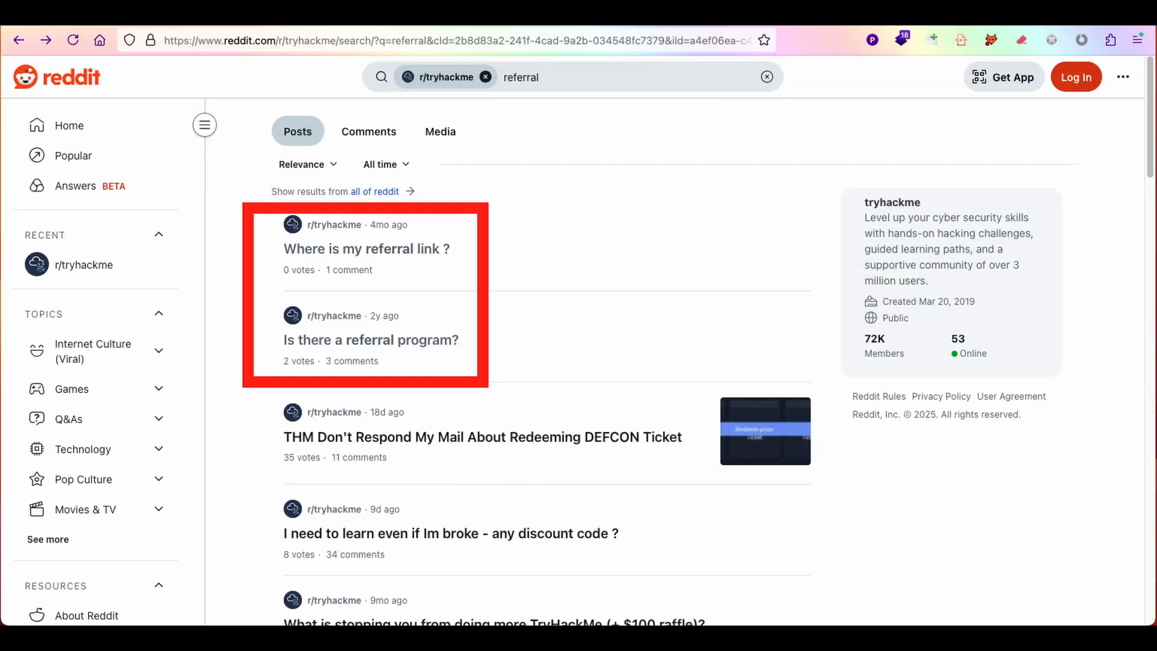
left_click(371, 340)
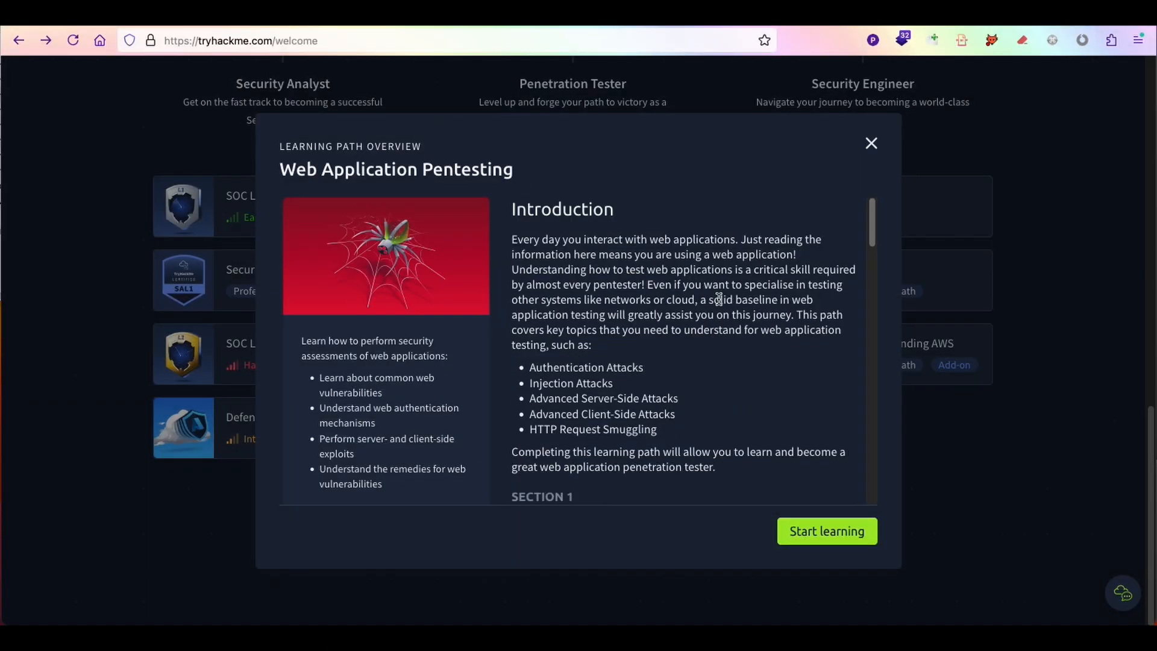
- Review the Web Application Pentesting path sections and start its Enumeration & Brute Force room
scroll("down", 3)
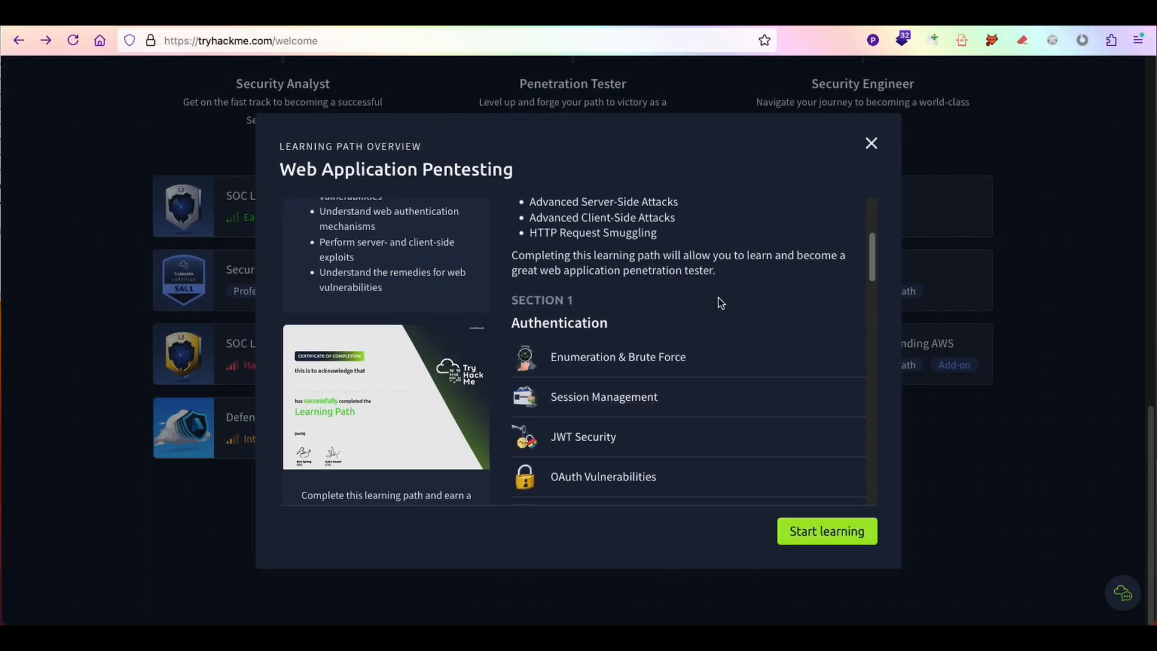
scroll("down", 3)
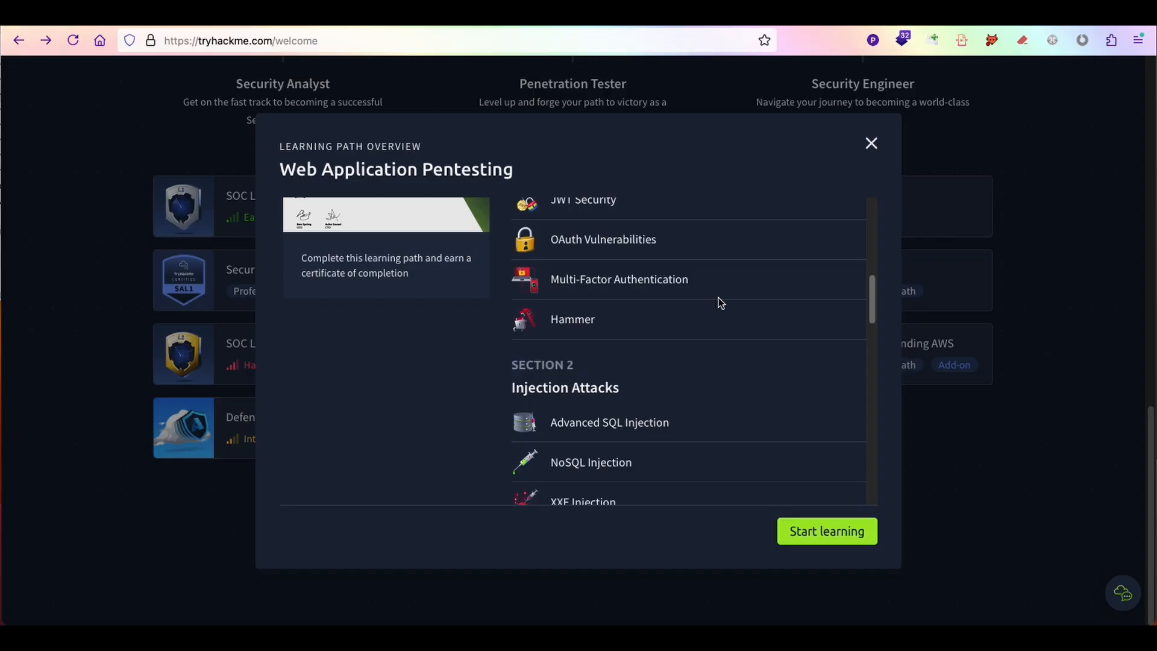
scroll("down", 3)
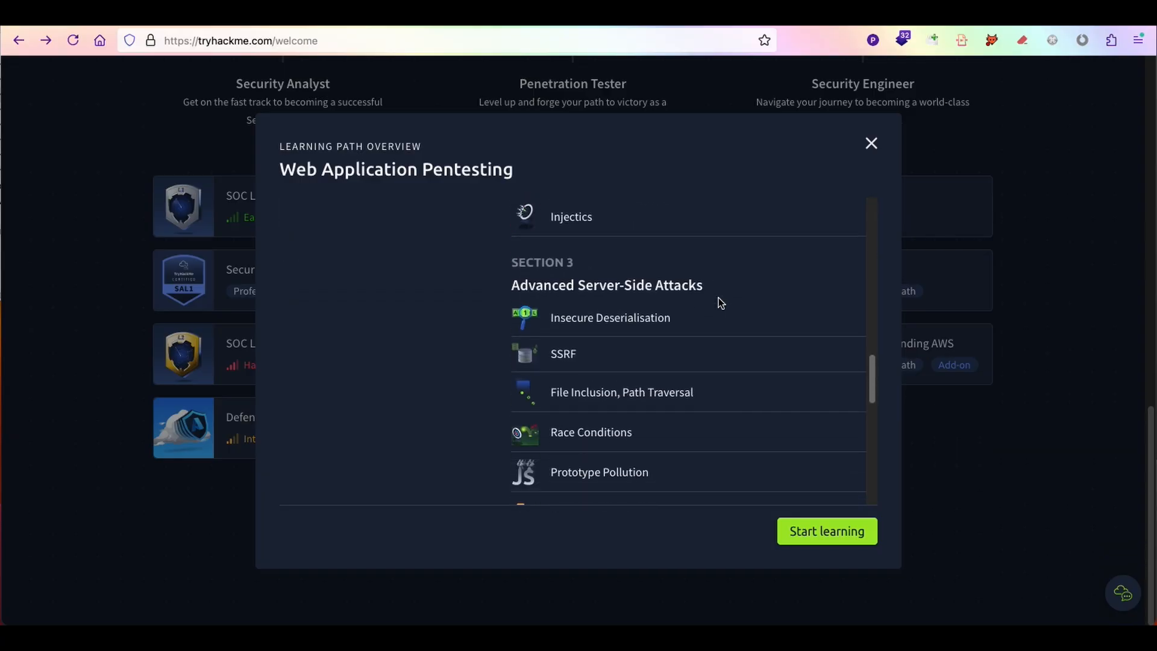
scroll("down", 3)
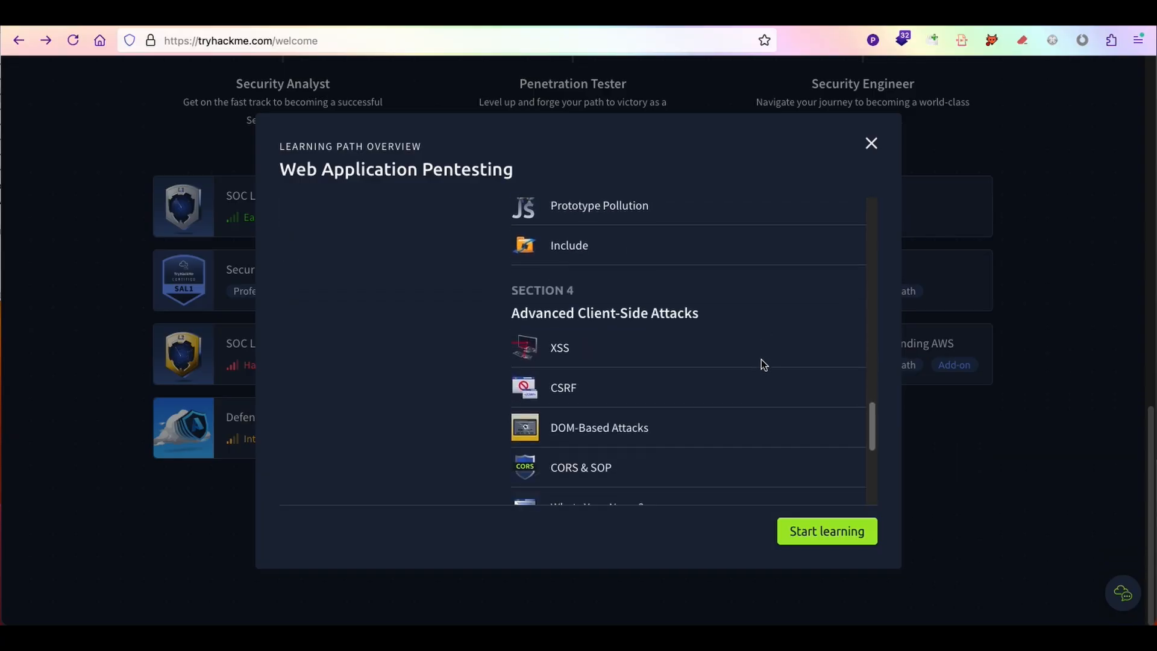
scroll("down", 3)
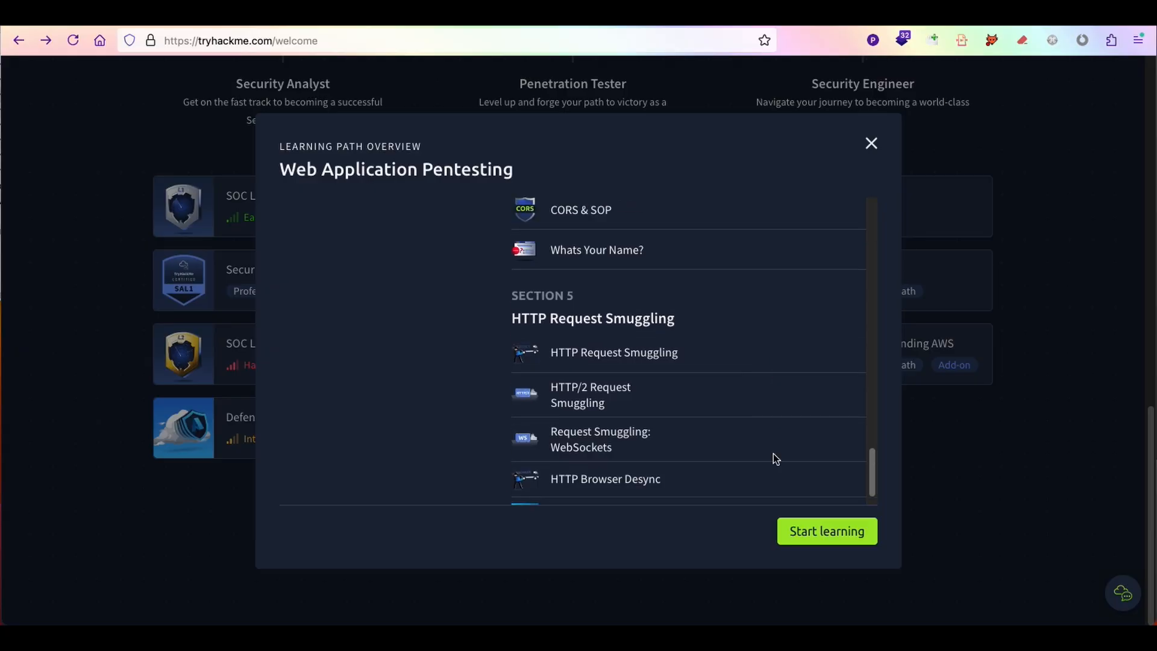
left_click(826, 530)
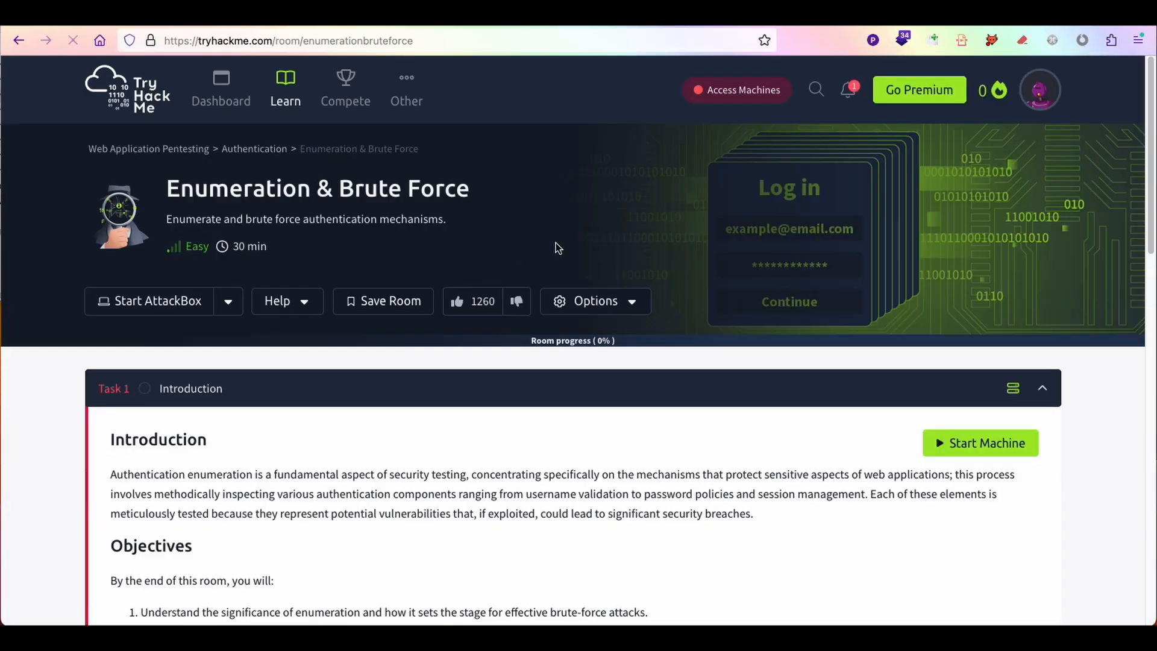
- Scroll through the seven tasks of the Enumeration & Brute Force room
scroll("down", 3)
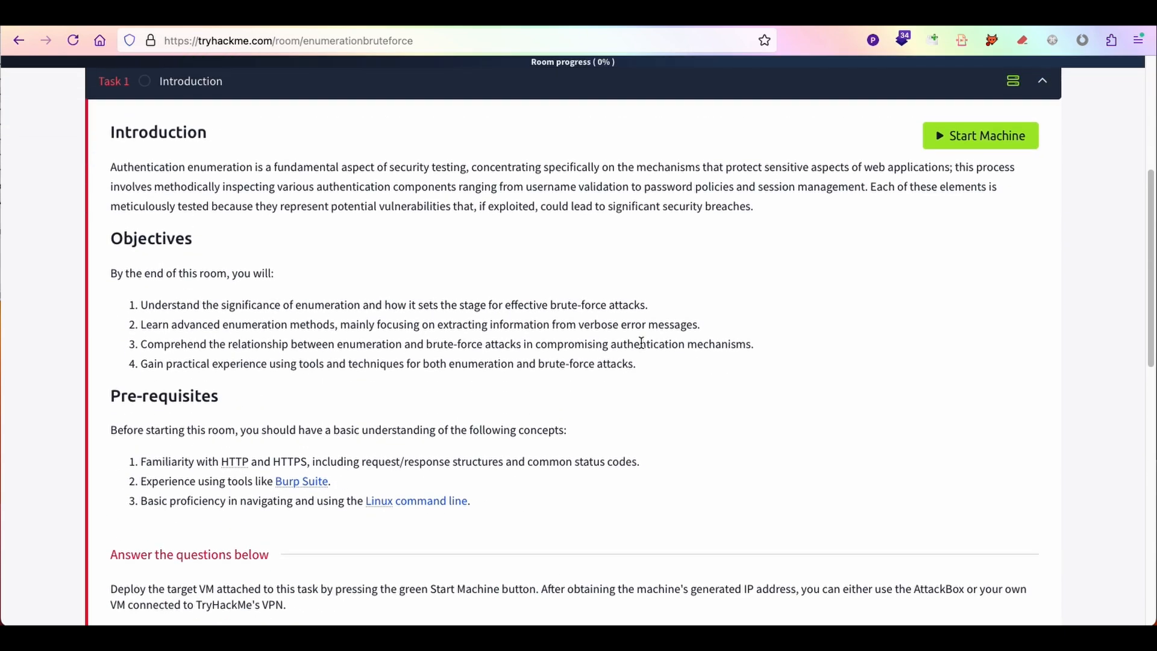
scroll("down", 3)
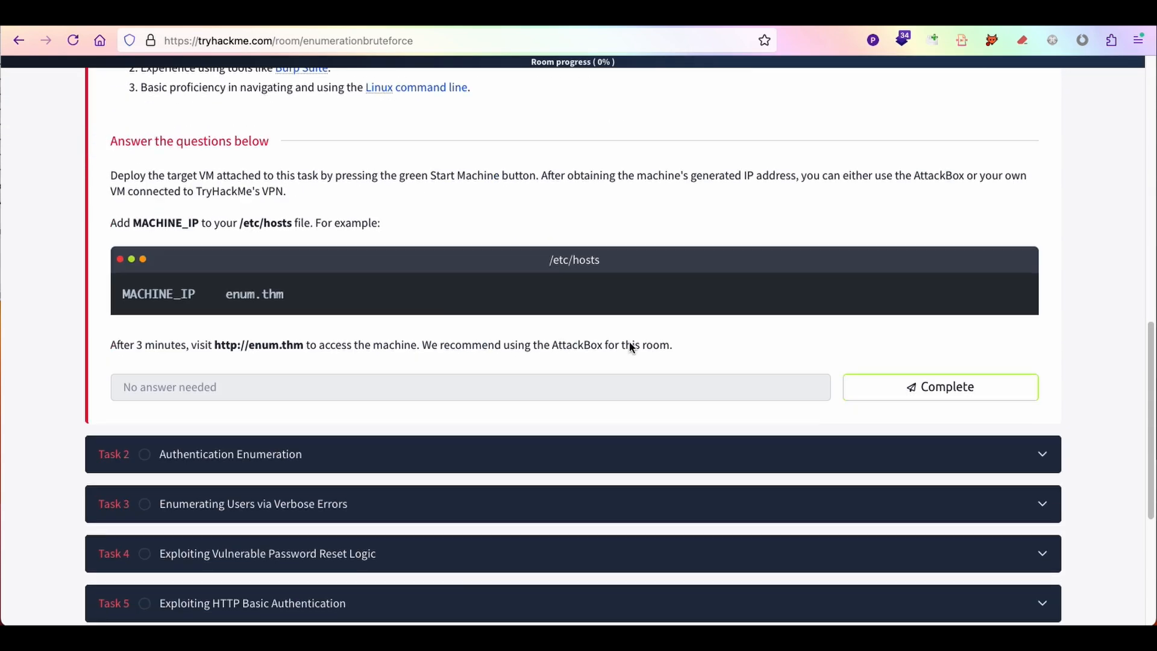
scroll("down", 3)
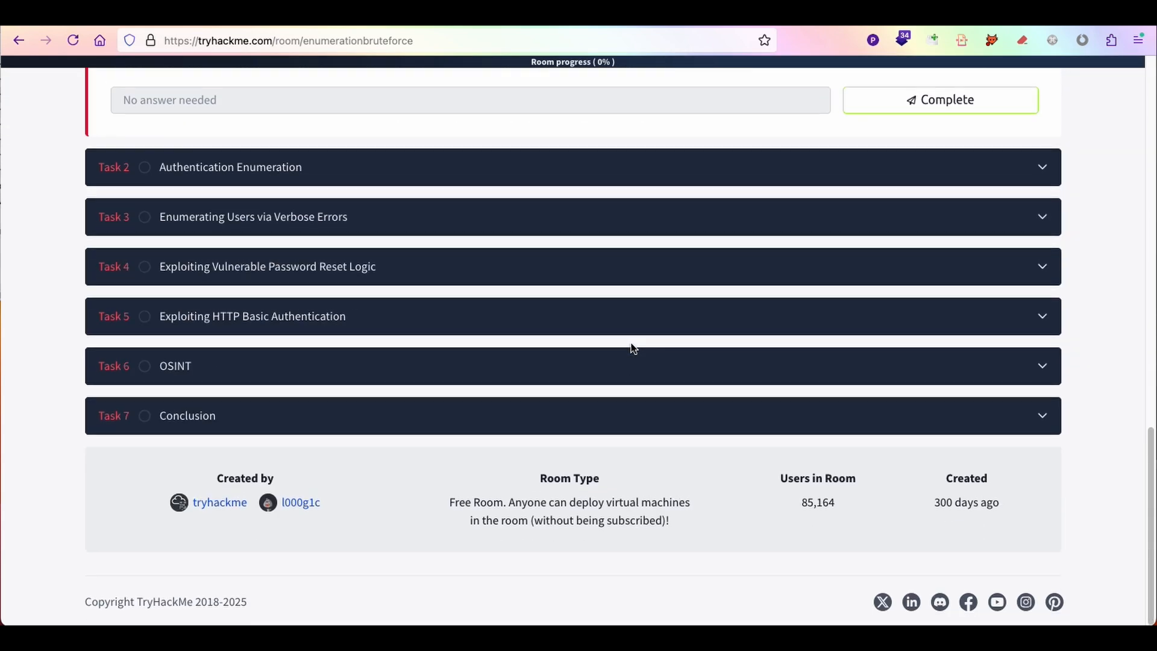
scroll("up", 3)
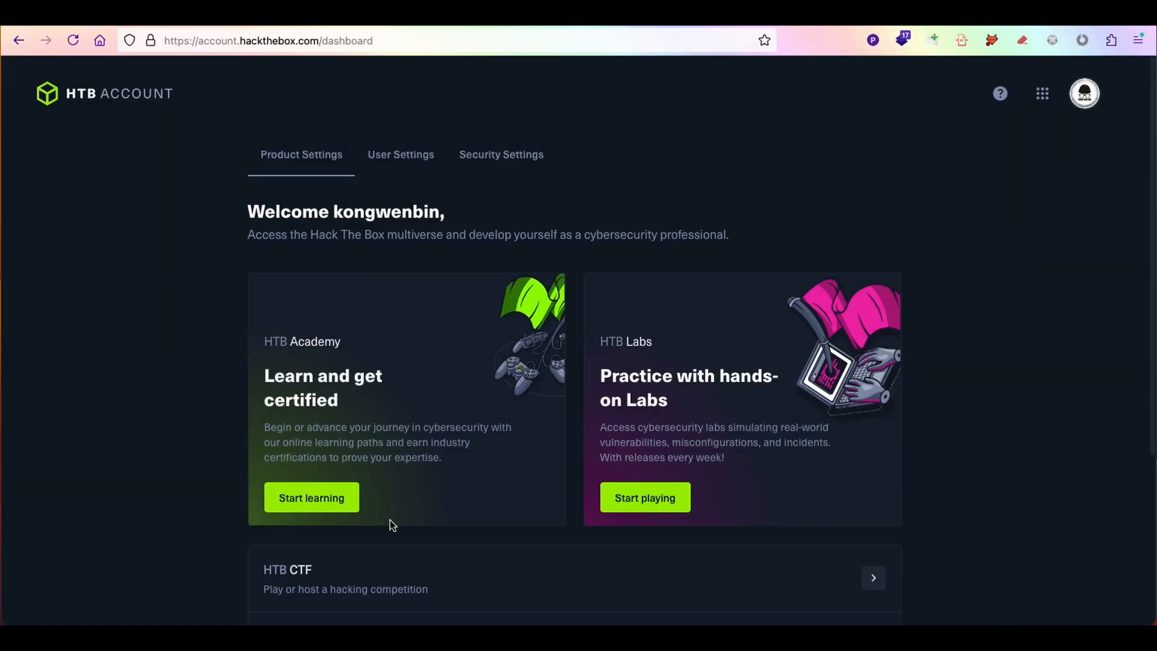
mouse_move(351, 540)
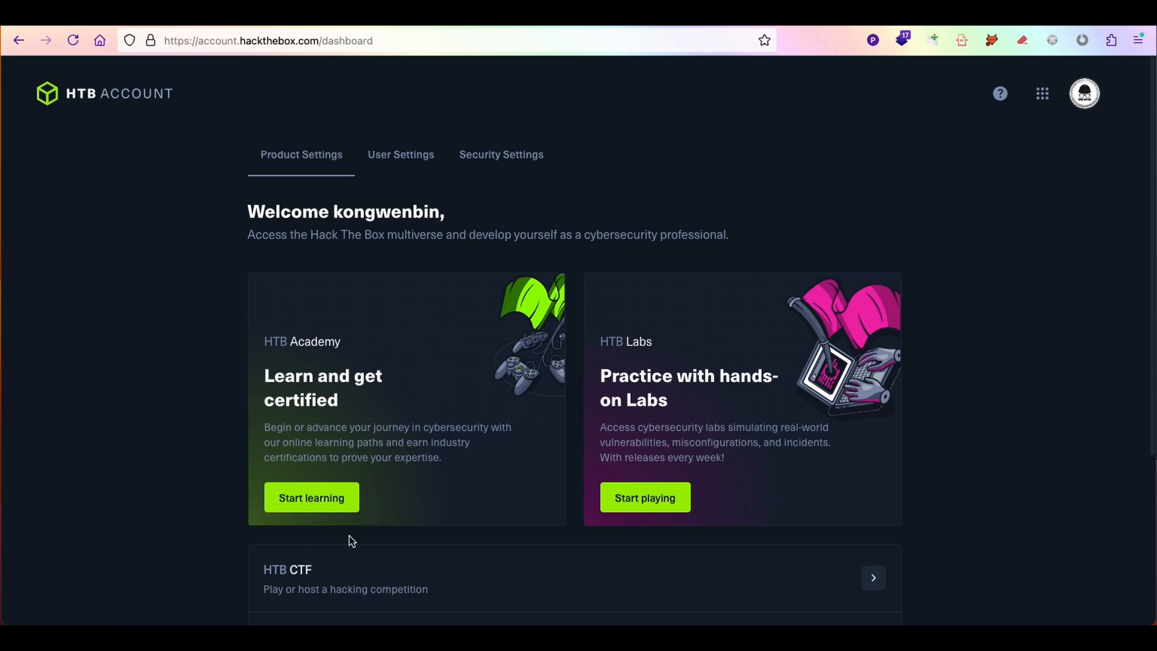
mouse_move(556, 397)
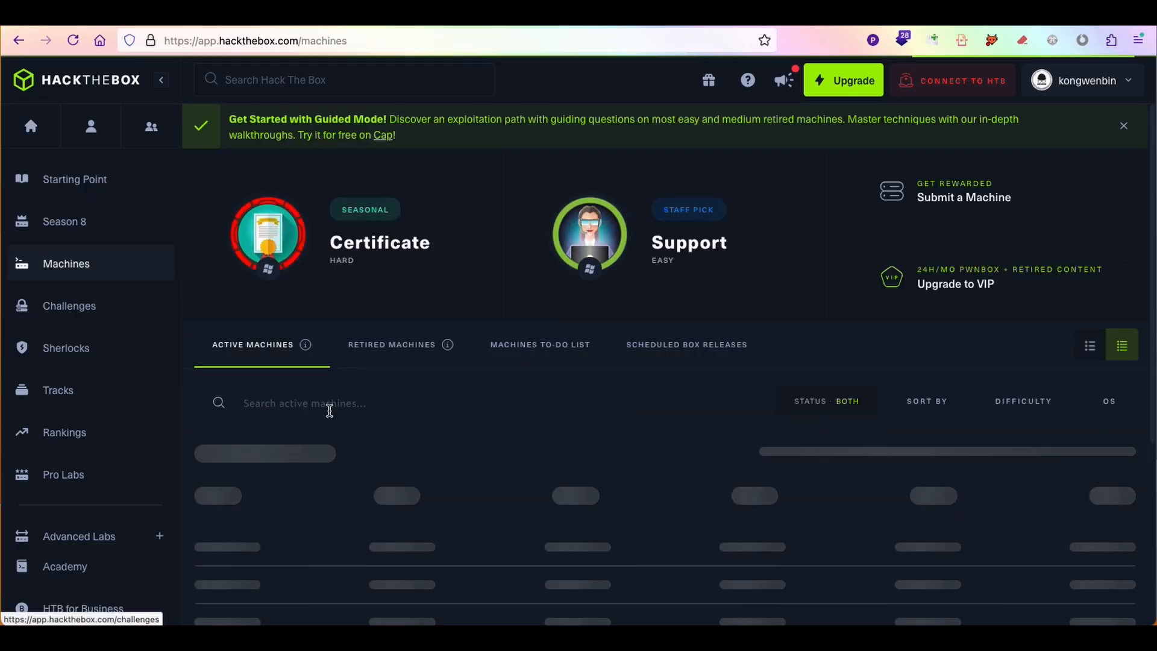
- Scroll the Hack The Box machine list and open the Hall of Fame rankings
scroll("down", 3)
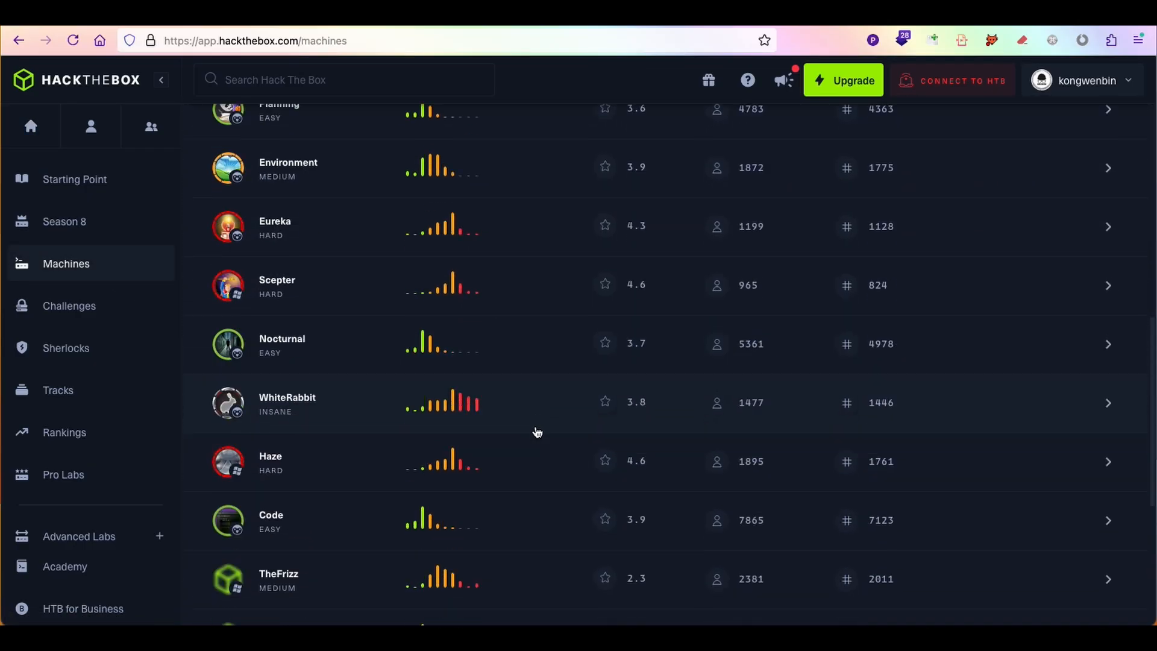
left_click(65, 433)
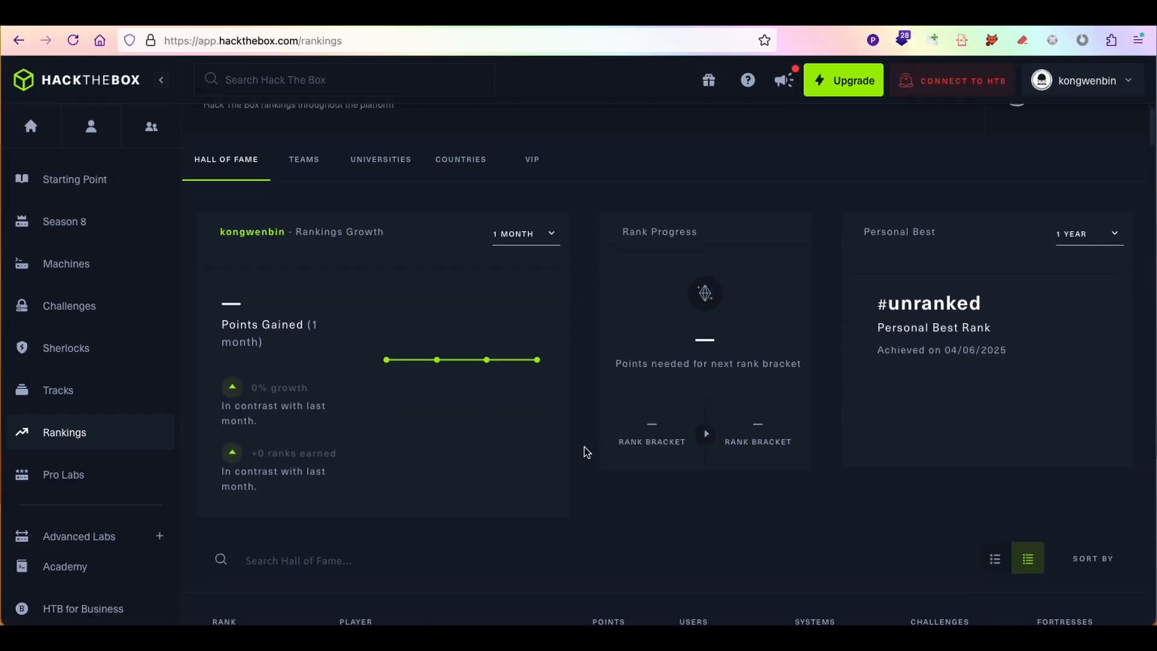
scroll("down", 3)
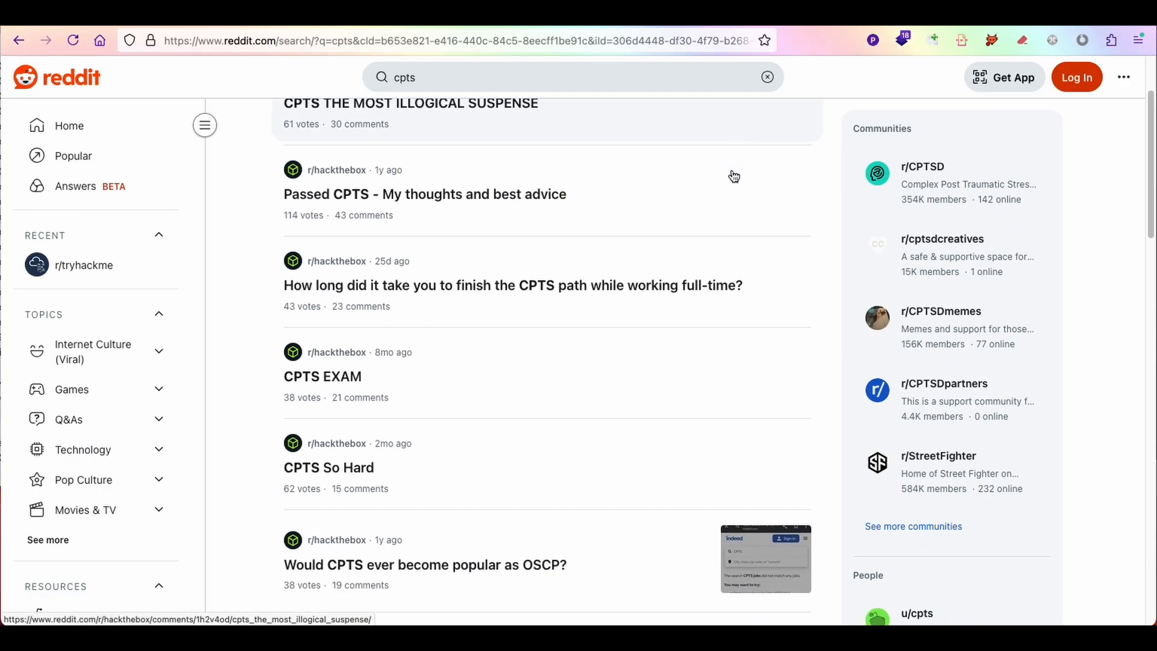
- Scroll through the Reddit search results for CPTS posts
scroll("down", 3)
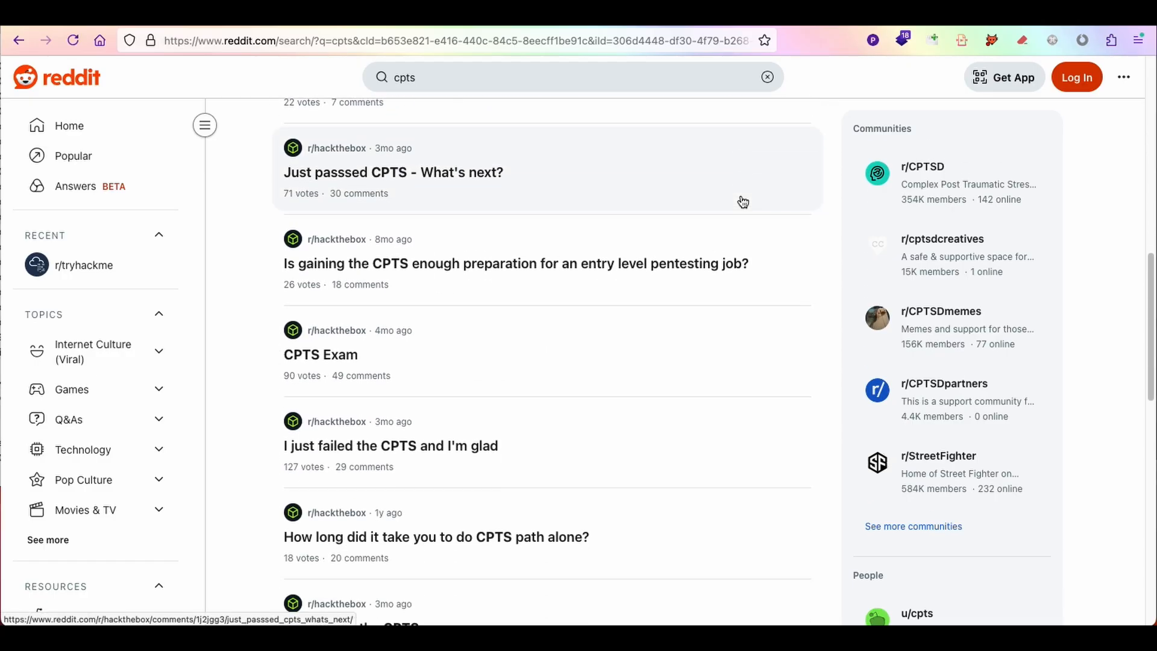
scroll("down", 3)
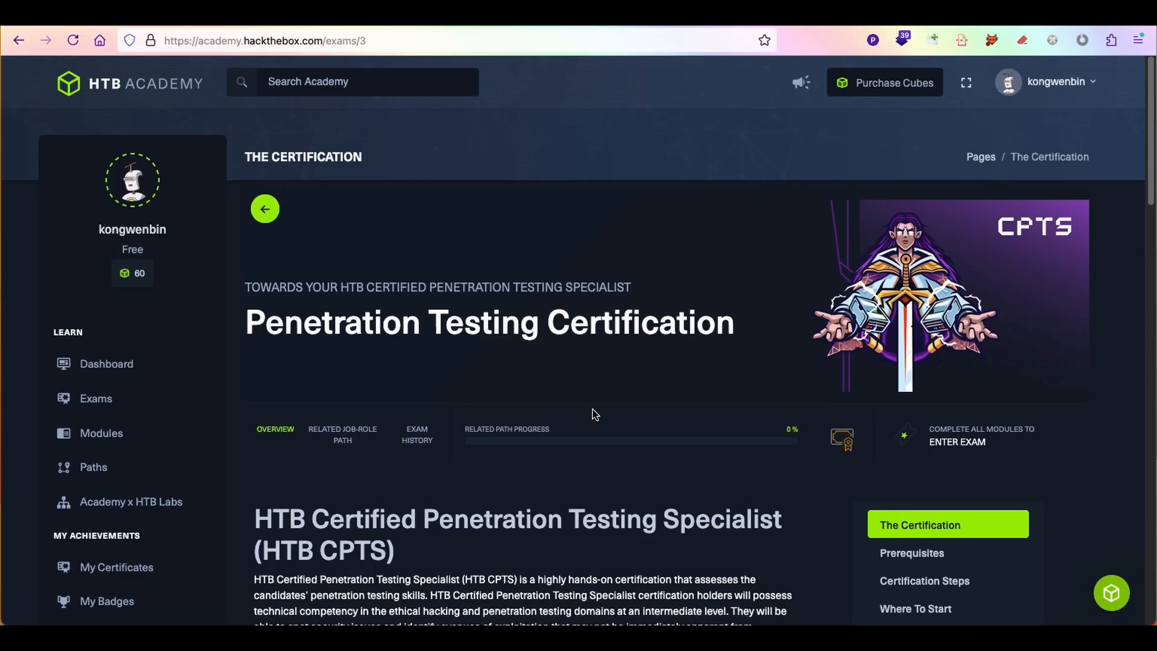
scroll("down", 3)
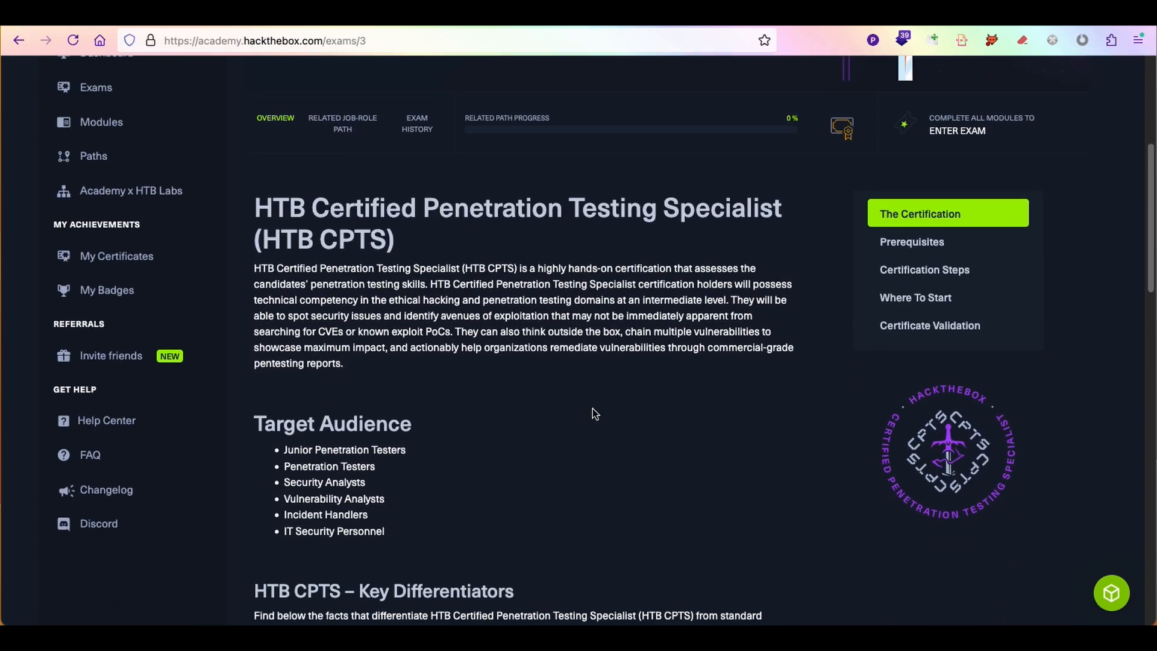
left_click(19, 40)
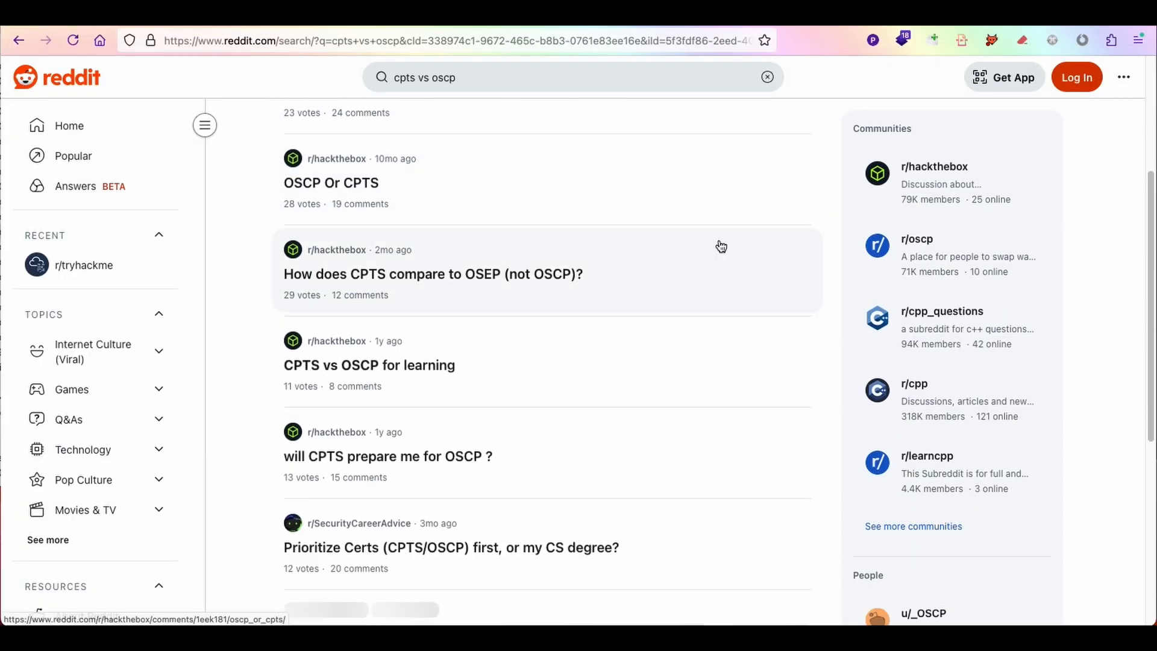
- Read the comments on the r/hackthebox CPTS VS OSCP thread
scroll("down", 3)
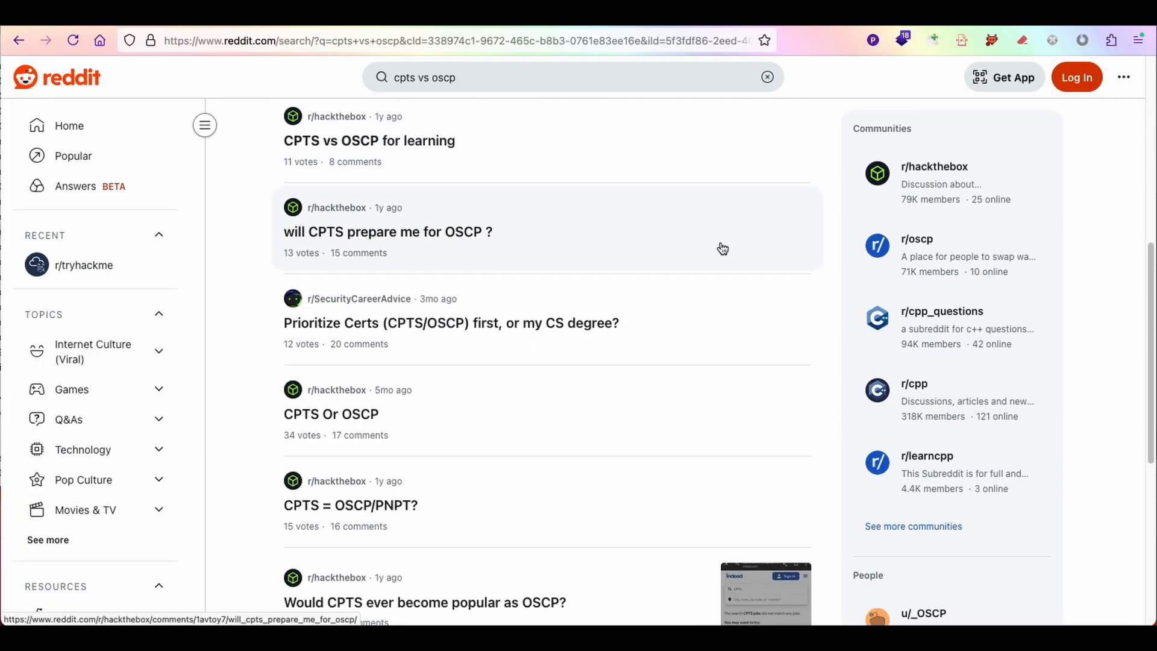
scroll("down", 3)
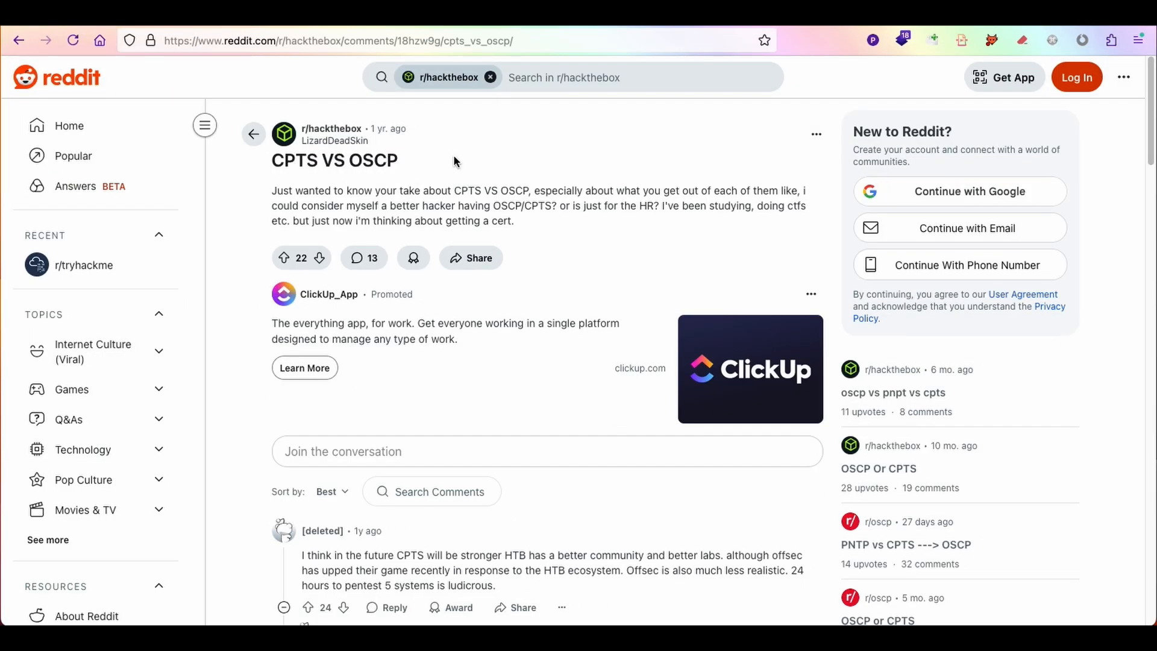
scroll("down", 3)
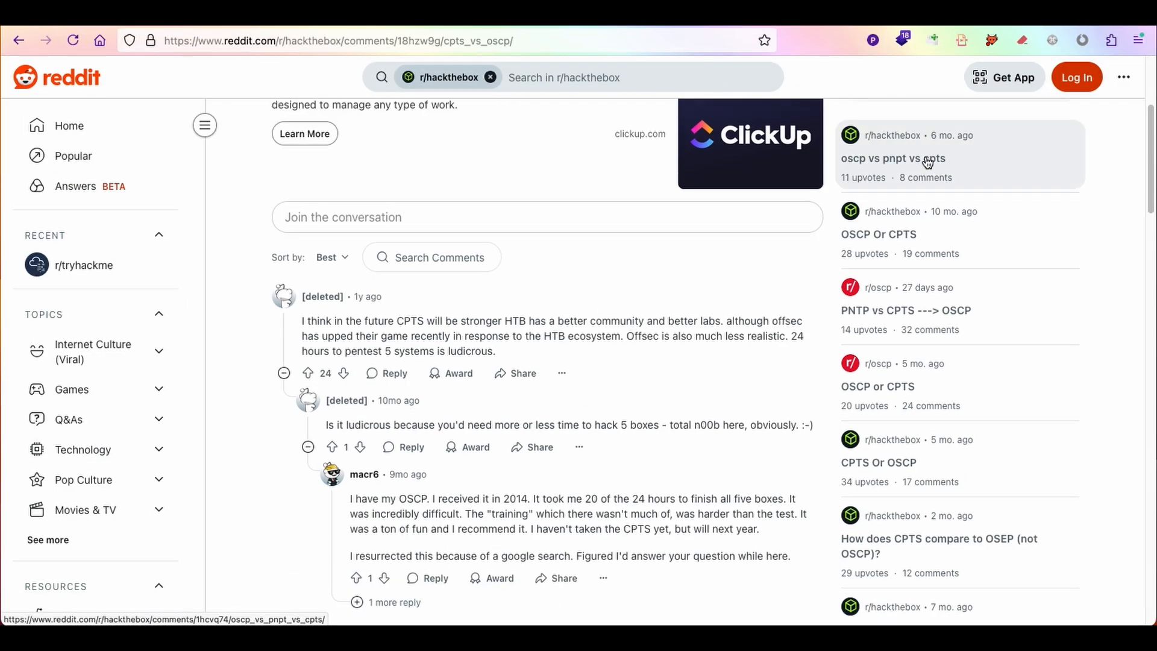
mouse_move(958, 360)
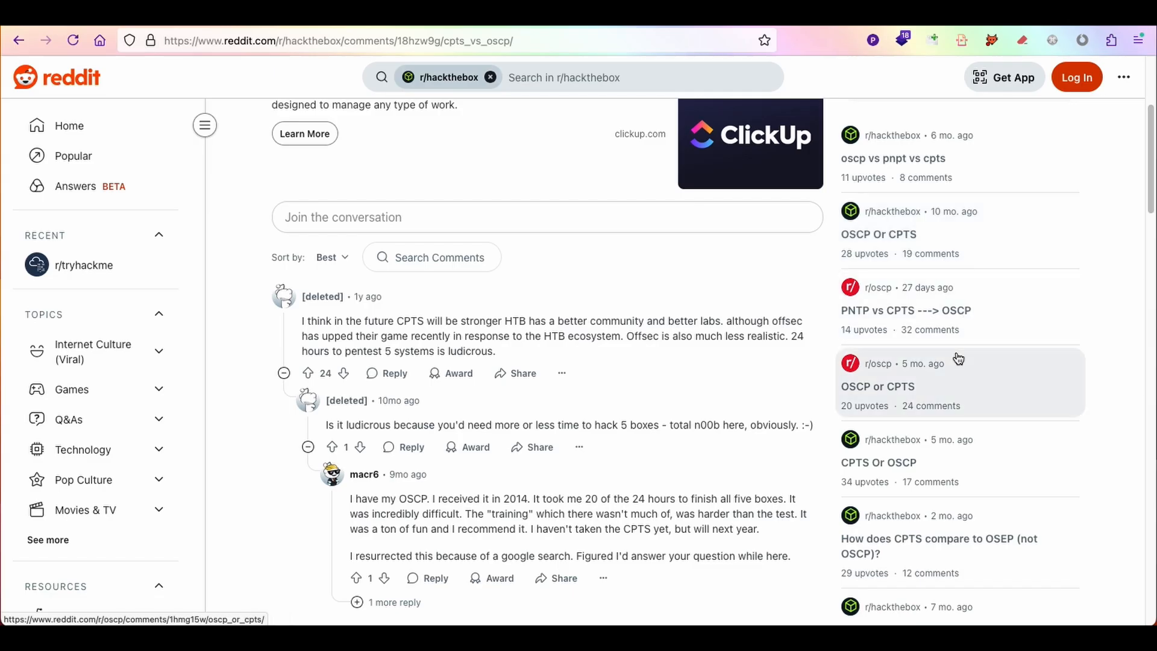
scroll("down", 3)
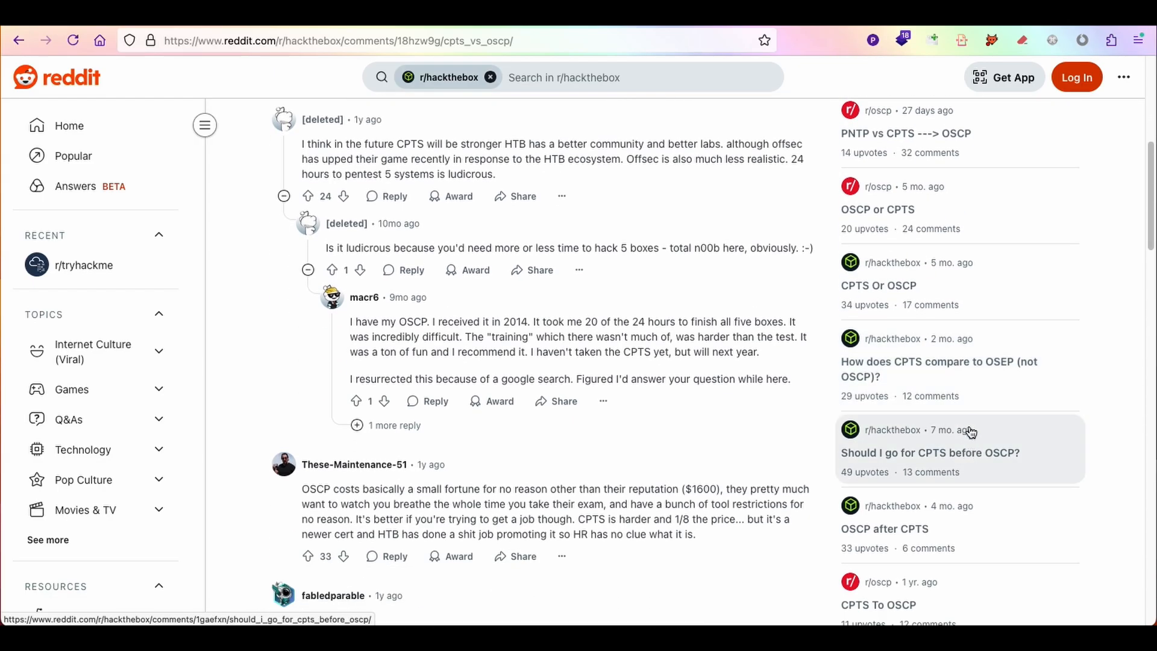
scroll("down", 3)
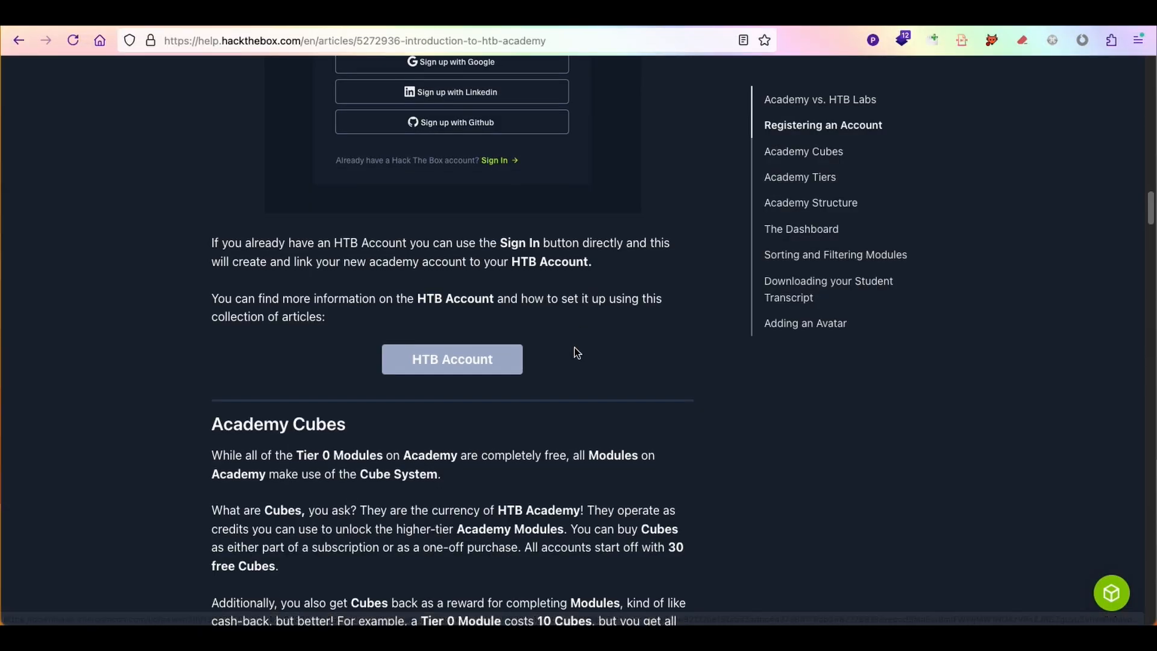
- Show all HTB Academy modules and filter titles by 'web application'
scroll("down", 3)
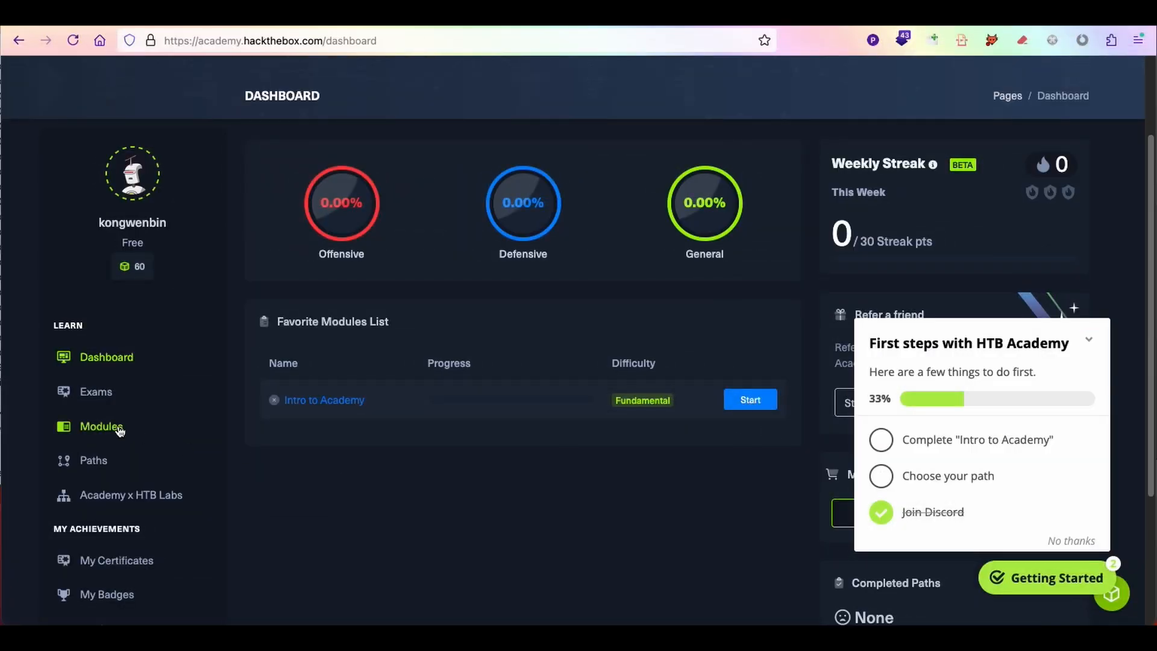
left_click(101, 426)
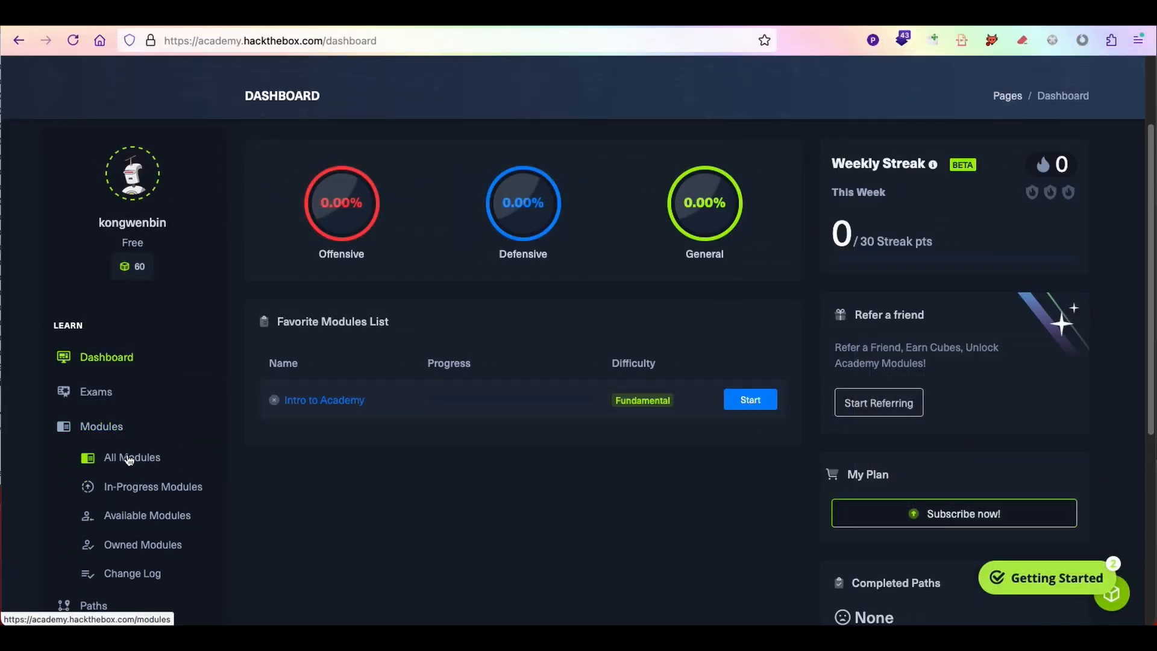
left_click(131, 457)
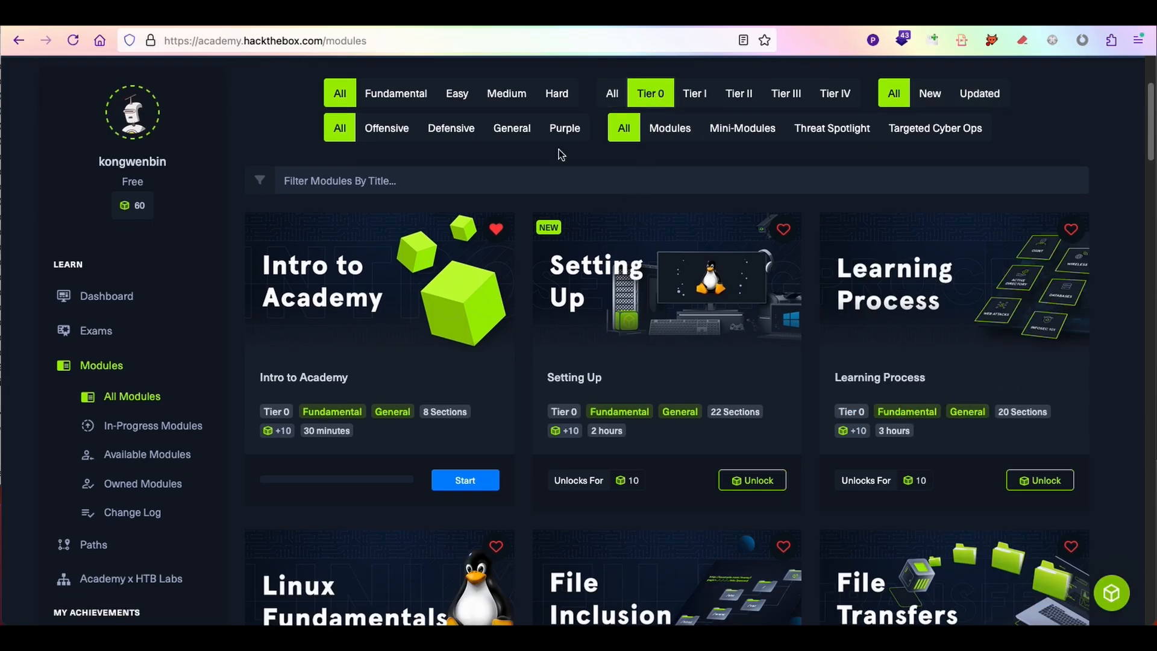
type("web")
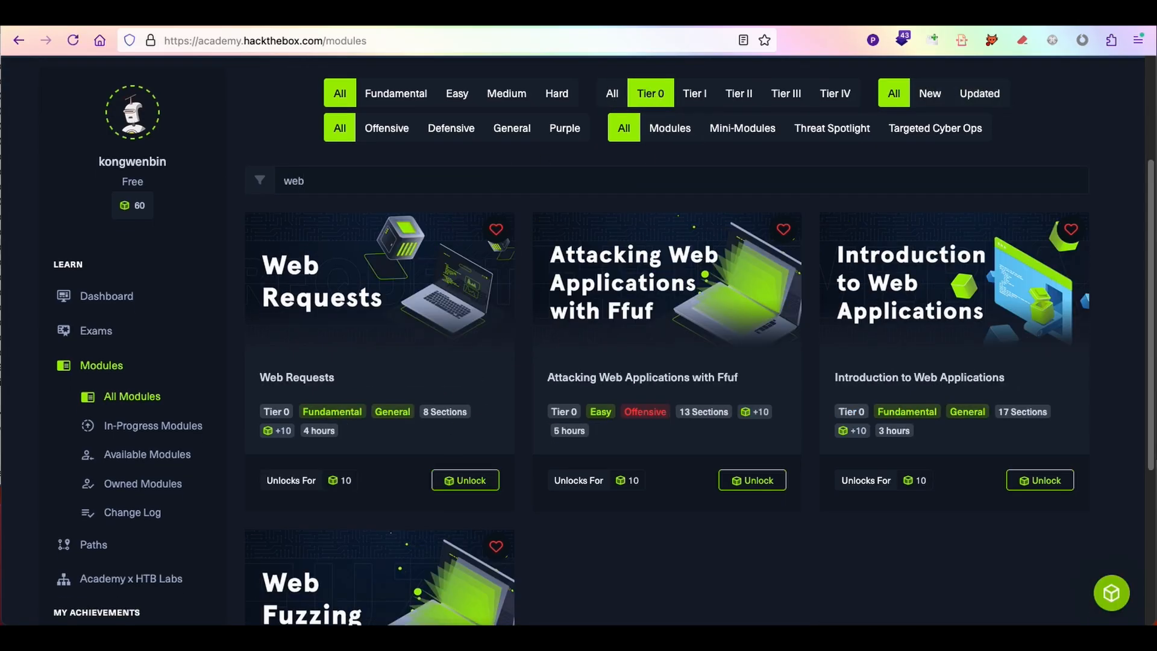
scroll("down", 3)
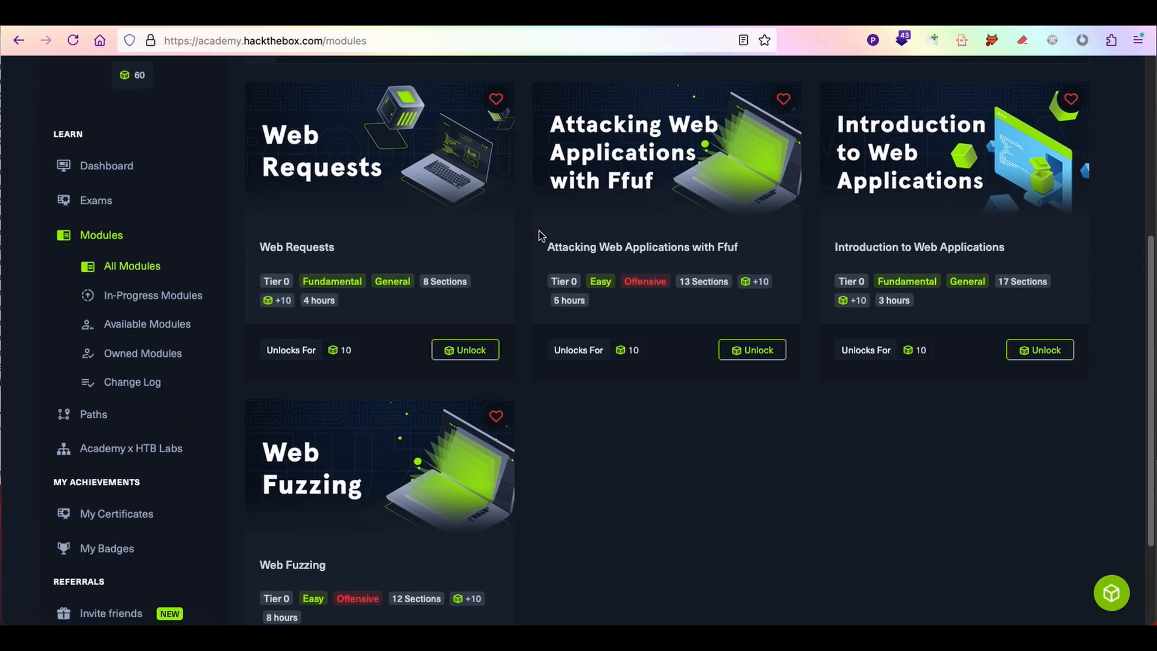
mouse_move(844, 300)
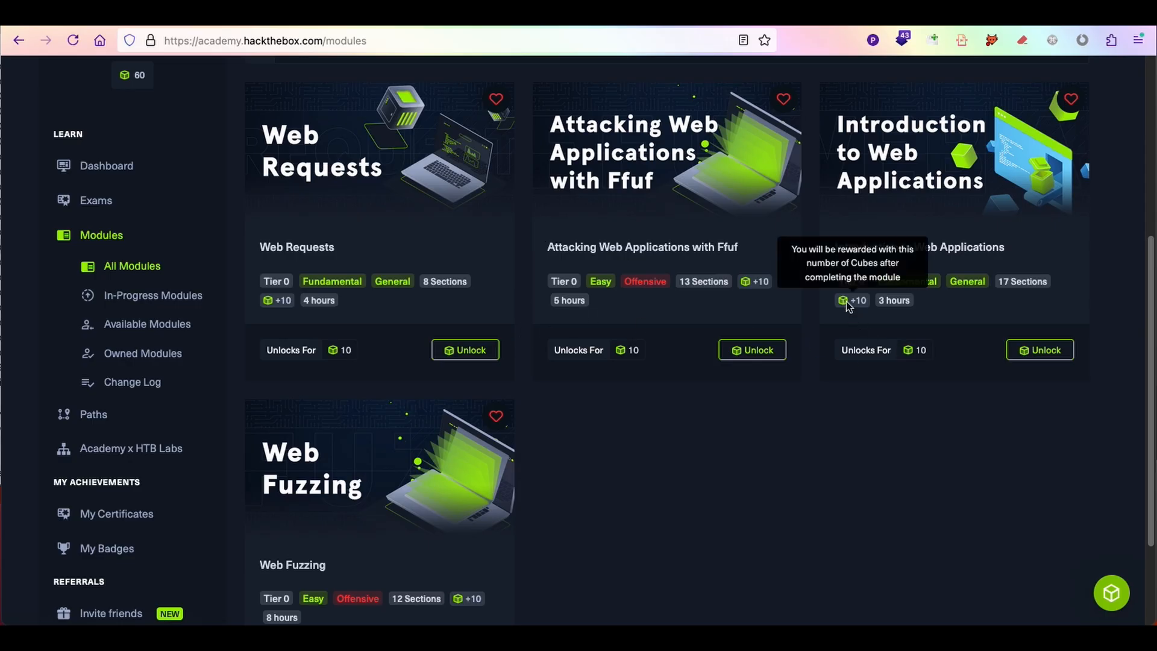
mouse_move(894, 345)
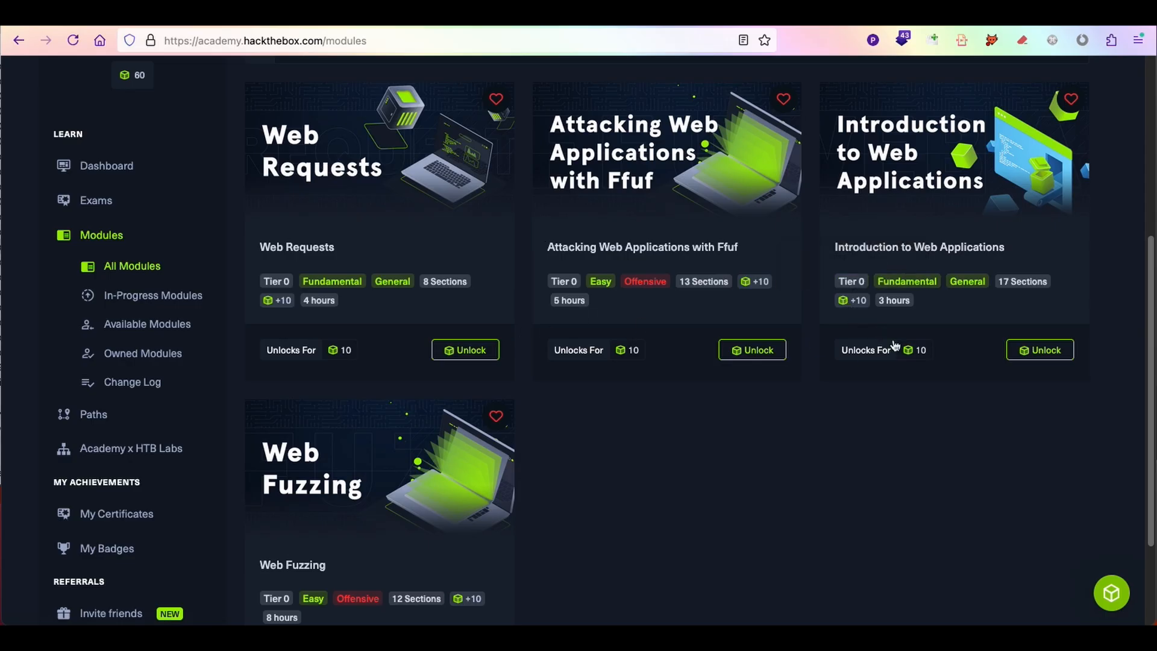
mouse_move(927, 371)
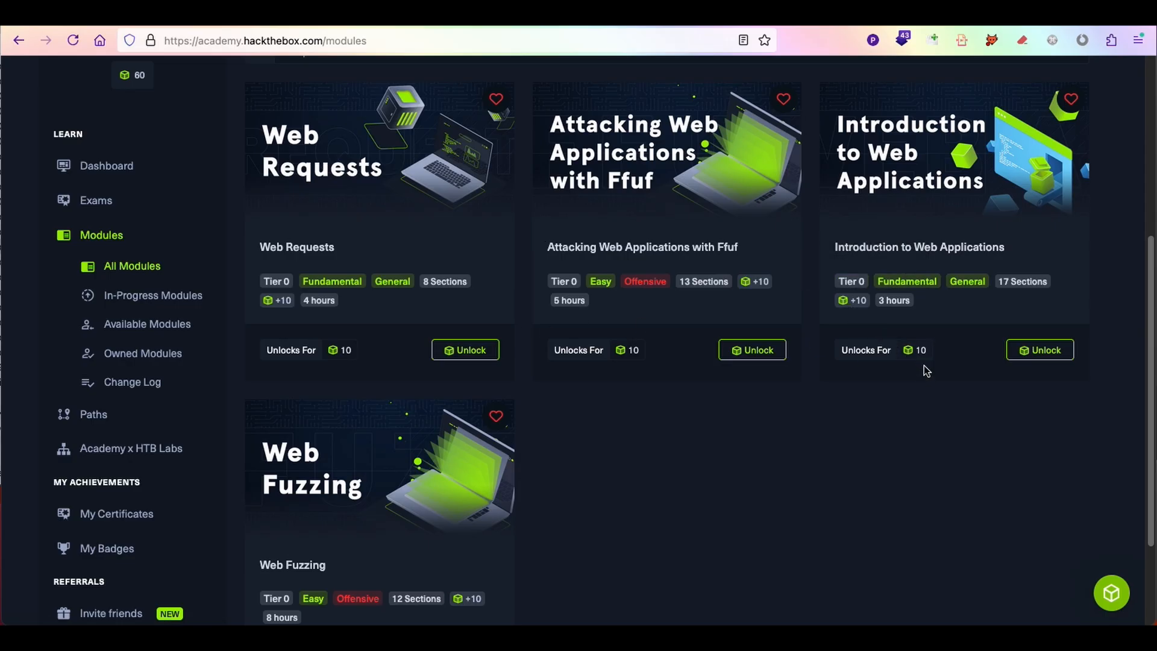
scroll("up", 3)
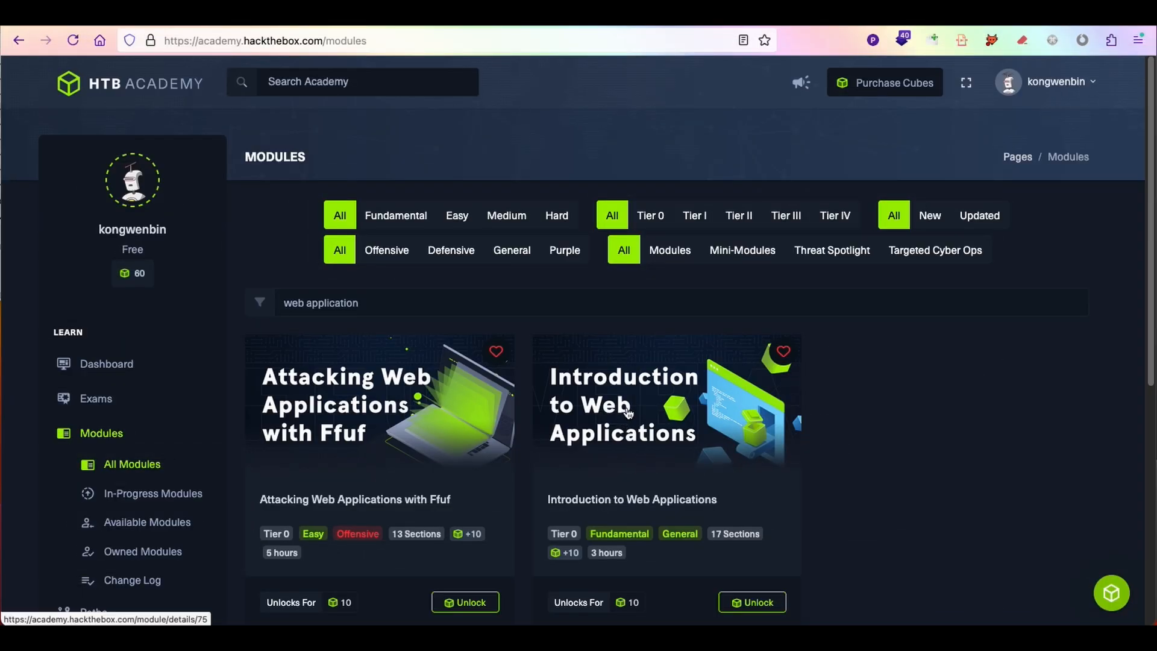
- Read the Introduction to Web Applications module summary and sections, then return to the catalogue
left_click(631, 404)
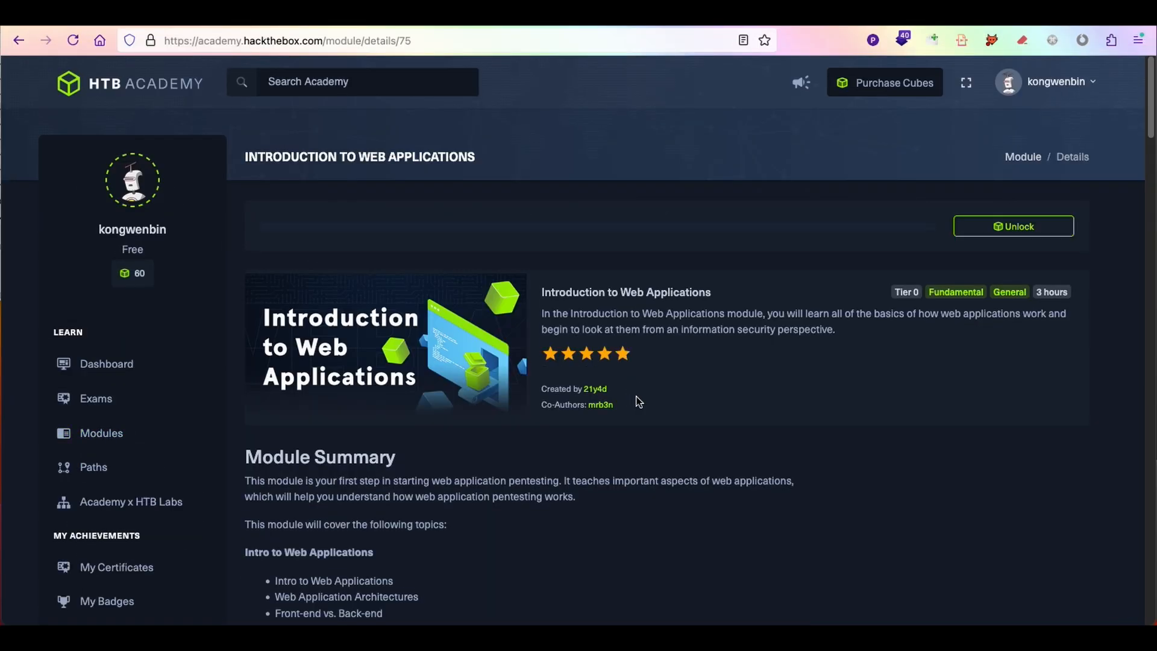
scroll("down", 3)
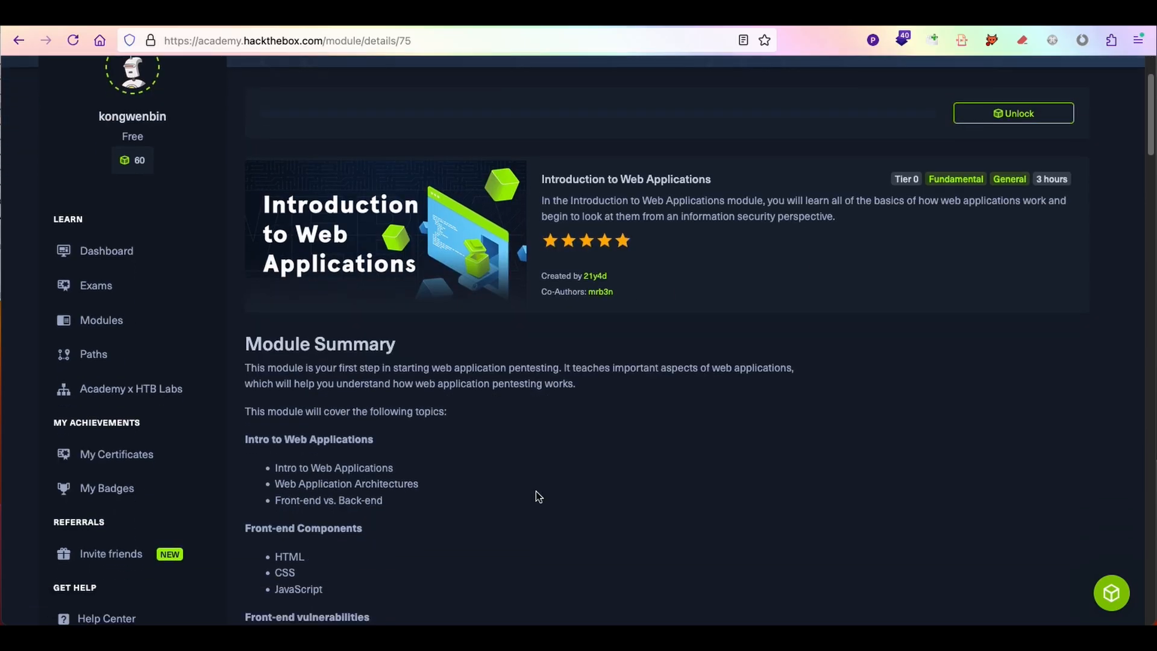
scroll("down", 3)
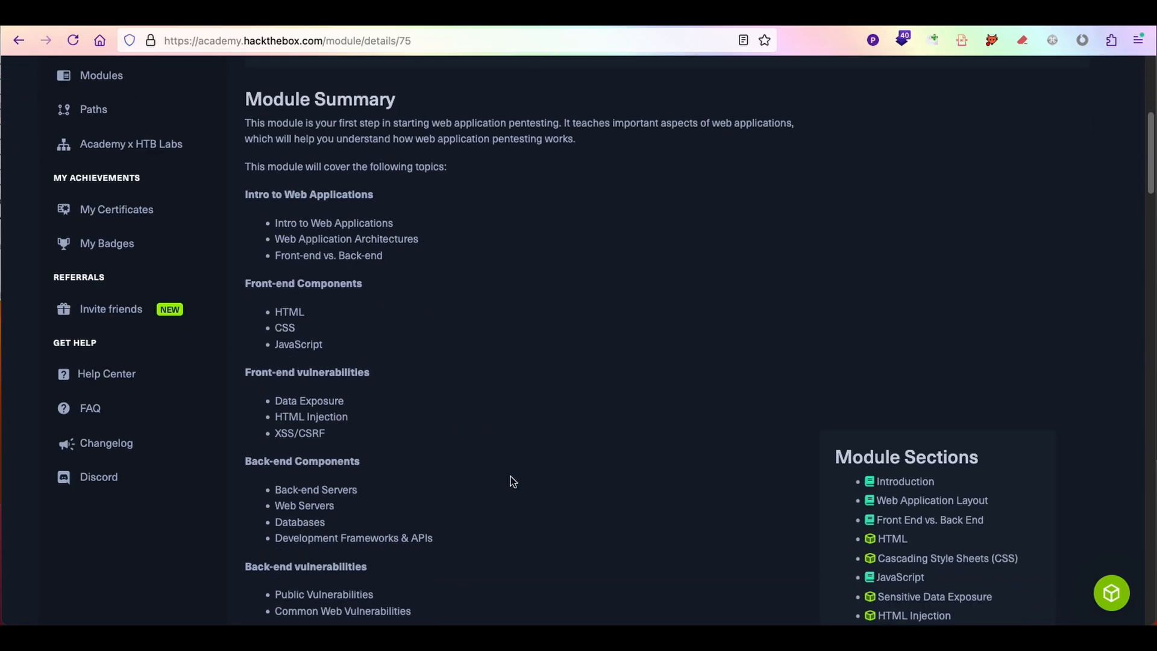
scroll("down", 3)
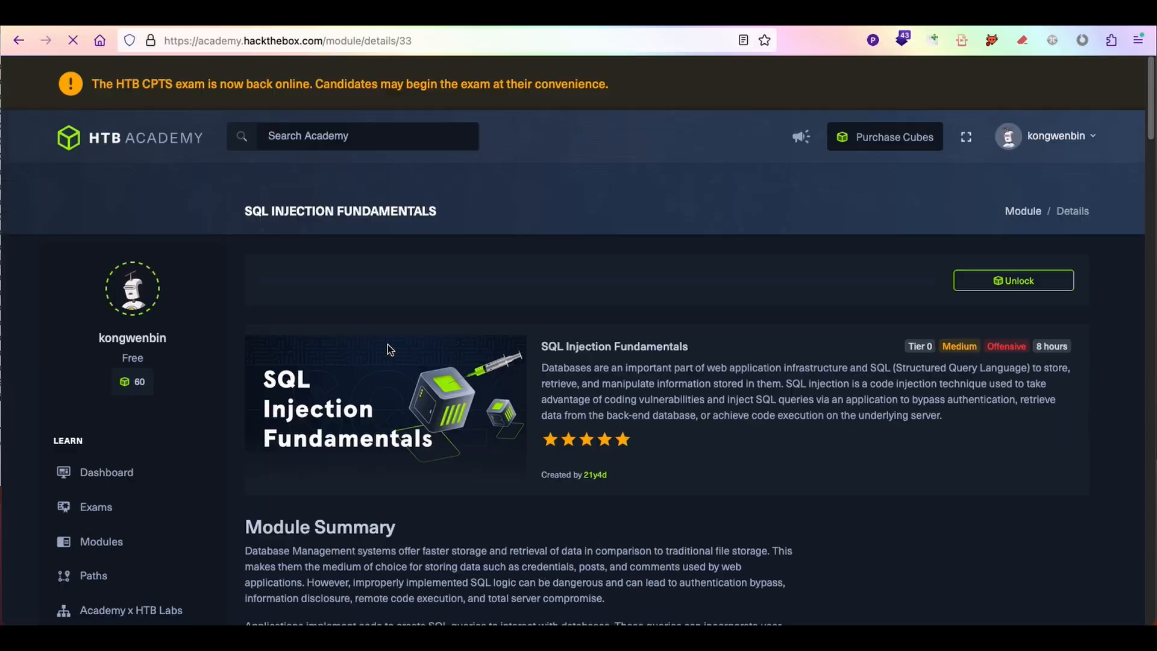
left_click(101, 541)
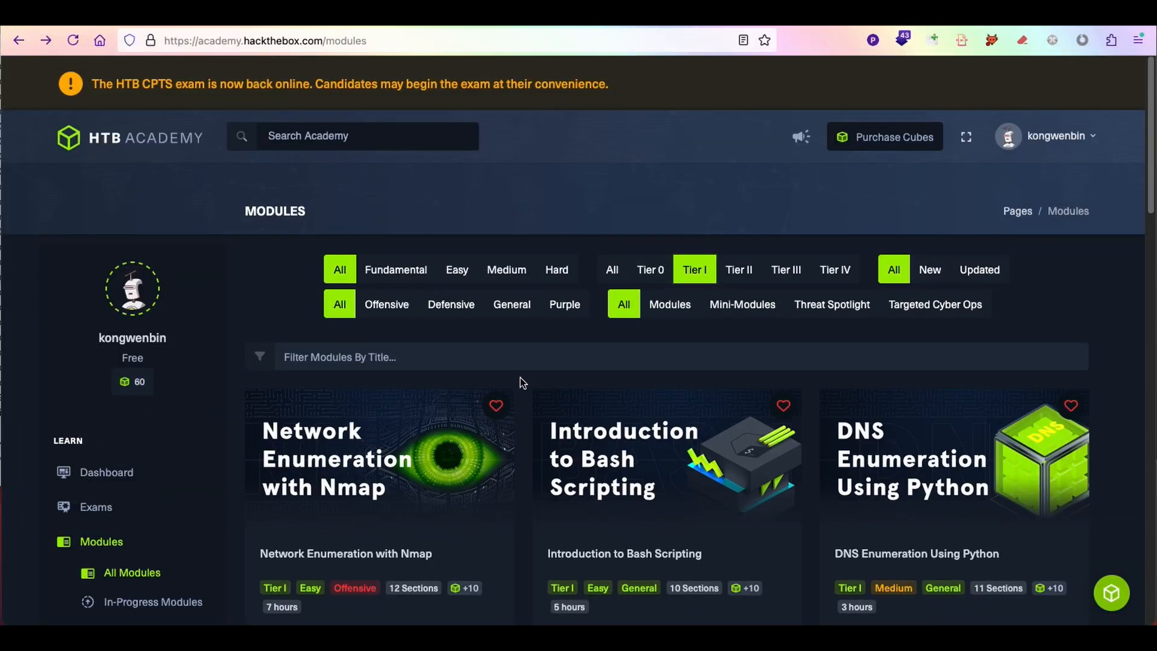
- Scroll the Network Enumeration with Nmap module page to its topics and sections
scroll("down", 3)
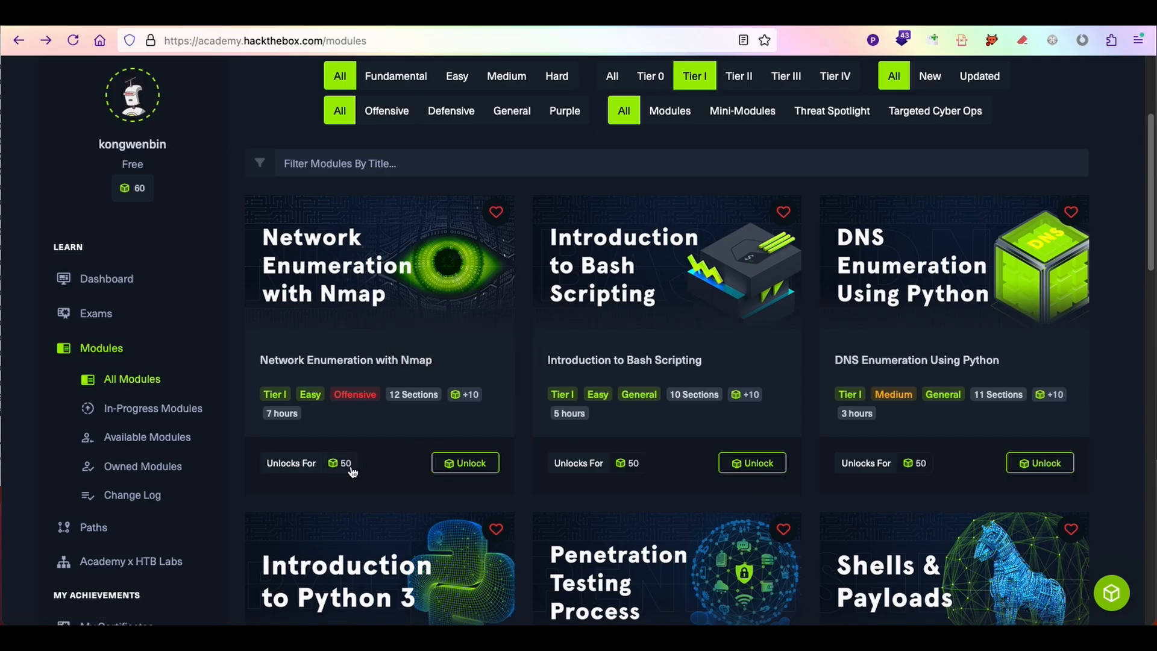
mouse_move(470, 394)
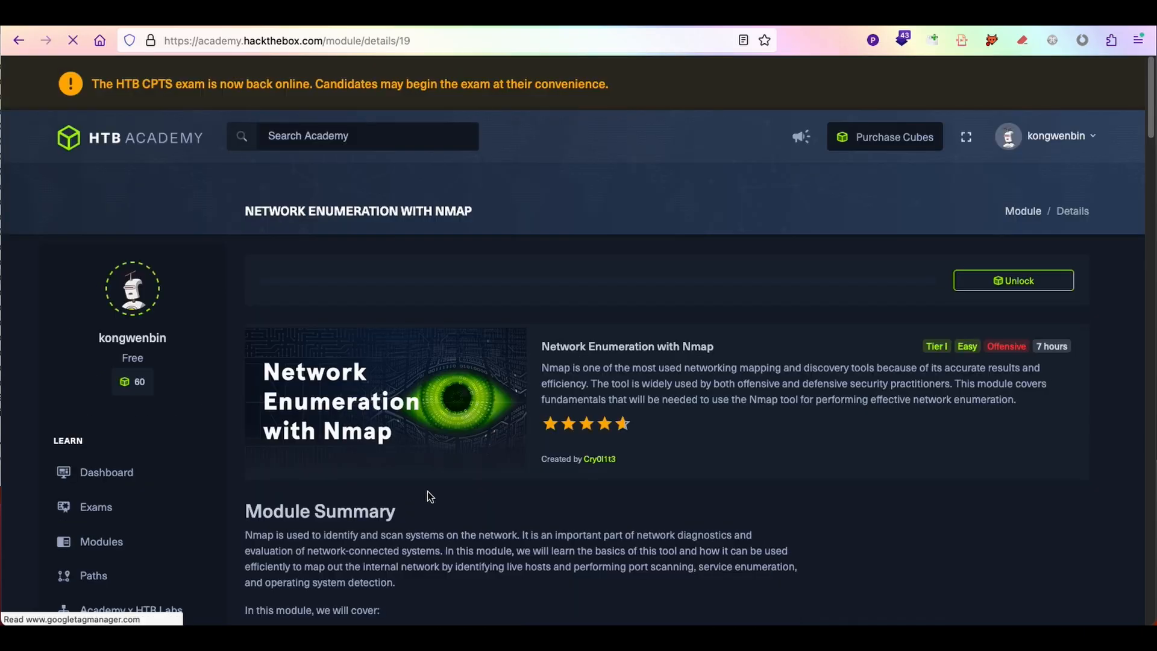
mouse_move(461, 501)
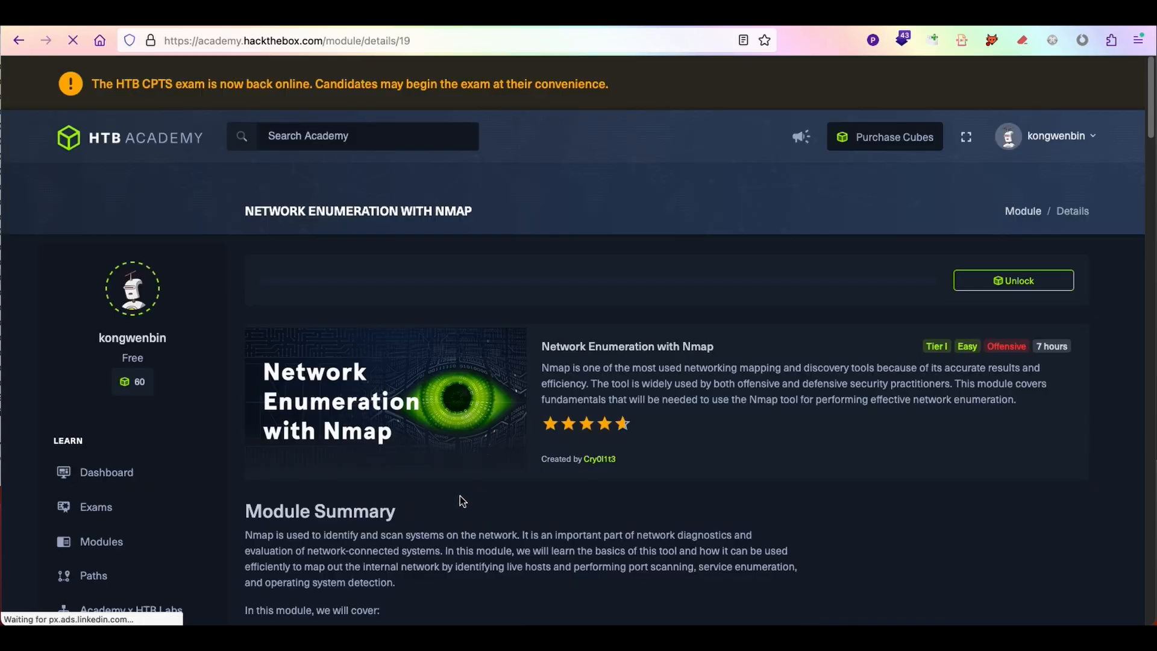
scroll("down", 3)
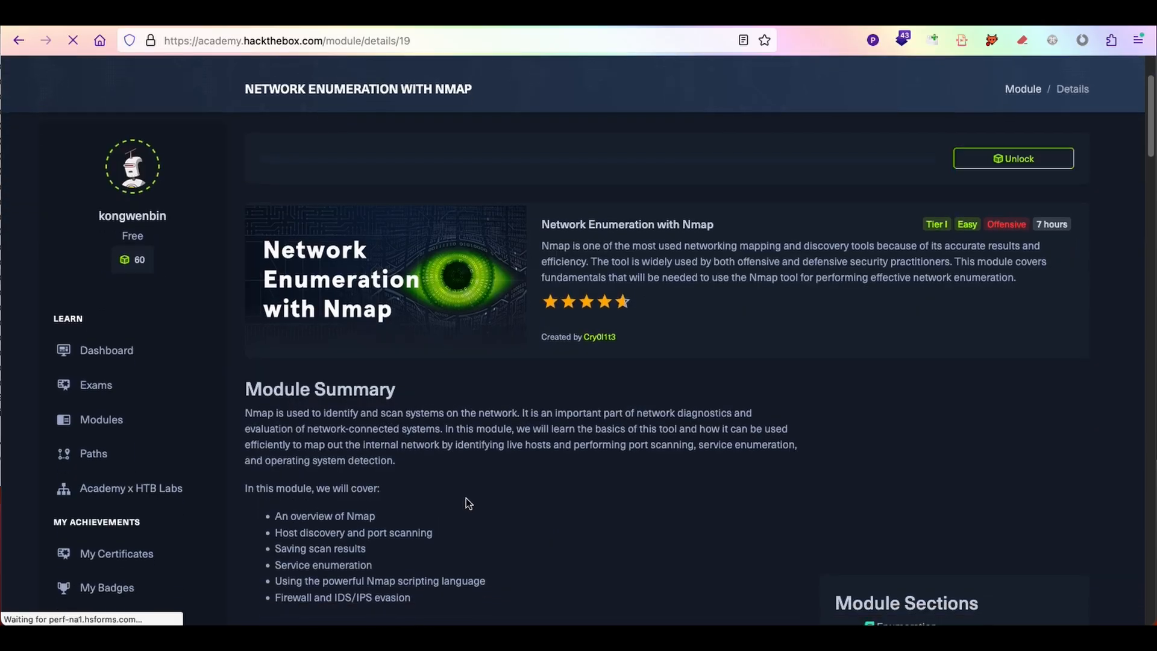
scroll("down", 3)
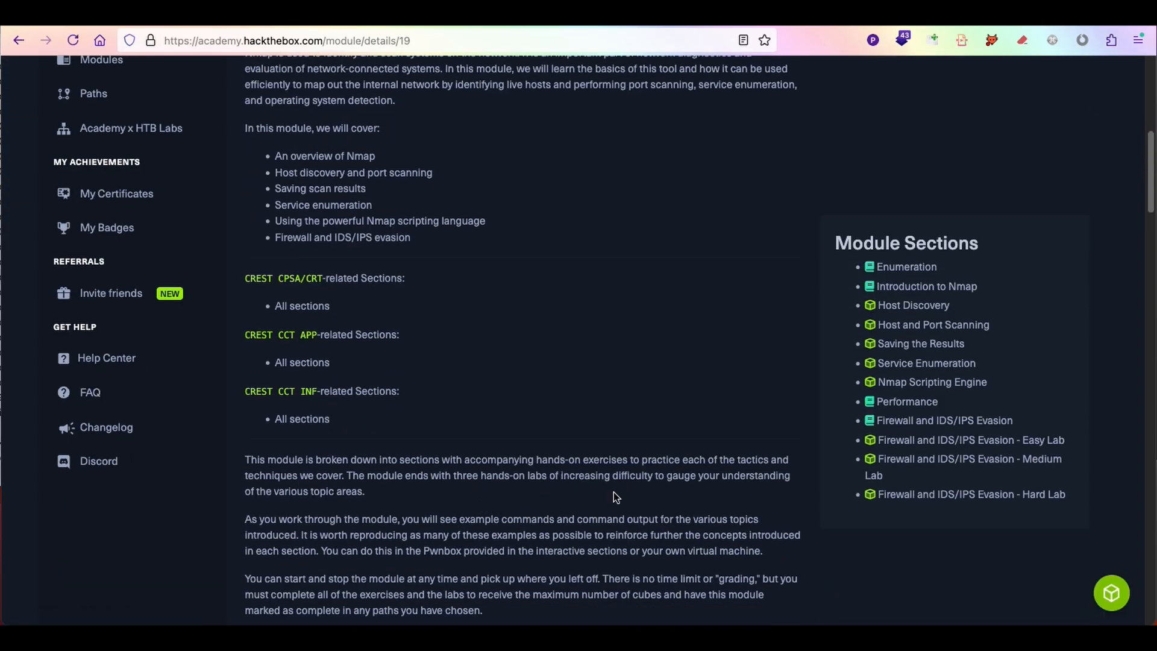
mouse_move(410, 210)
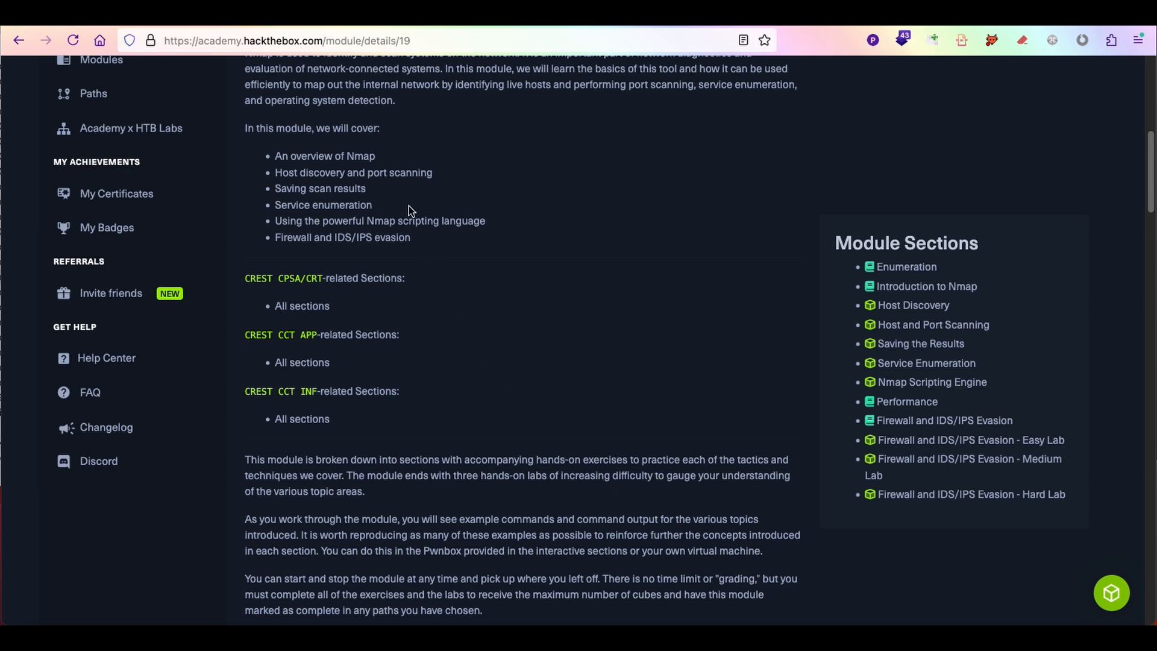
mouse_move(375, 187)
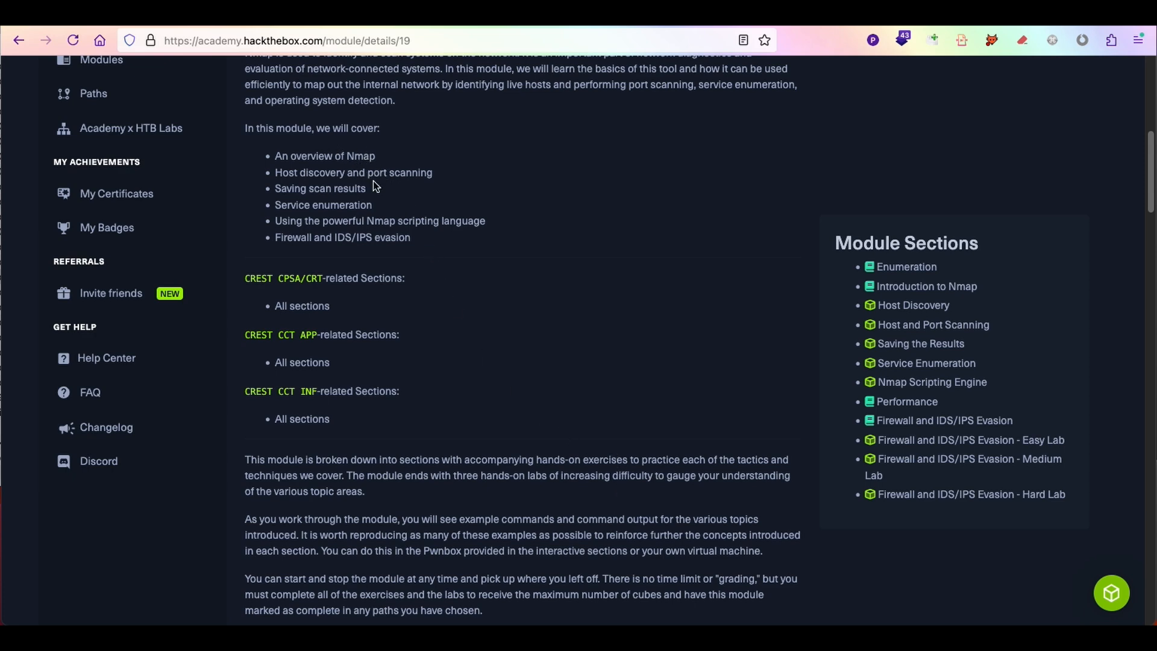
mouse_move(472, 248)
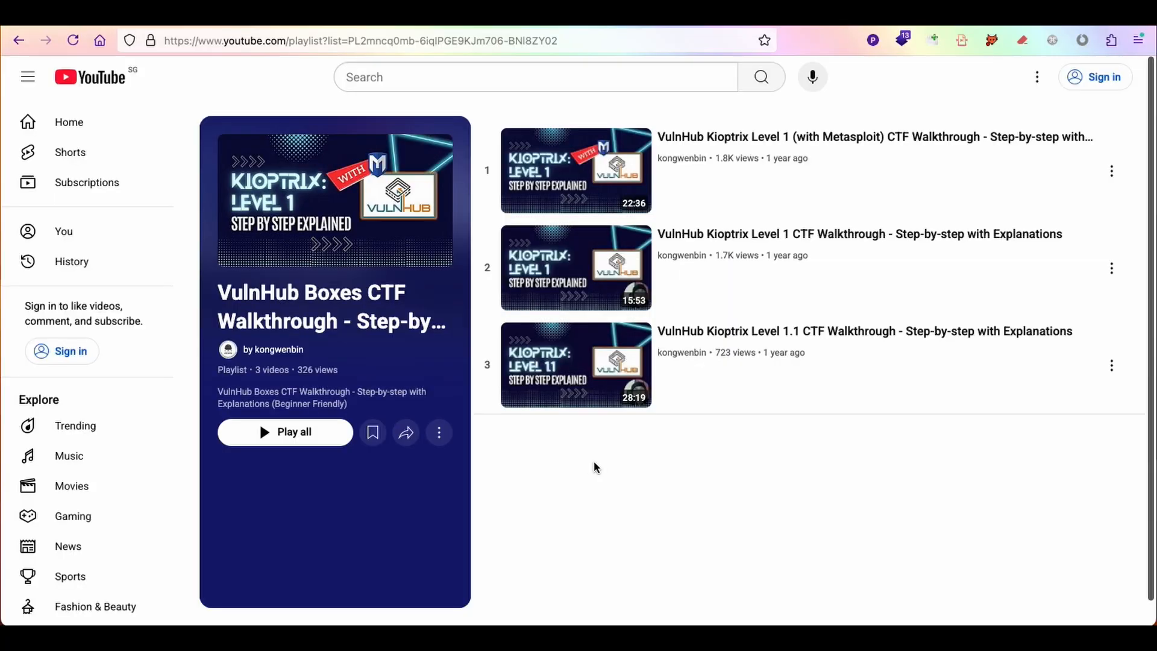
mouse_move(801, 261)
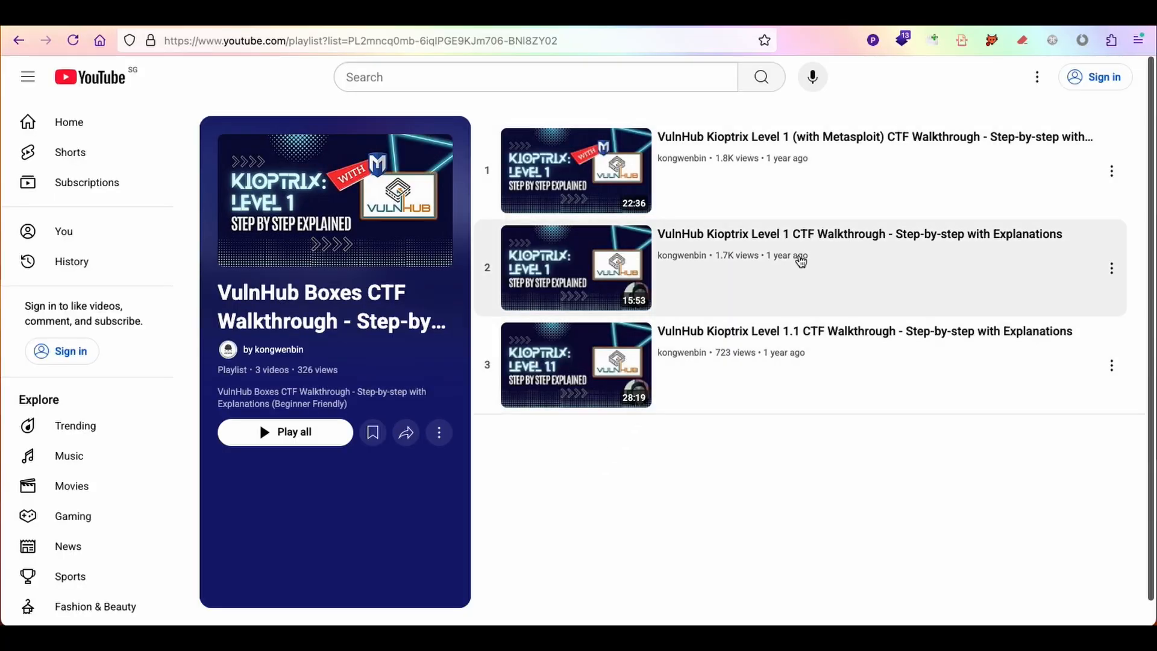
mouse_move(814, 376)
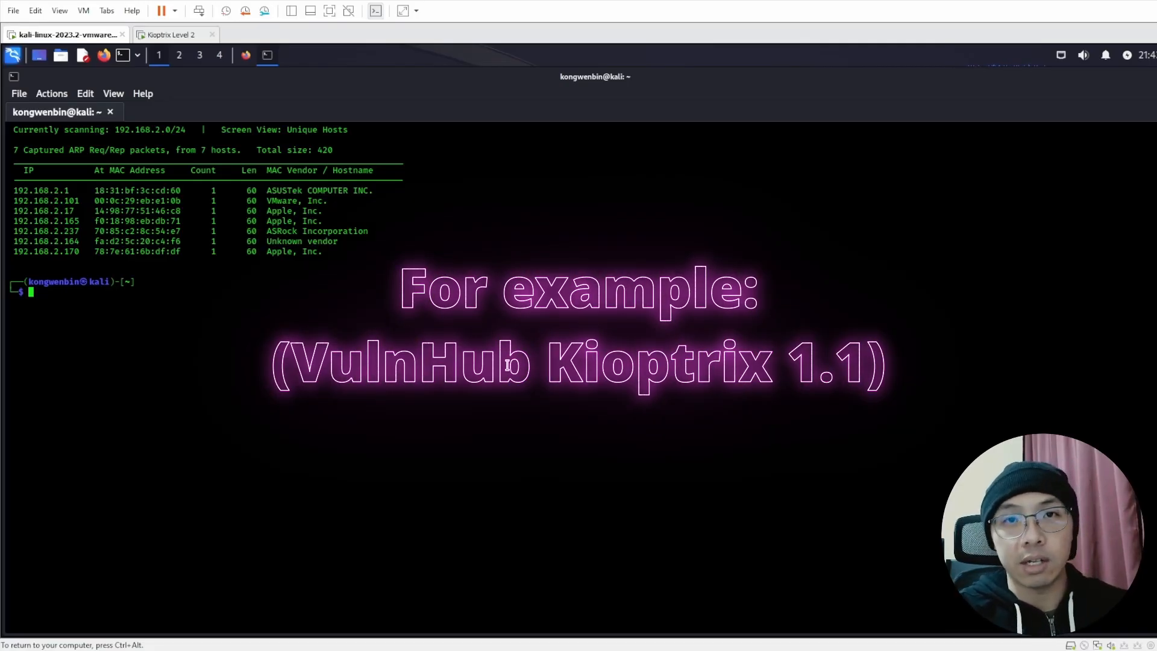
- Run the Kioptrix nmap service scan 'sudo nmap -sSV -Pn 192.168.2.101 -T4'
type("sudo nmap -sSV -Pn")
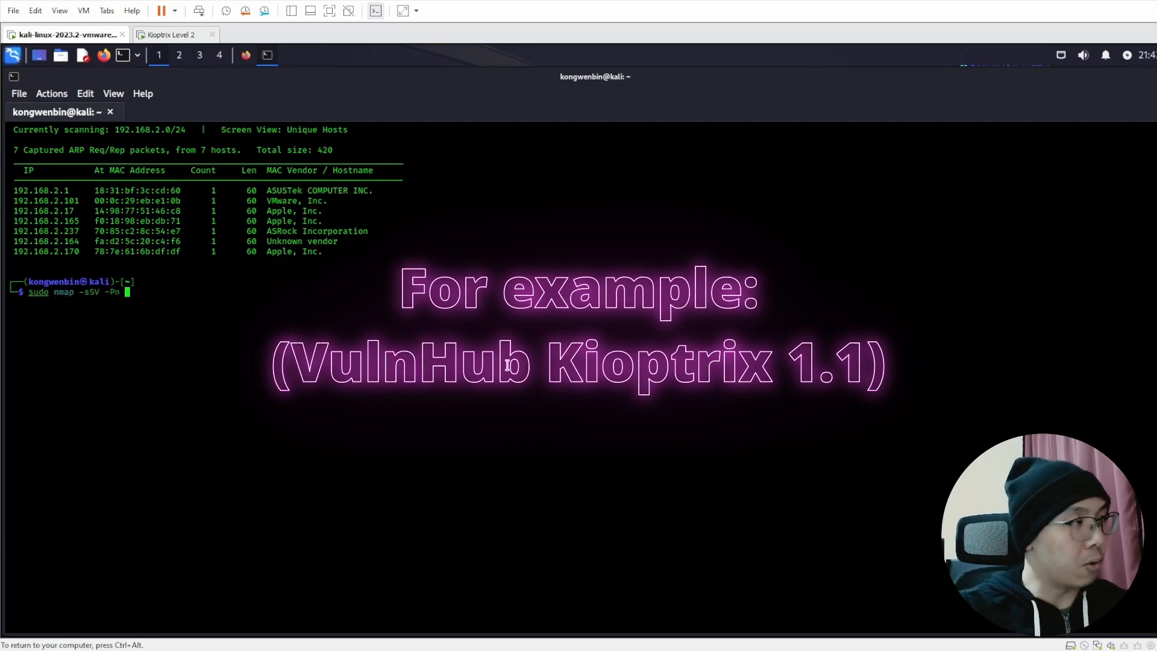
type("192.168.2.101")
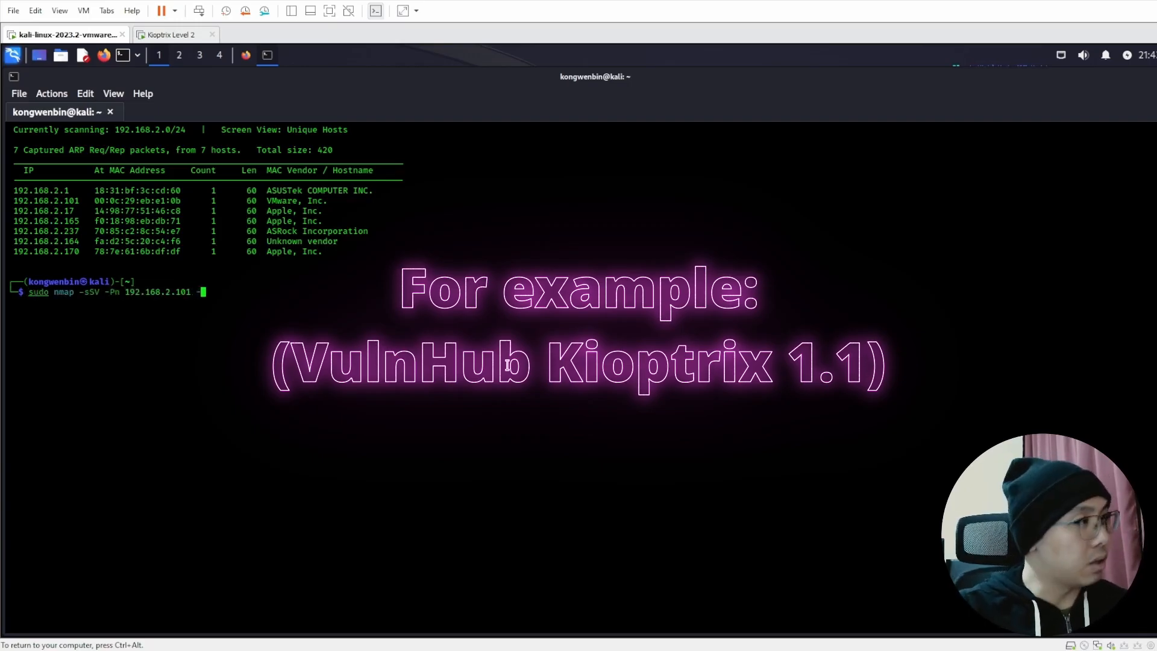
type("-T4 -")
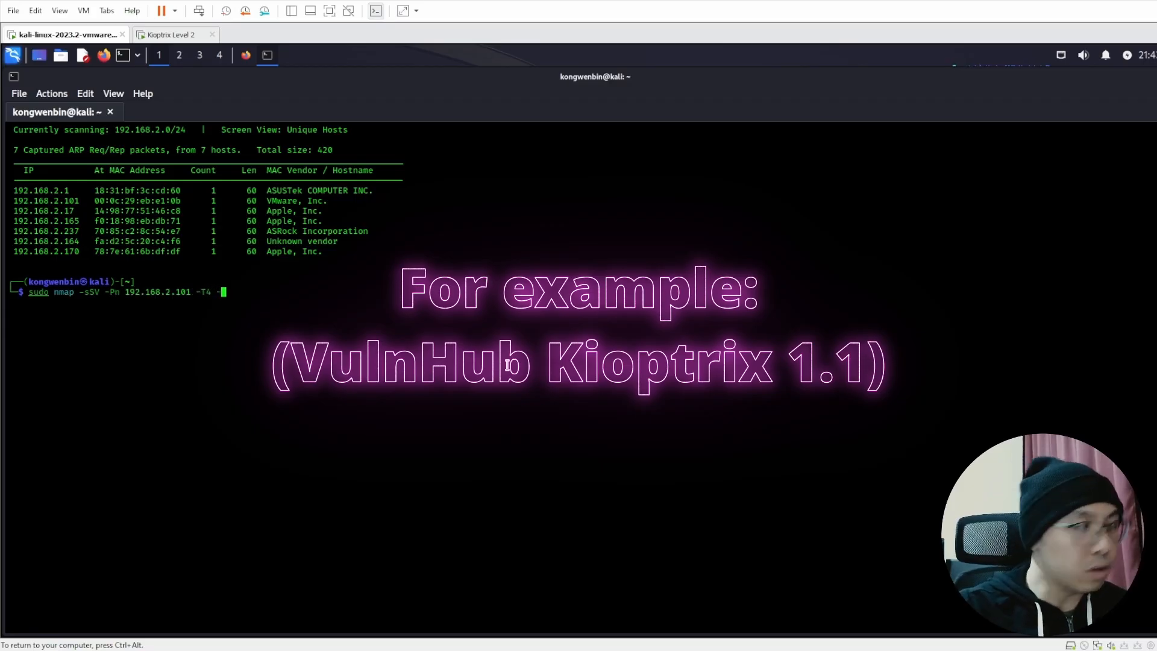
key("Return")
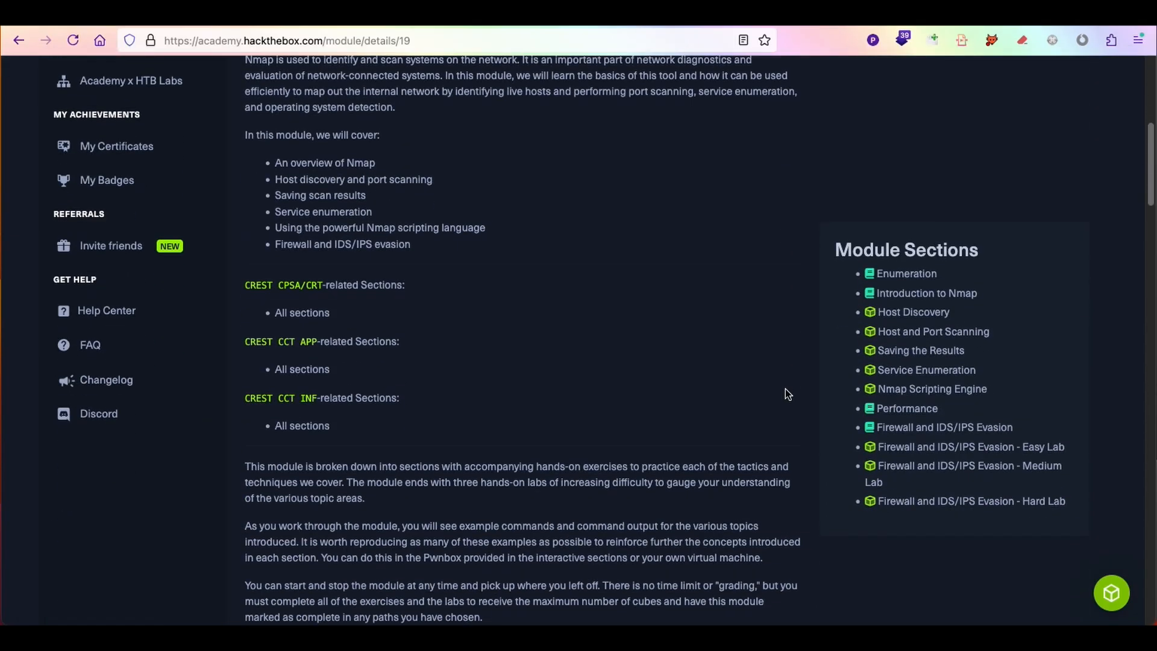
- Scroll the Nmap module page down to the Firewall and IDS/IPS Evasion labs
scroll("down", 3)
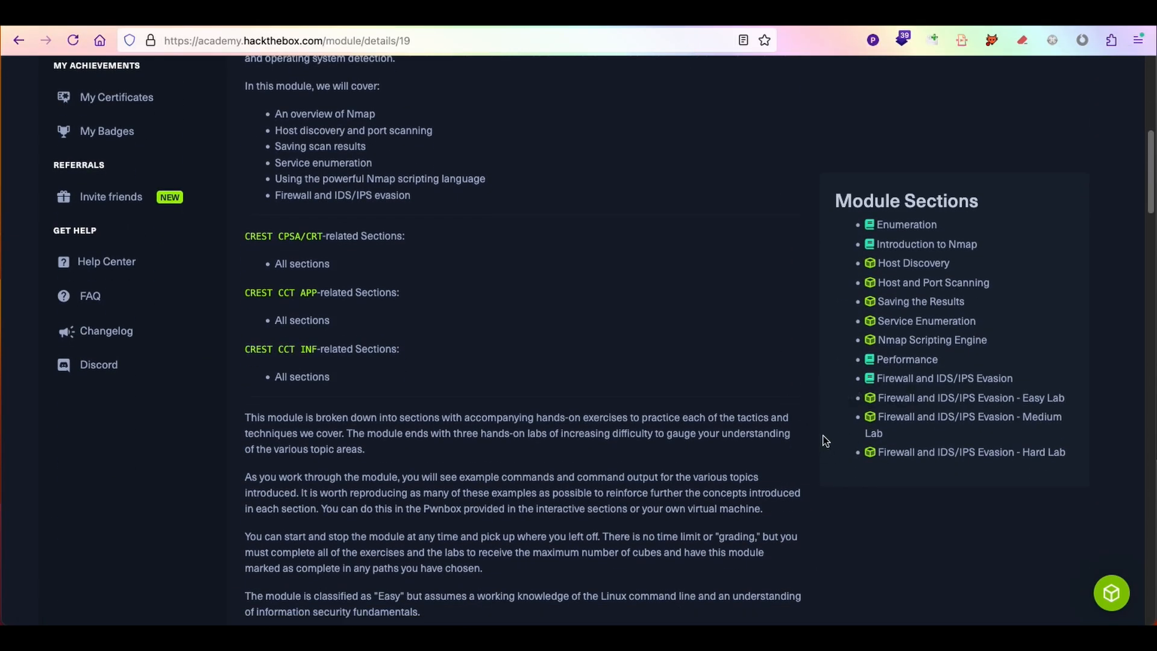
scroll("down", 3)
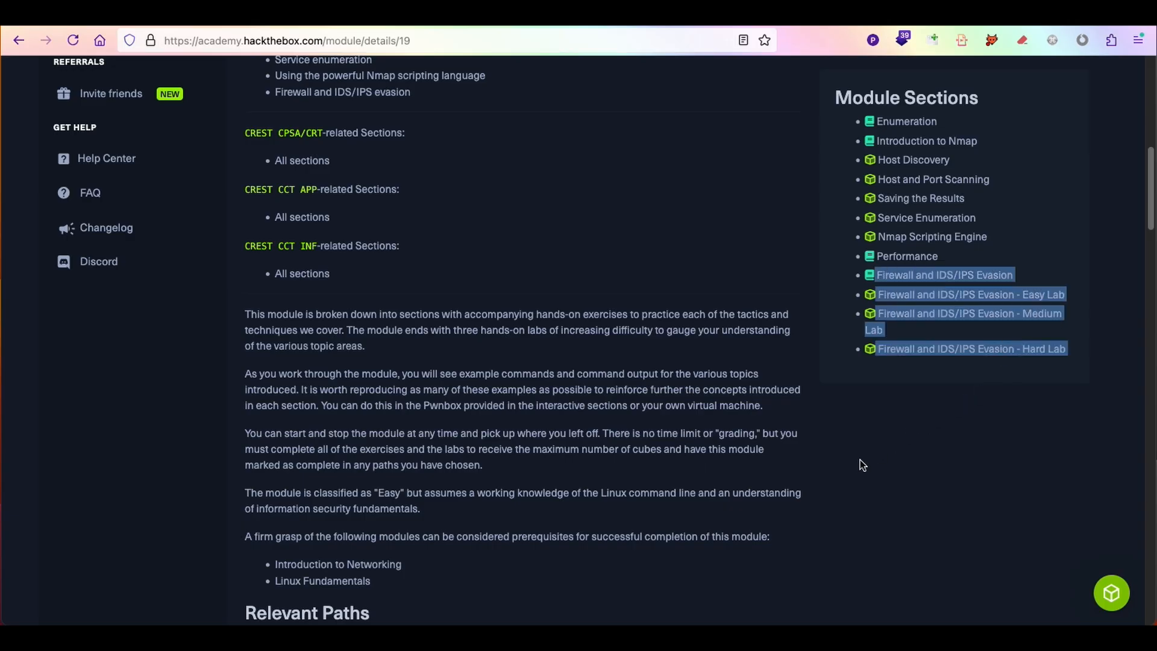
mouse_move(857, 460)
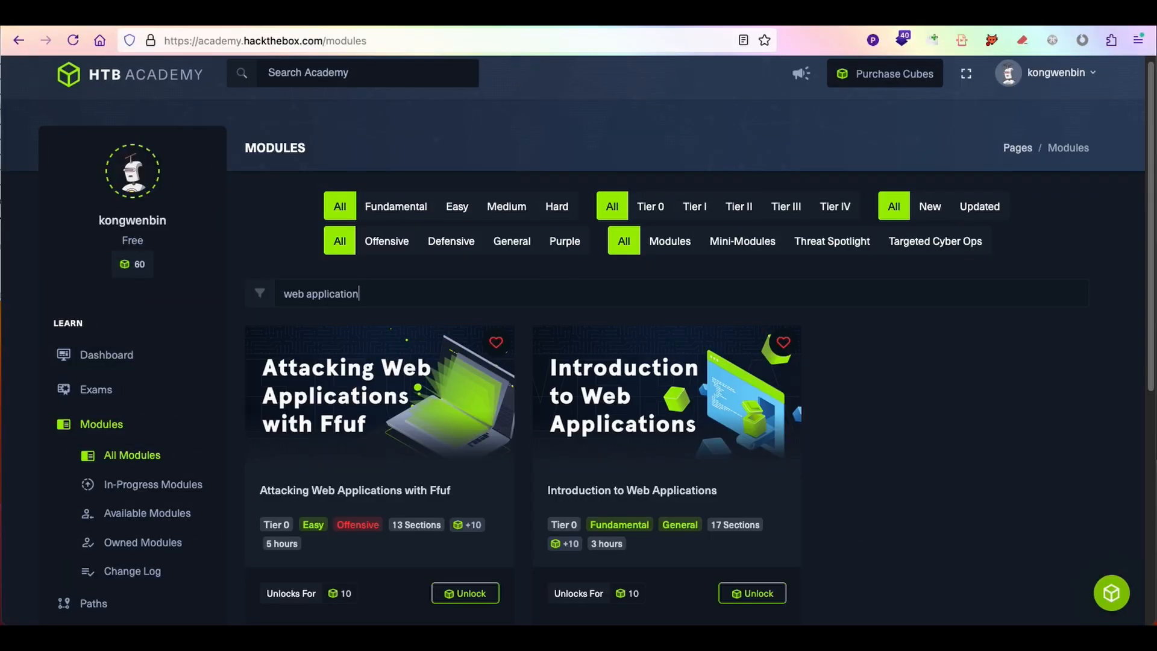
mouse_move(679, 523)
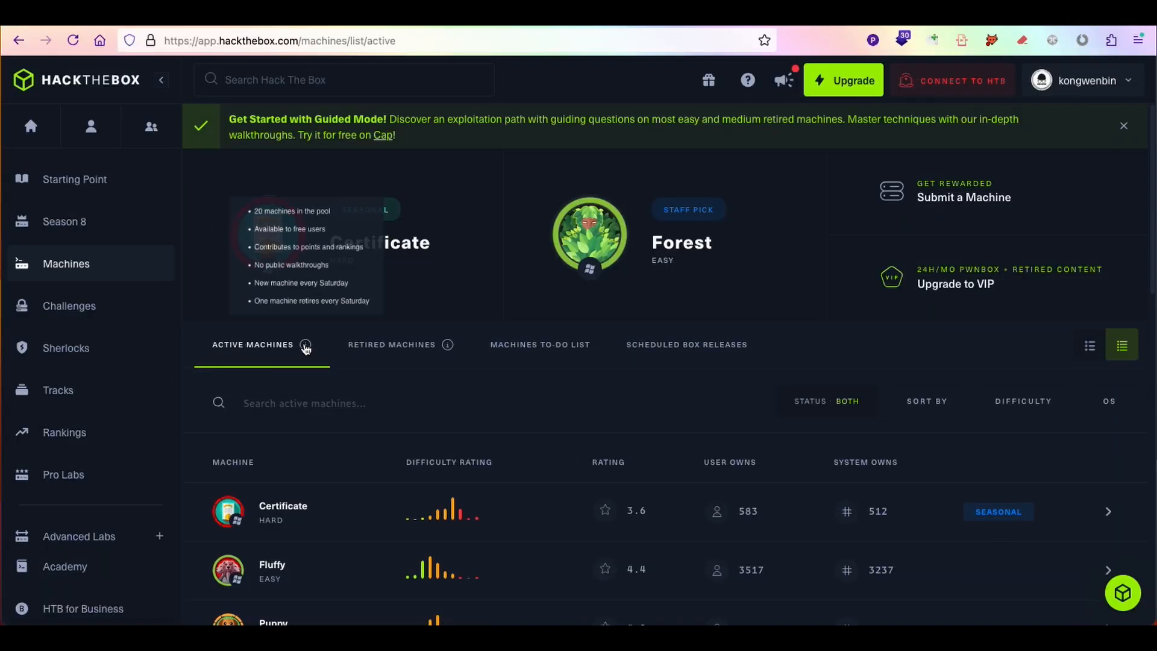
mouse_move(305, 345)
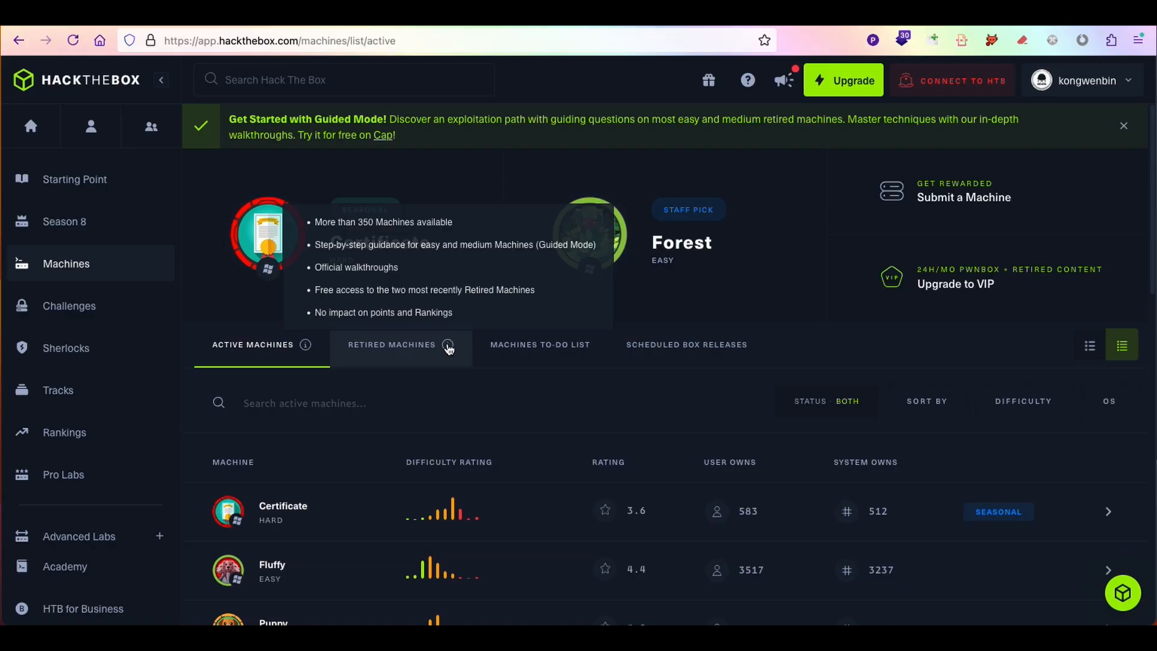
- Scroll down the Checker machine page to its related Nmap Academy module
scroll("down", 3)
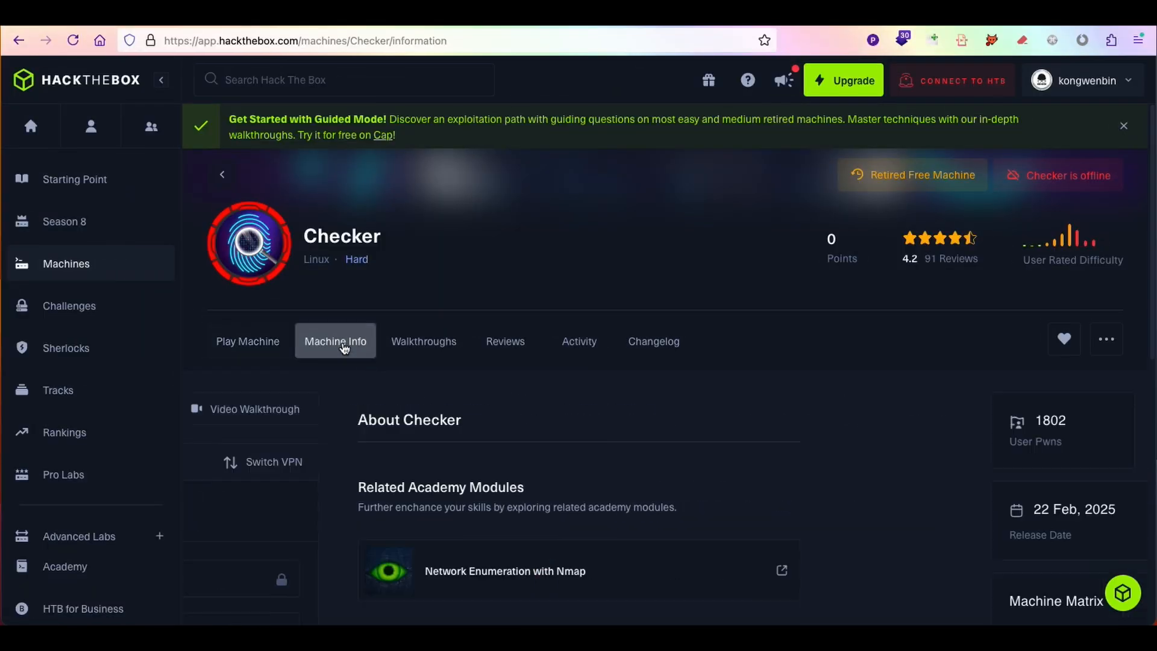
scroll("down", 3)
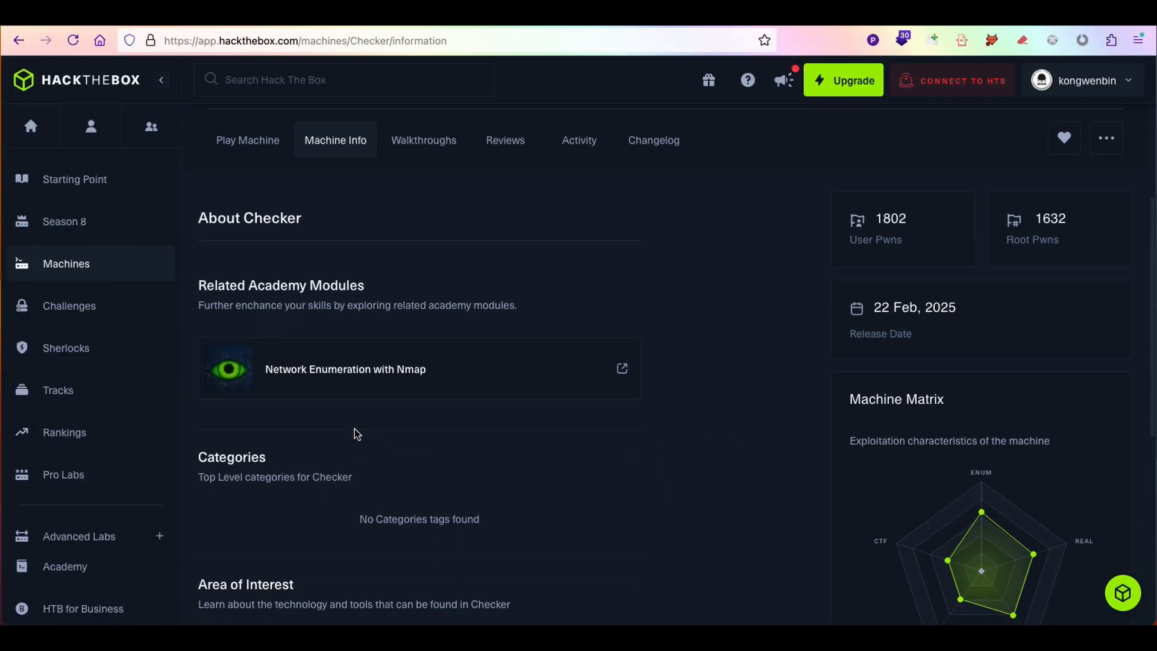